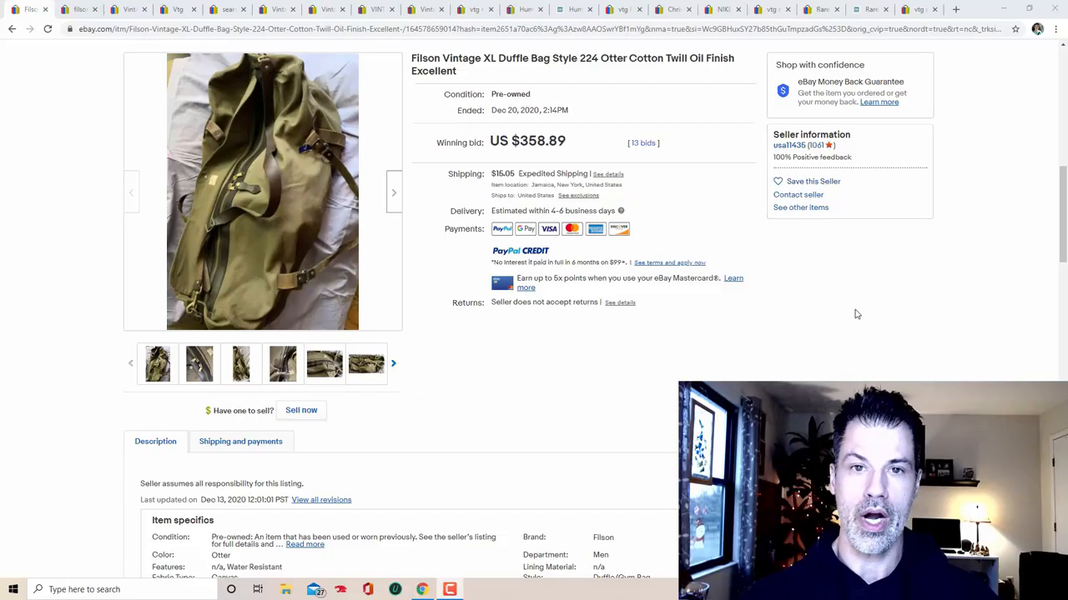
mouse_move(643, 376)
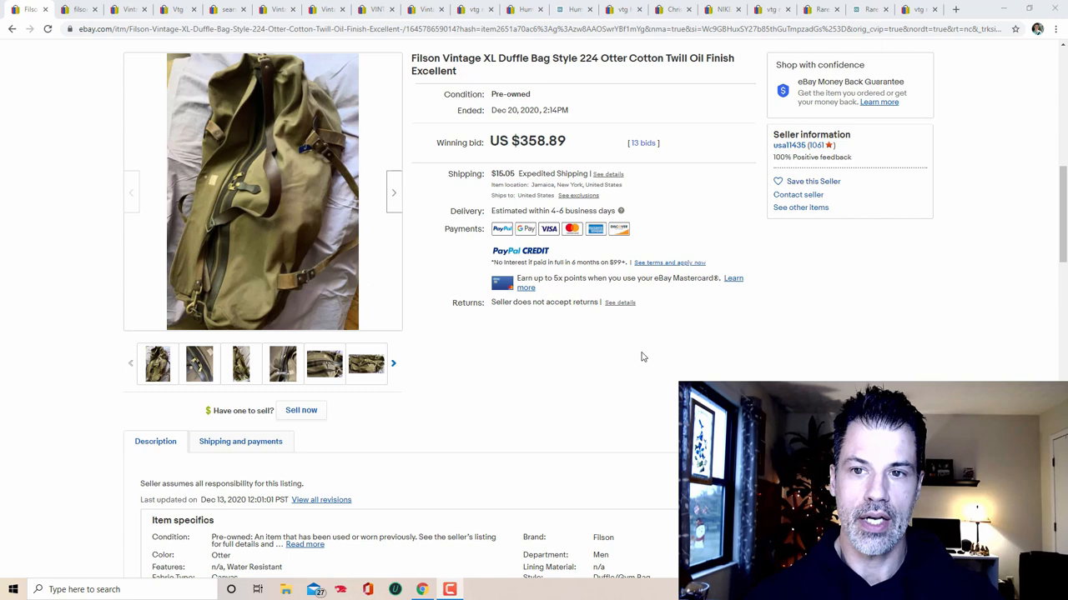
mouse_move(444, 274)
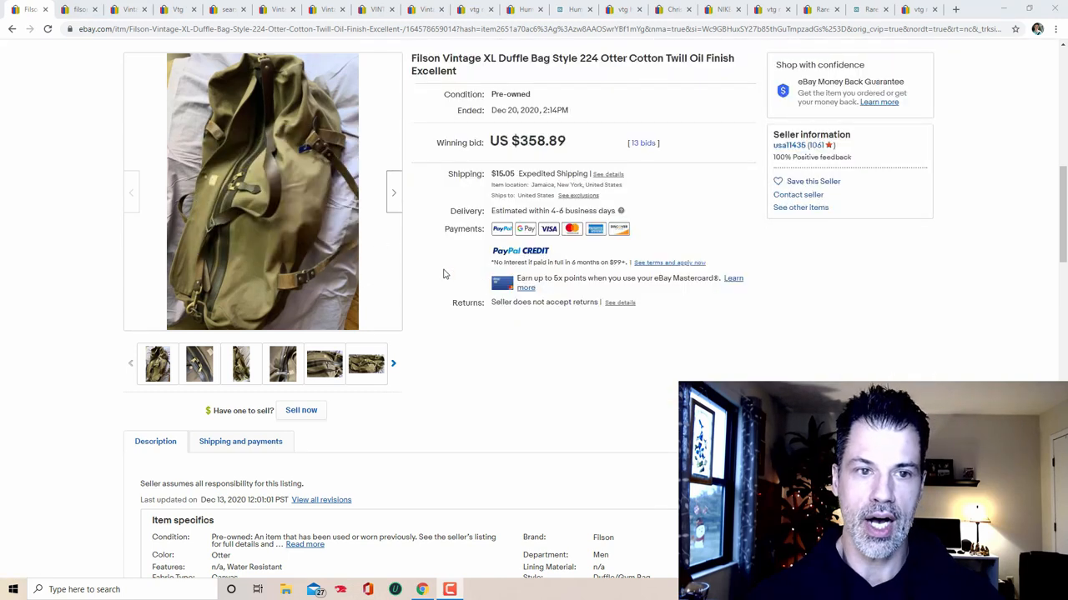
Step: Browse the Filson XL Duffle Bag Style 224 listing's enlarged photos and close the viewer
left_click(262, 192)
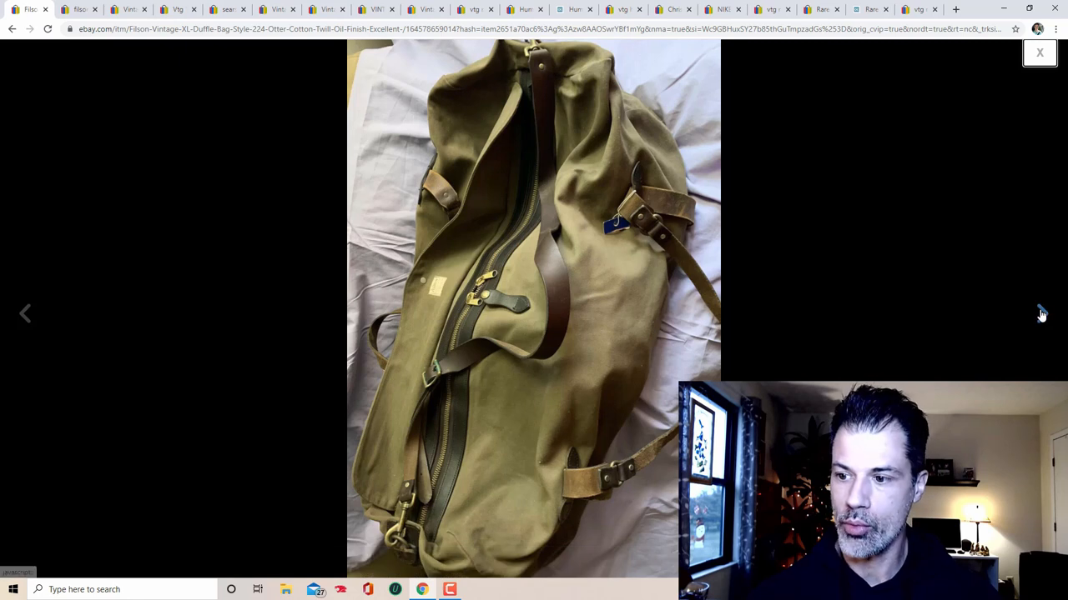
left_click(1041, 313)
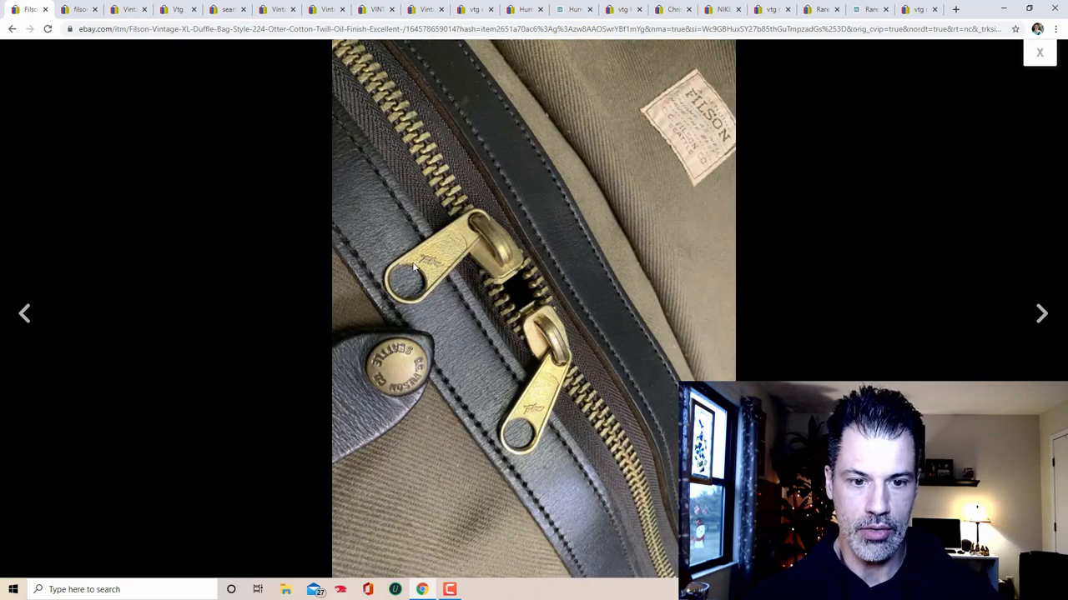
mouse_move(992, 249)
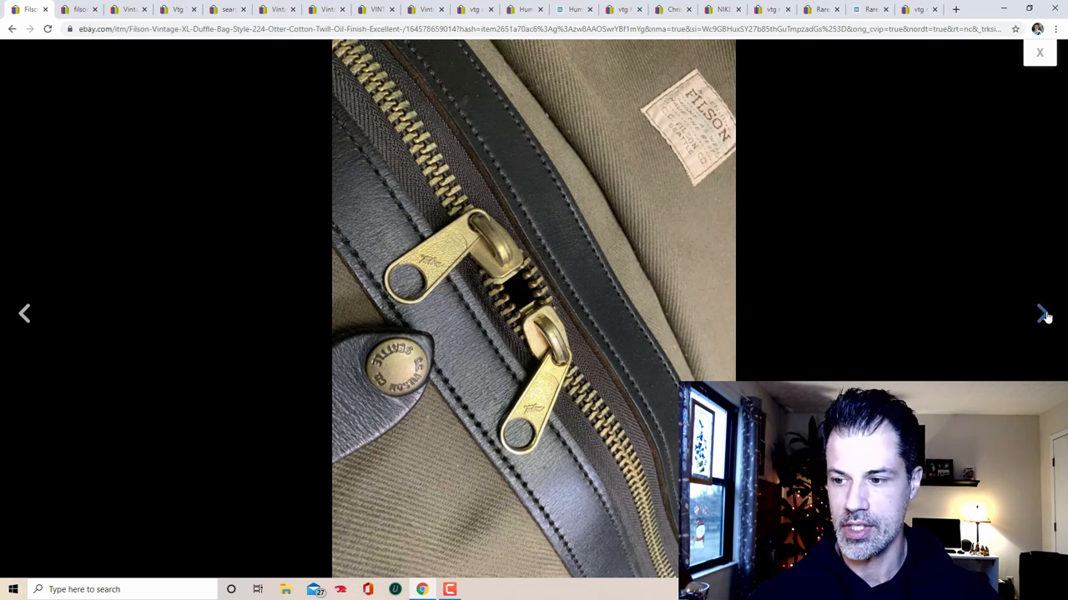
left_click(1042, 314)
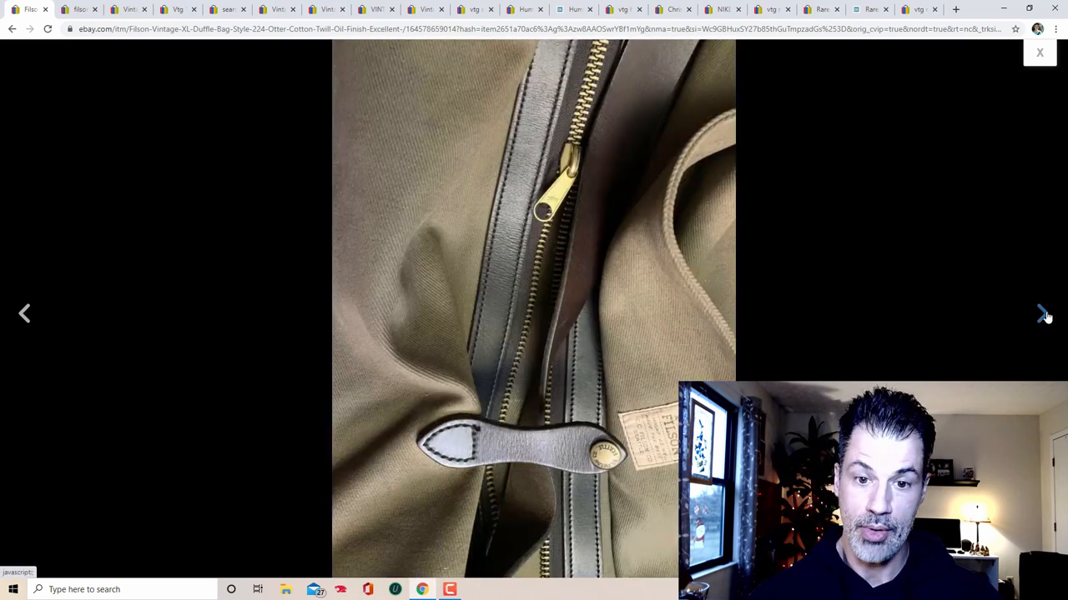
left_click(1041, 313)
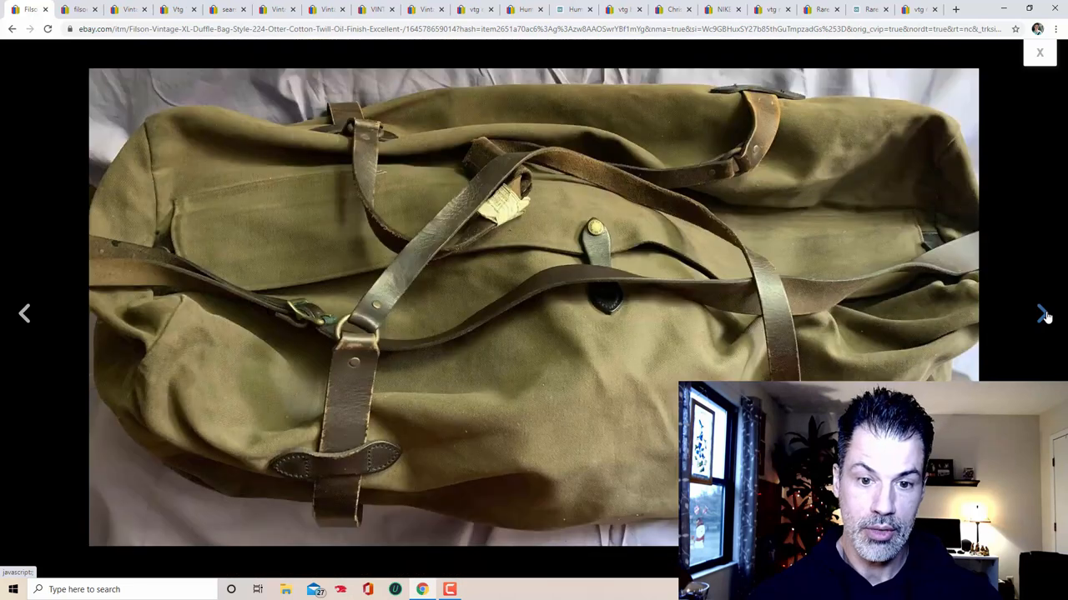
left_click(1041, 314)
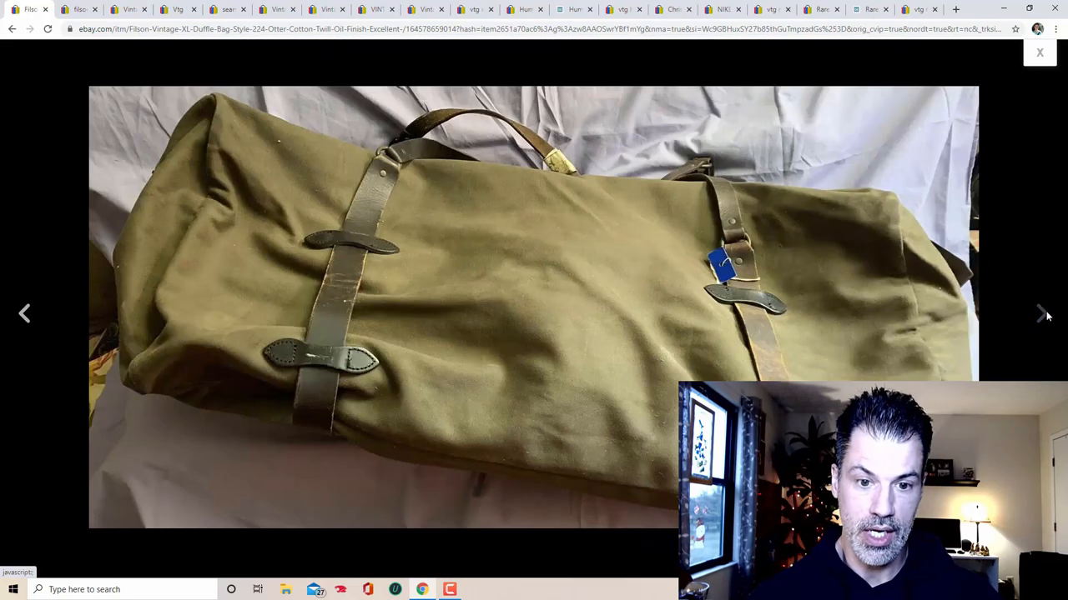
left_click(1041, 313)
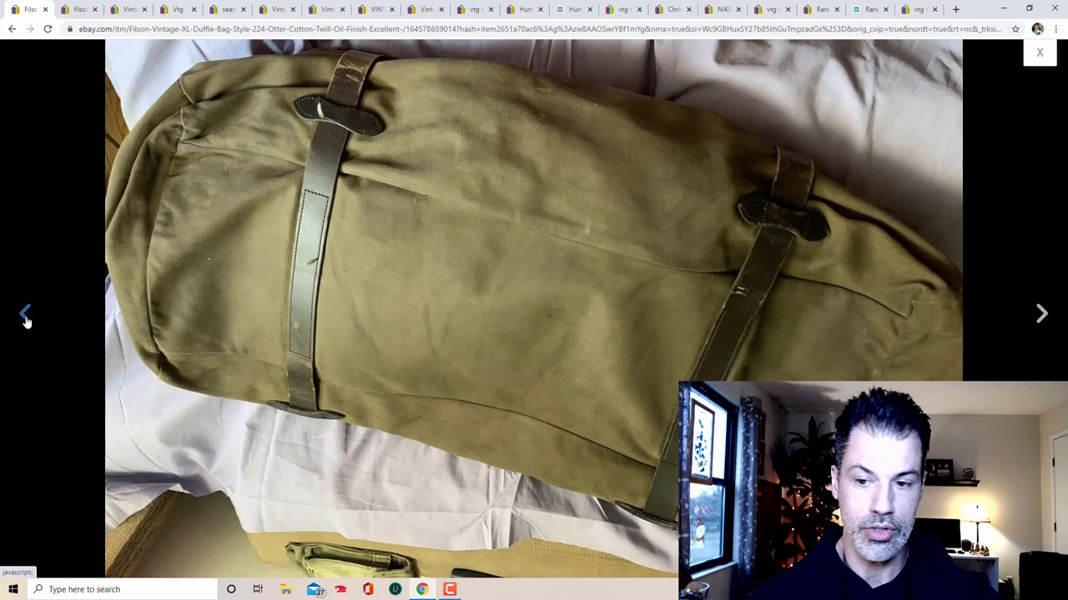
left_click(1041, 314)
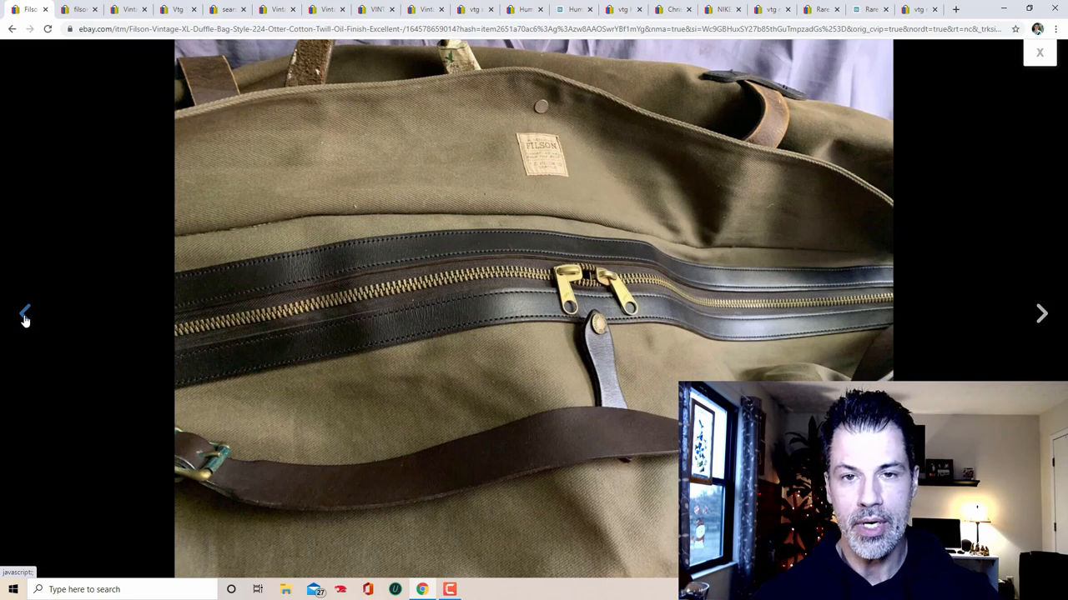
left_click(1041, 52)
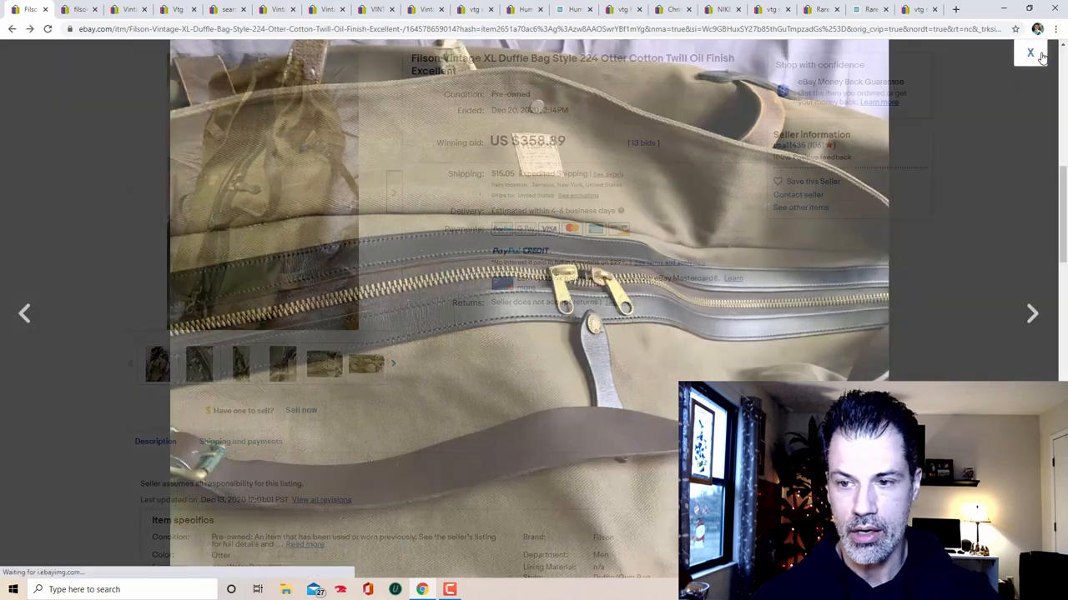
Step: Return to the sold Filson duffle results and review prices like $109, $217.50 and $213.75
left_click(1031, 52)
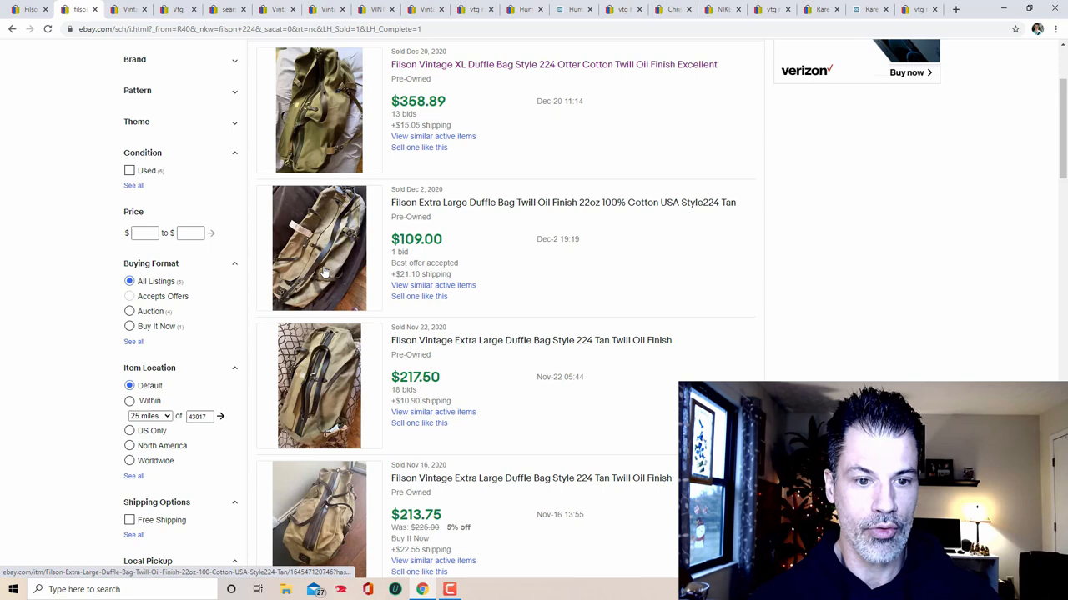
scroll("down", 3)
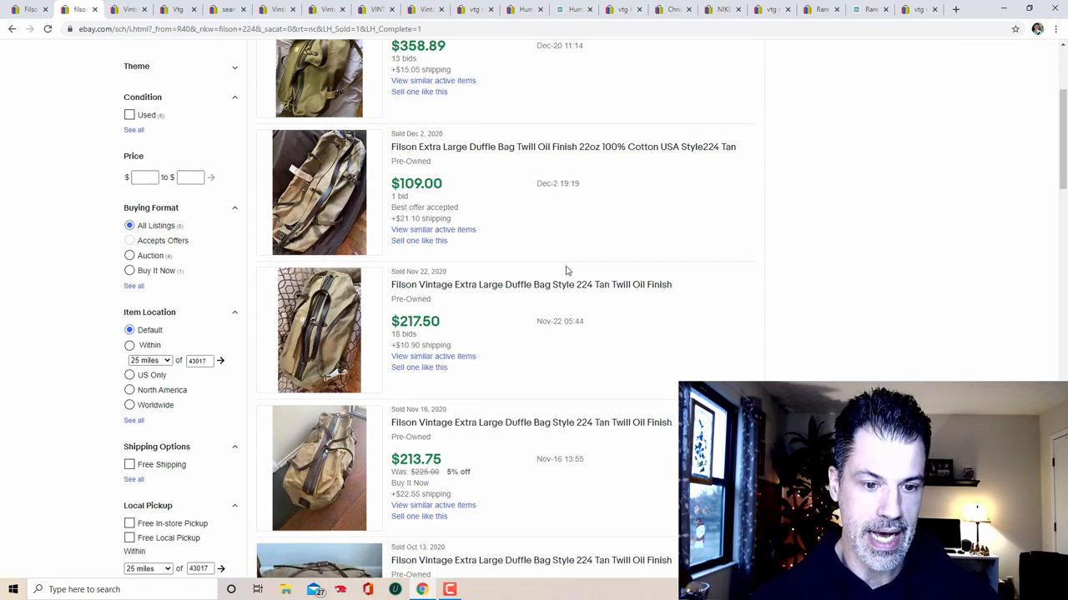
scroll("down", 3)
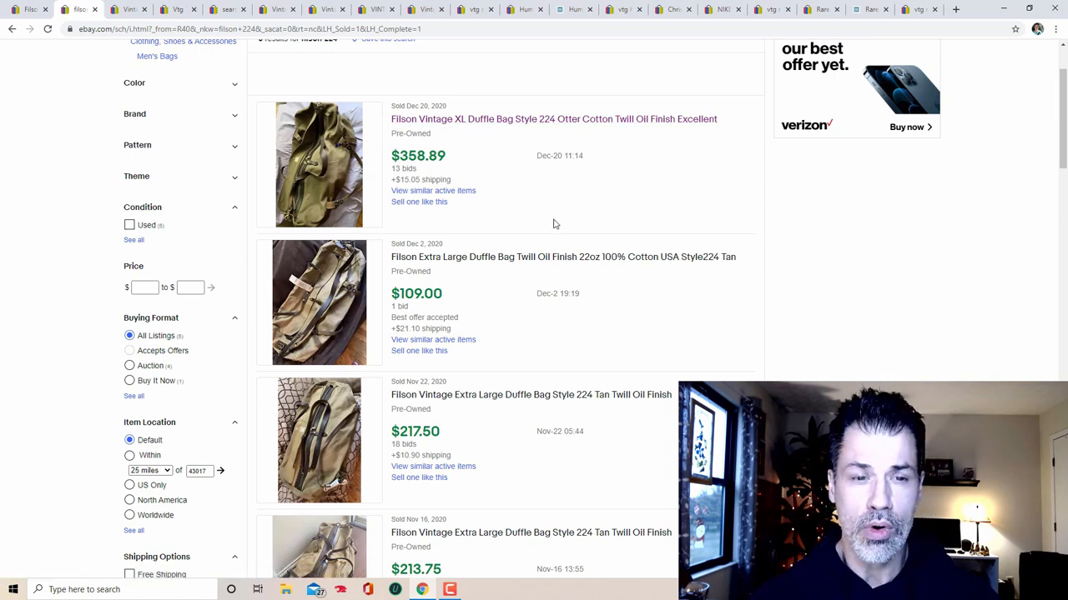
mouse_move(314, 277)
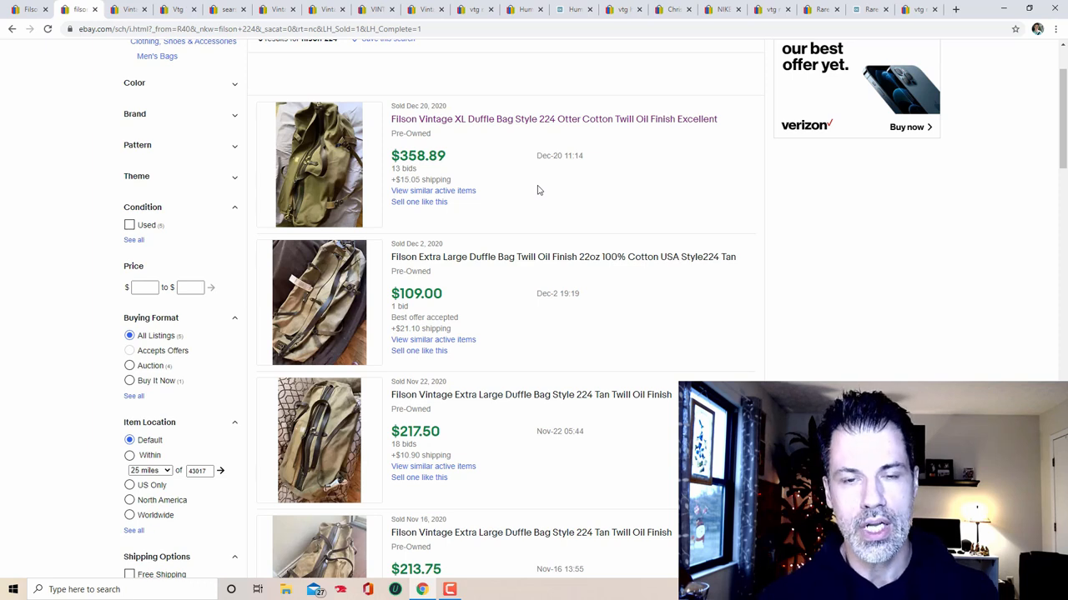
mouse_move(576, 193)
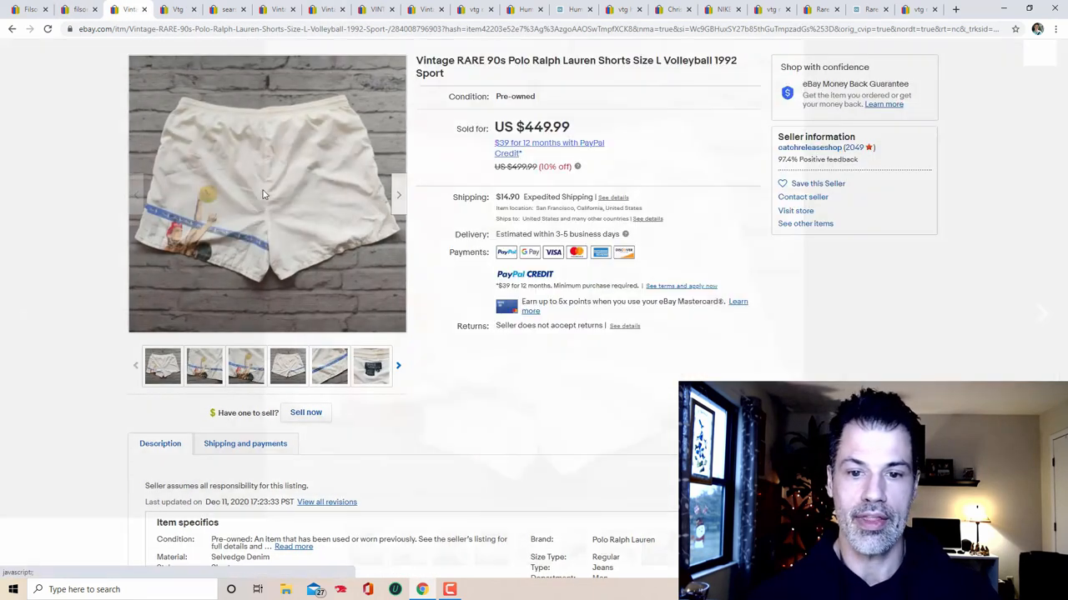
Step: Browse the enlarged photos of the $449.99 Polo Ralph Lauren volleyball shorts and close the viewer
left_click(267, 193)
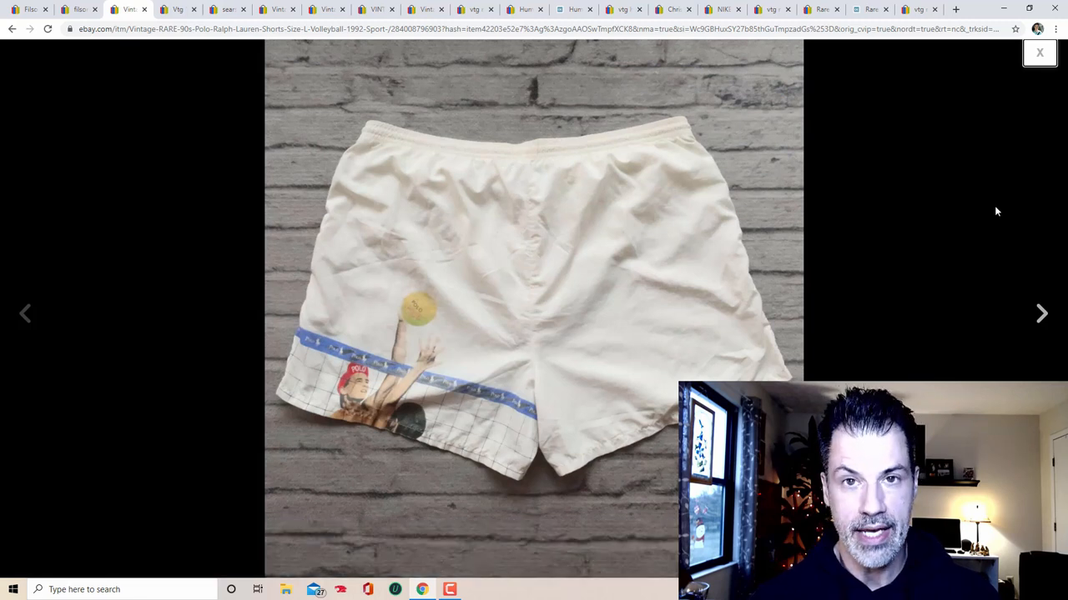
mouse_move(1015, 203)
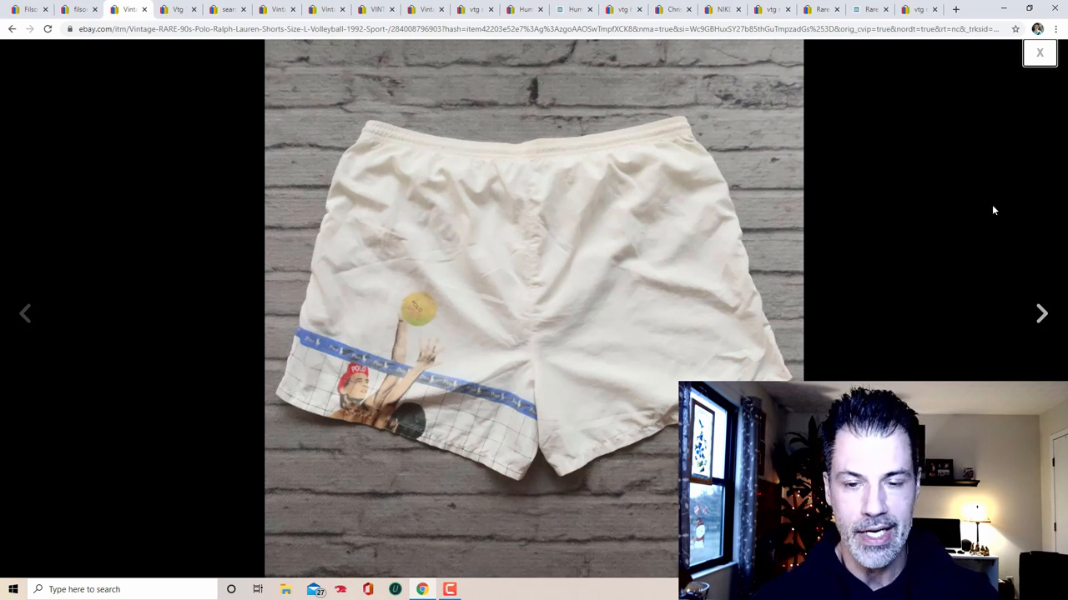
mouse_move(1041, 314)
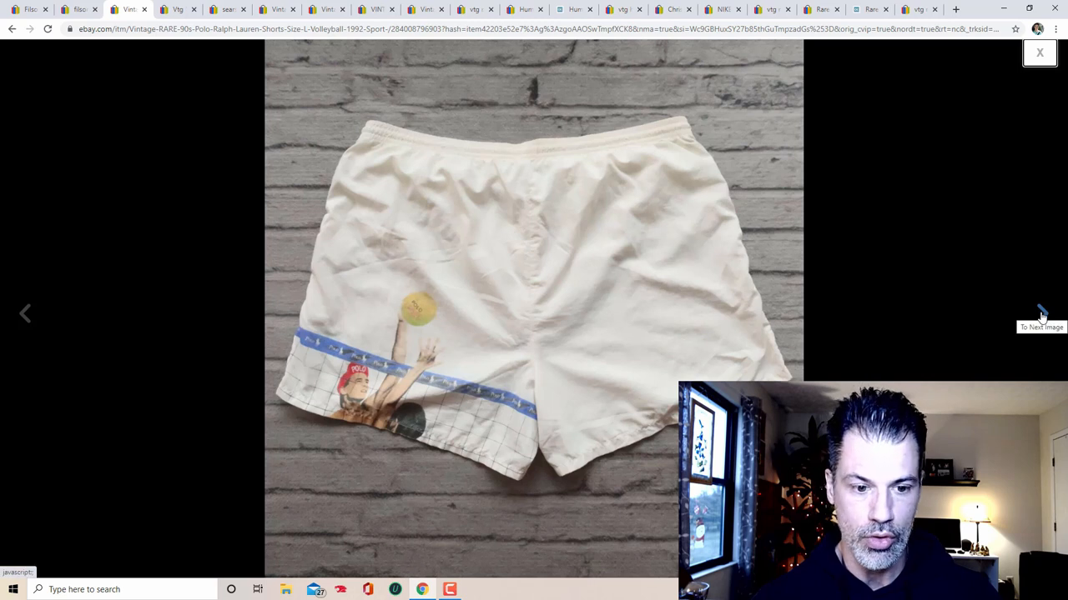
left_click(1041, 314)
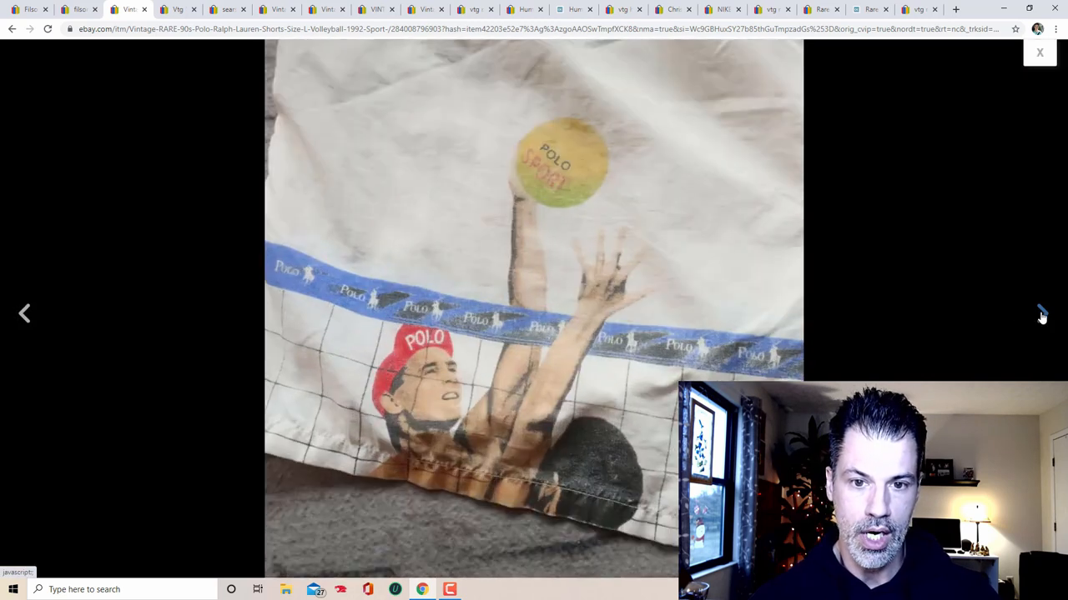
left_click(1041, 314)
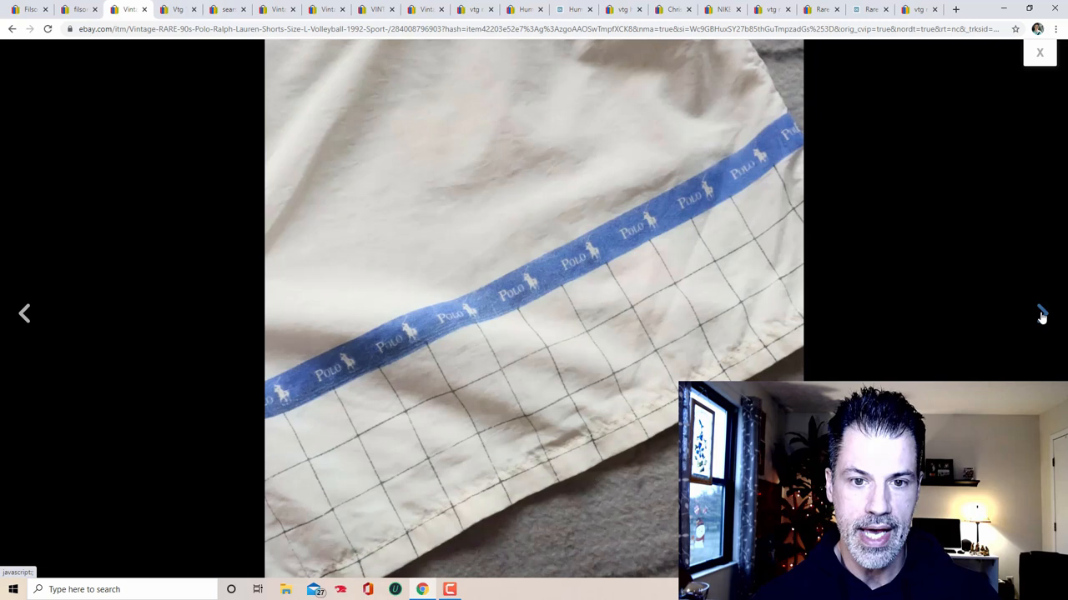
left_click(1040, 314)
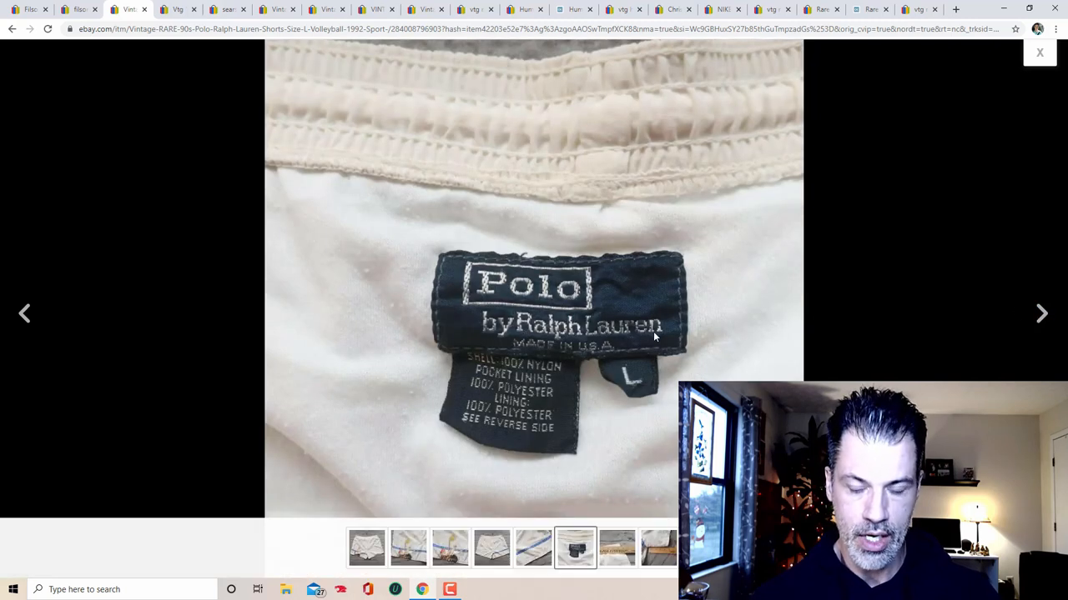
left_click(1041, 313)
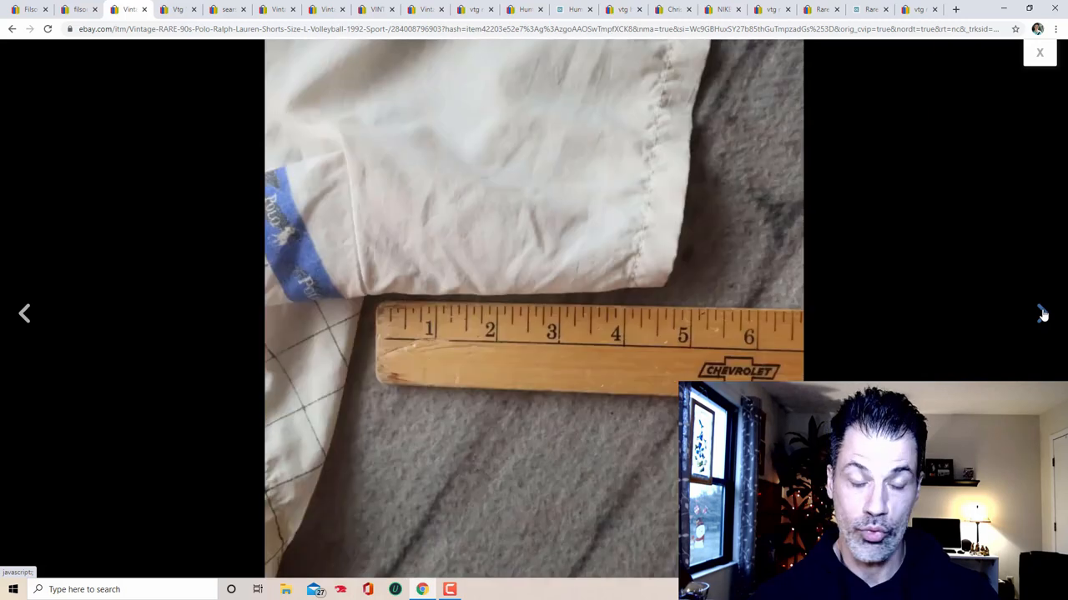
left_click(1043, 314)
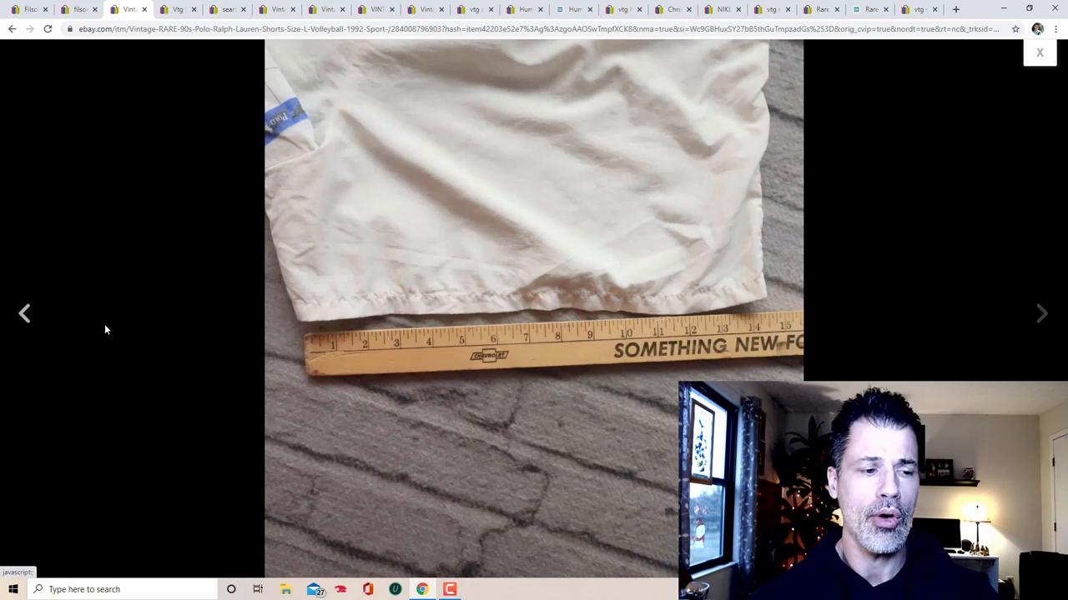
left_click(23, 314)
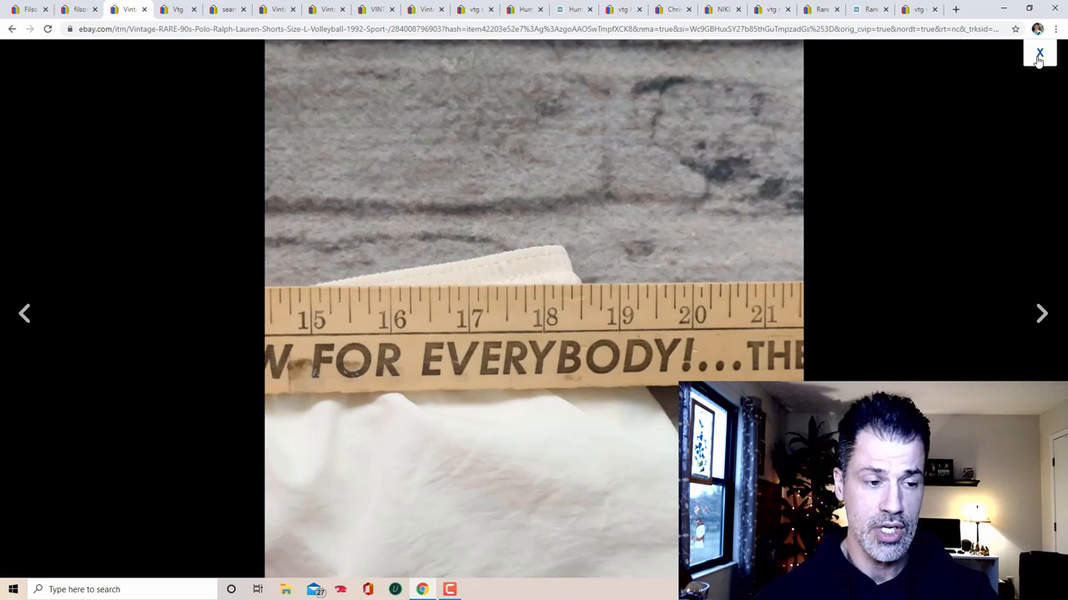
left_click(1039, 54)
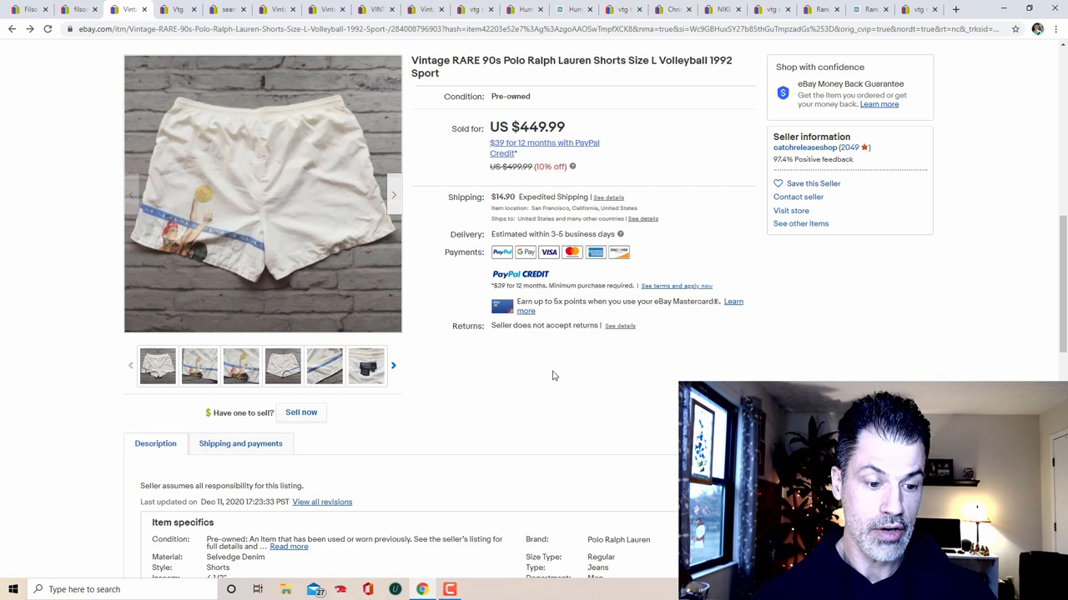
mouse_move(559, 381)
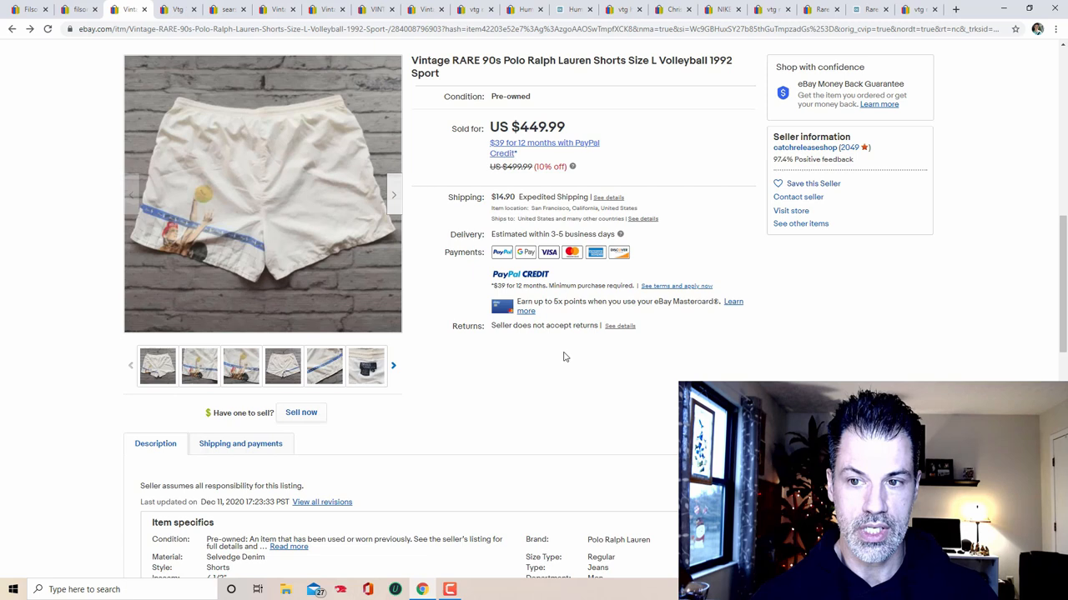
mouse_move(582, 217)
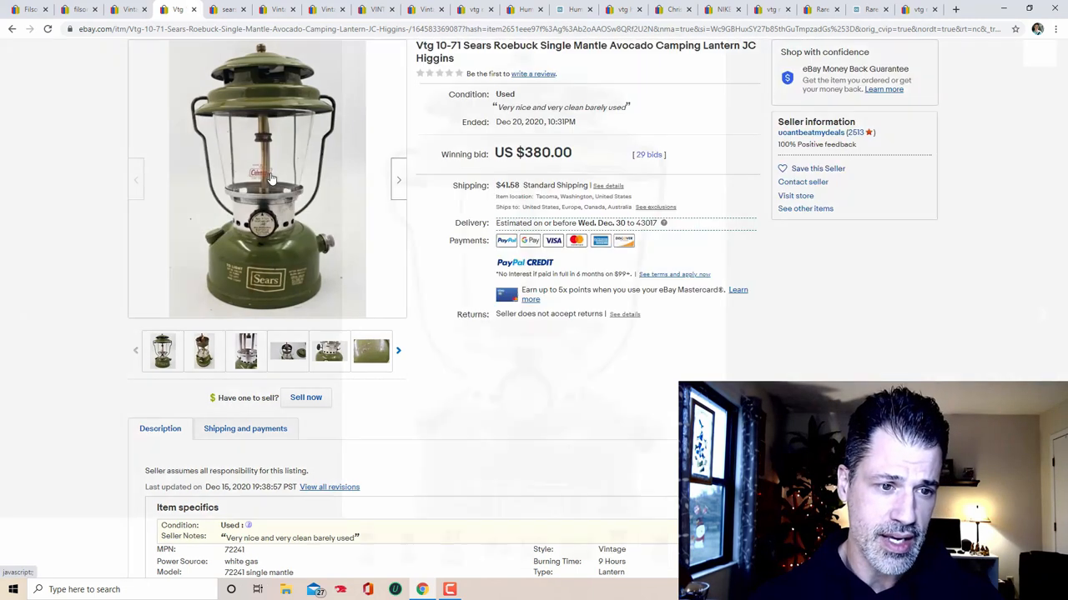
Step: Step through the Sears lantern 10-71 listing's enlarged photos and close the gallery
left_click(267, 175)
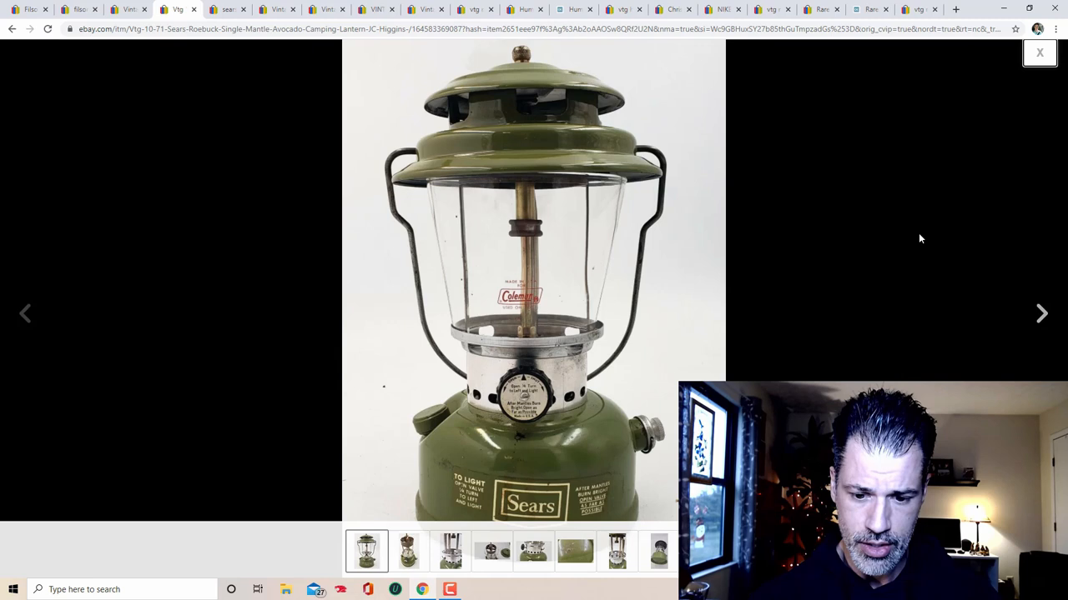
left_click(1041, 313)
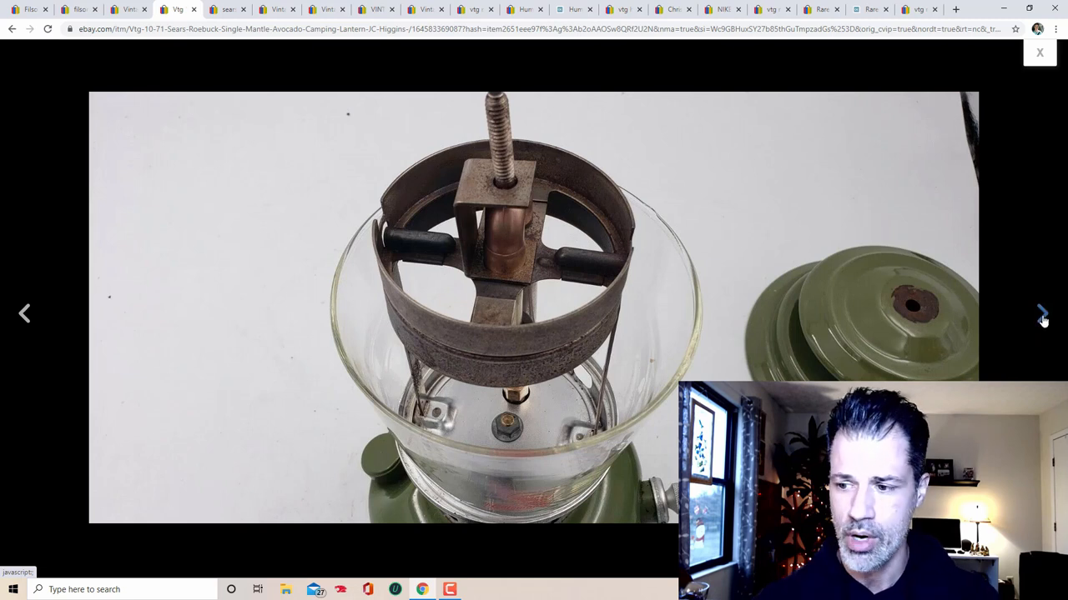
left_click(1041, 314)
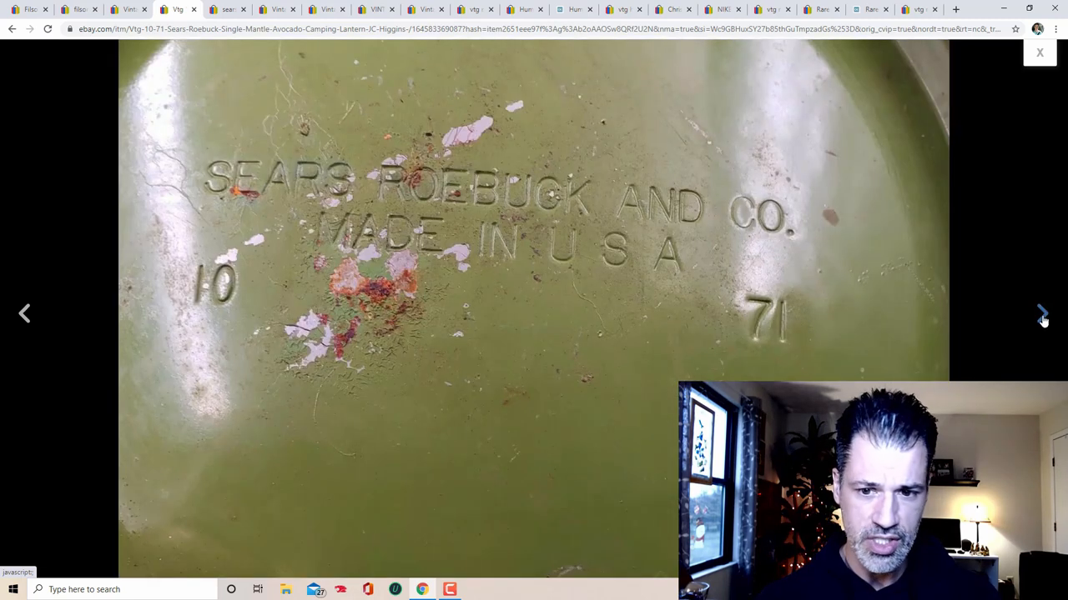
left_click(1041, 313)
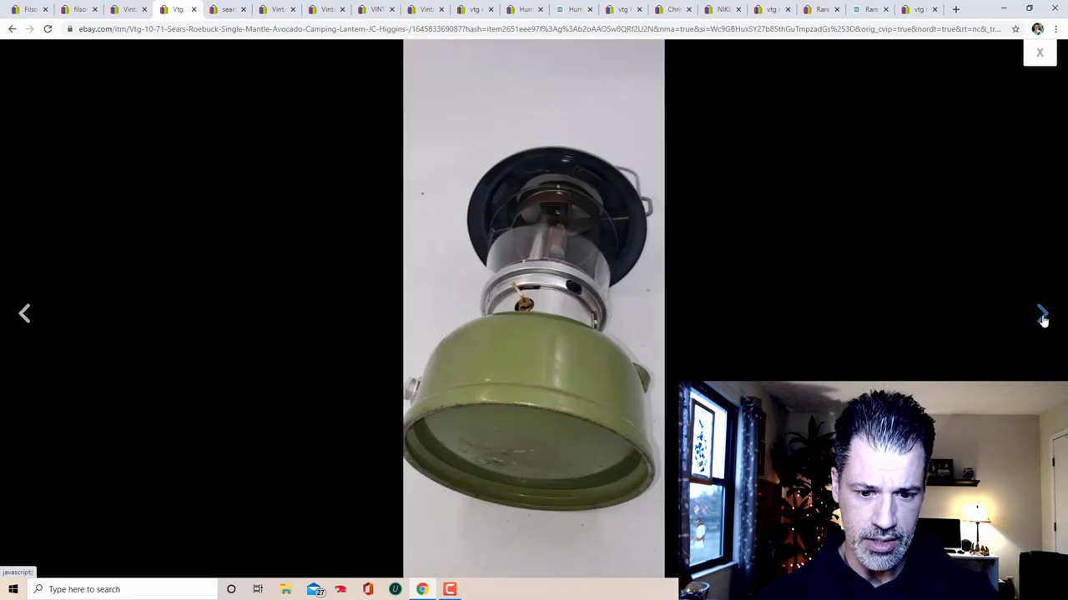
left_click(1041, 313)
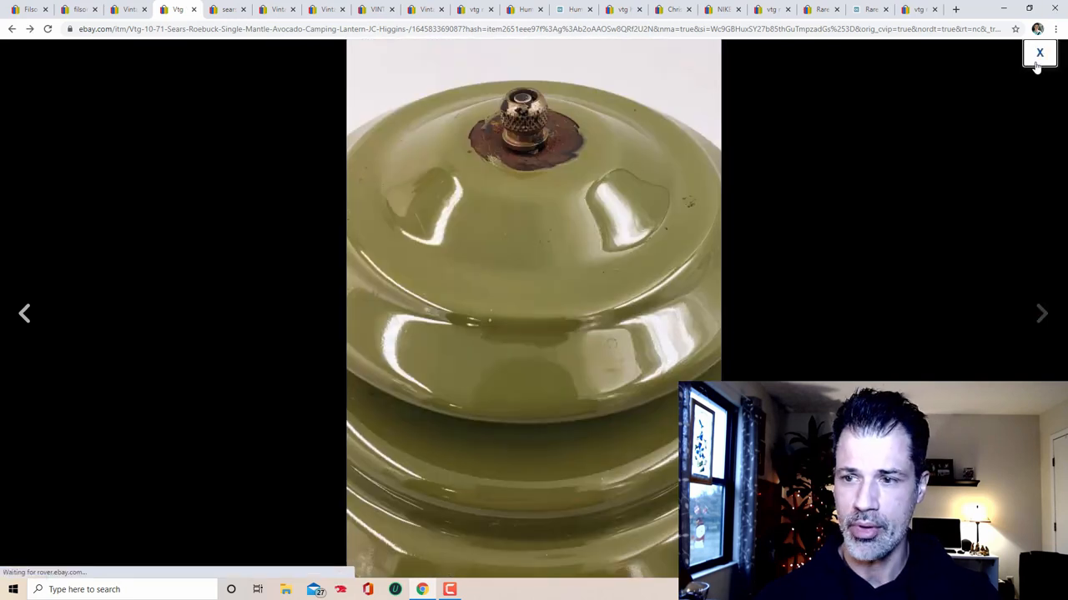
left_click(1039, 52)
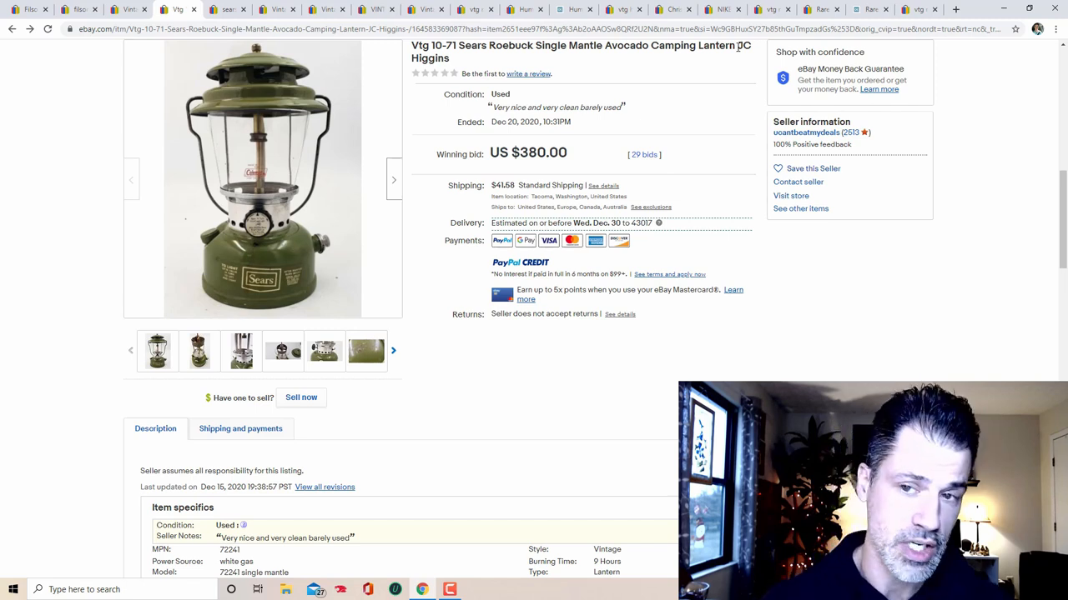
mouse_move(543, 307)
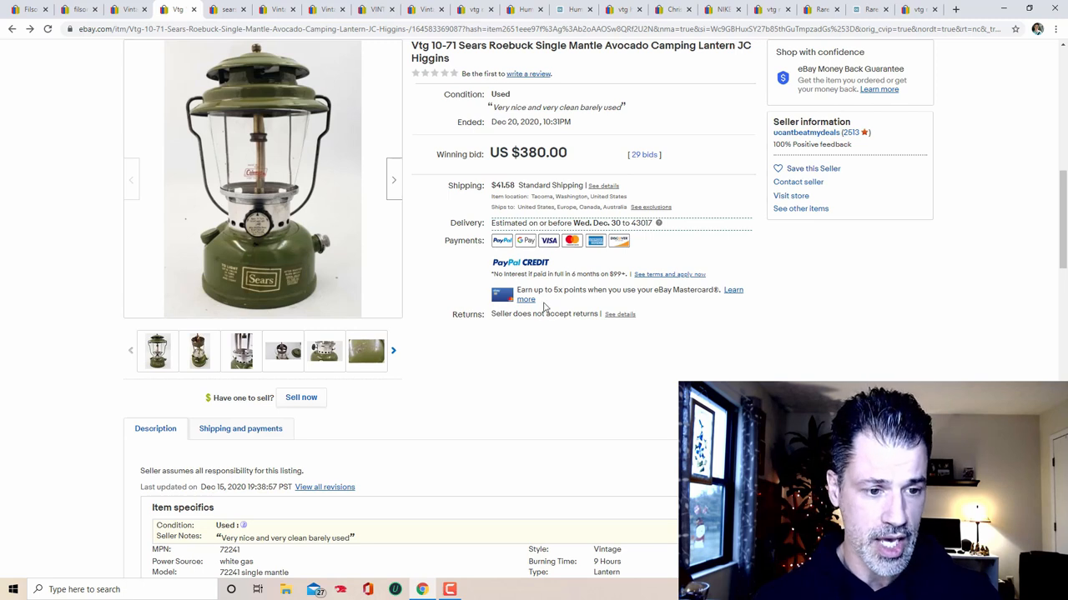
Step: Reopen the lantern gallery to review a few more photos, then close it
left_click(262, 176)
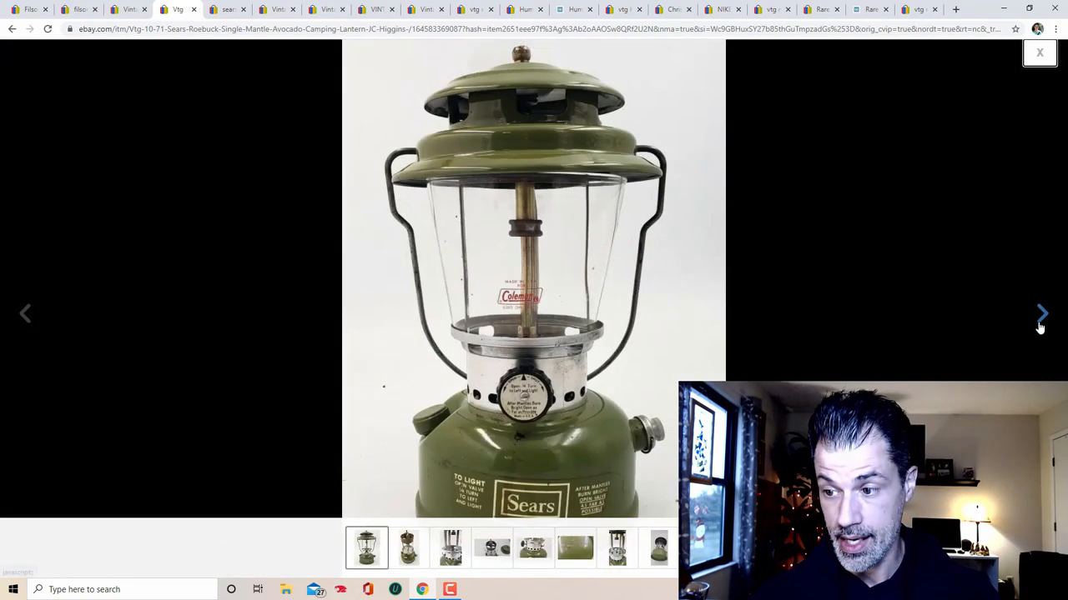
left_click(1041, 313)
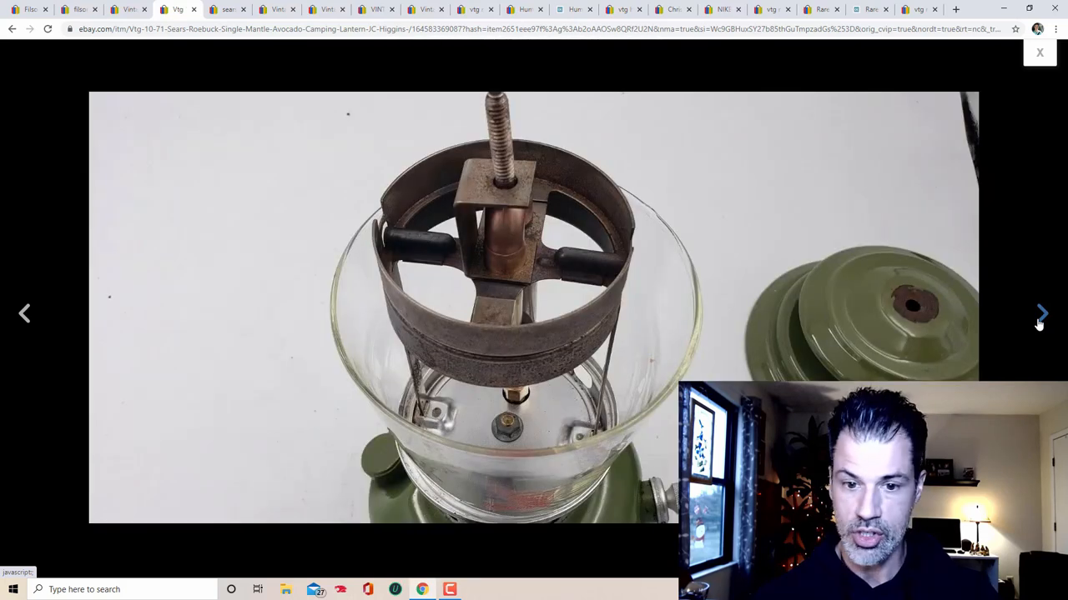
left_click(1040, 313)
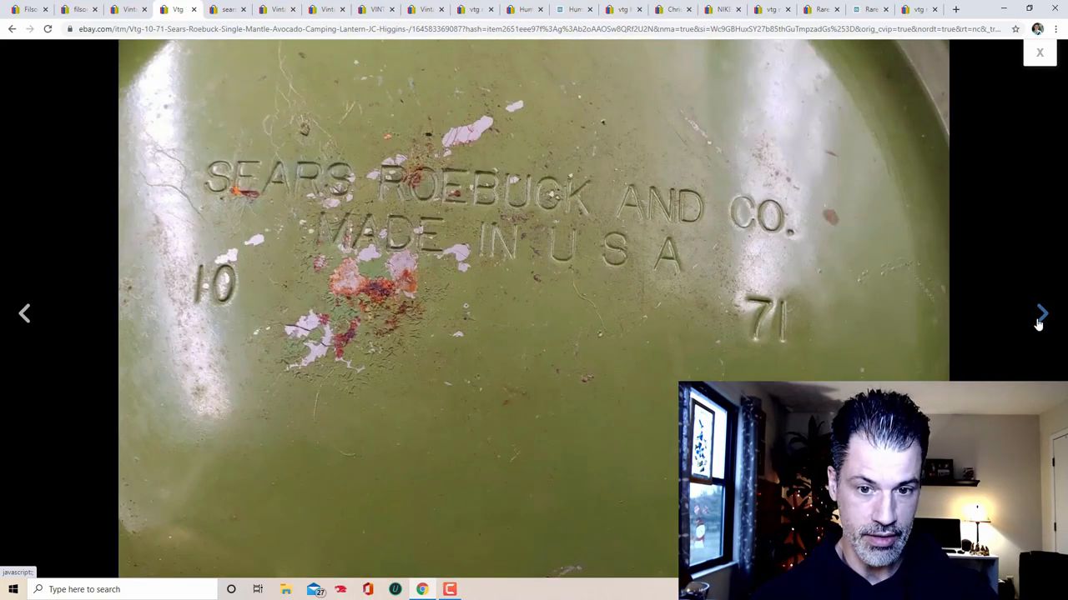
left_click(1041, 314)
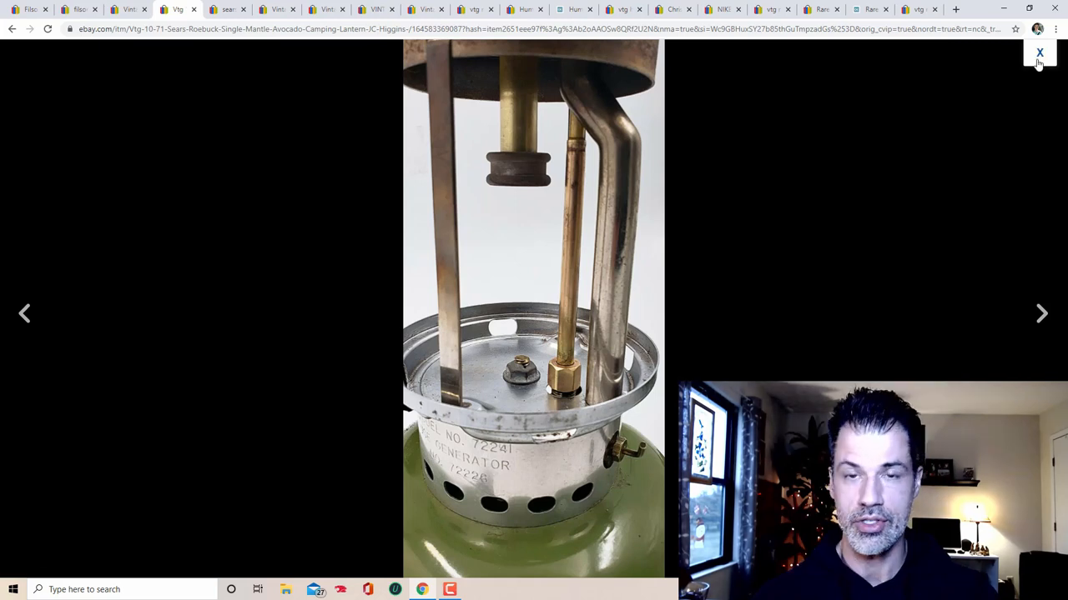
left_click(1039, 52)
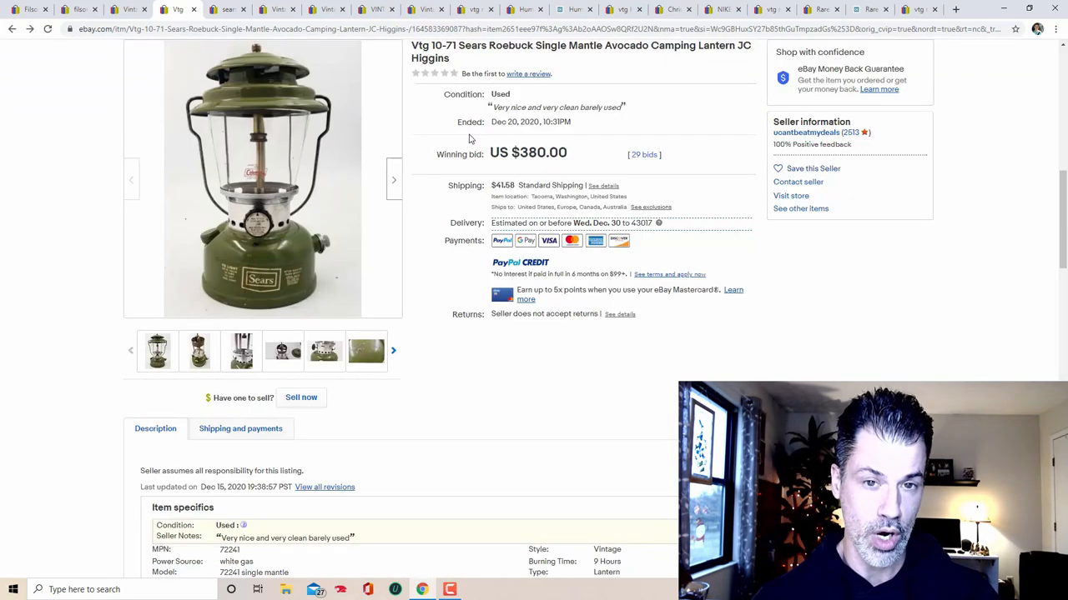
mouse_move(587, 289)
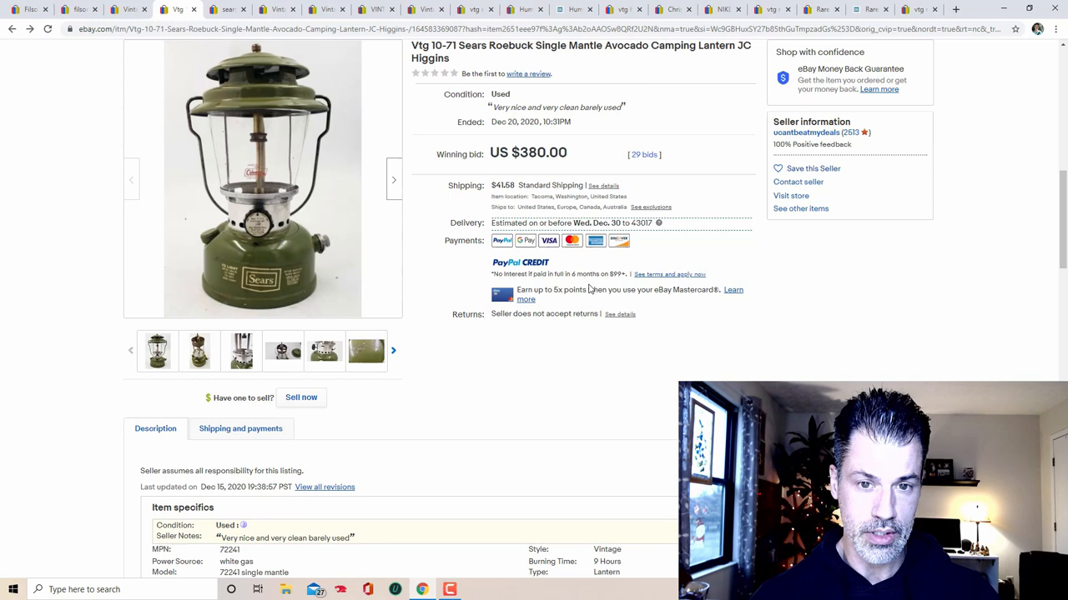
mouse_move(621, 340)
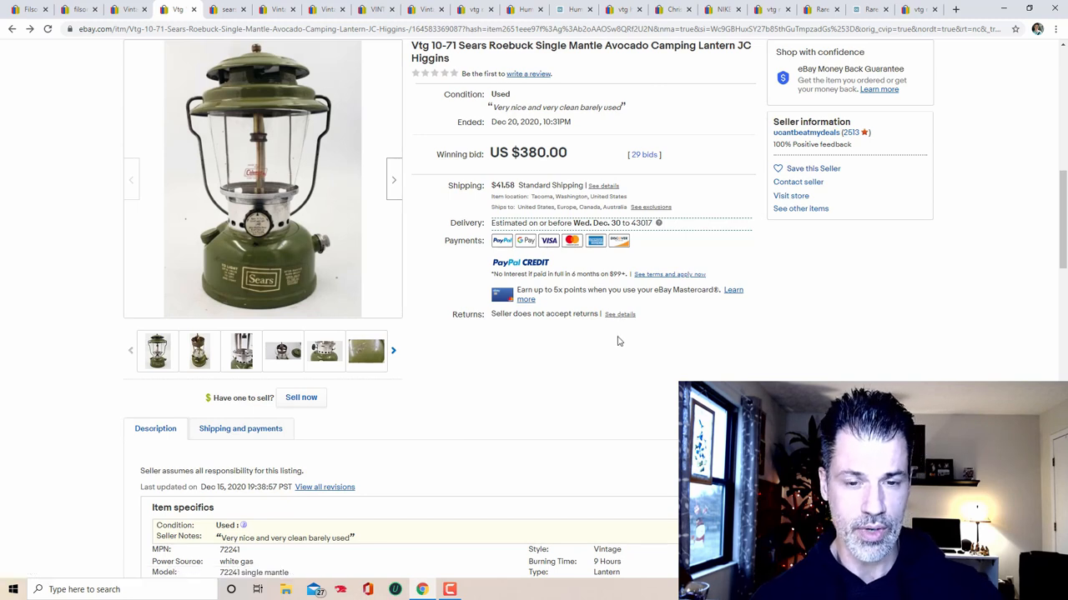
Step: Return to the sold 'sears lantern 10-71' results led by the $380 lantern and review more sold prices
left_click(227, 10)
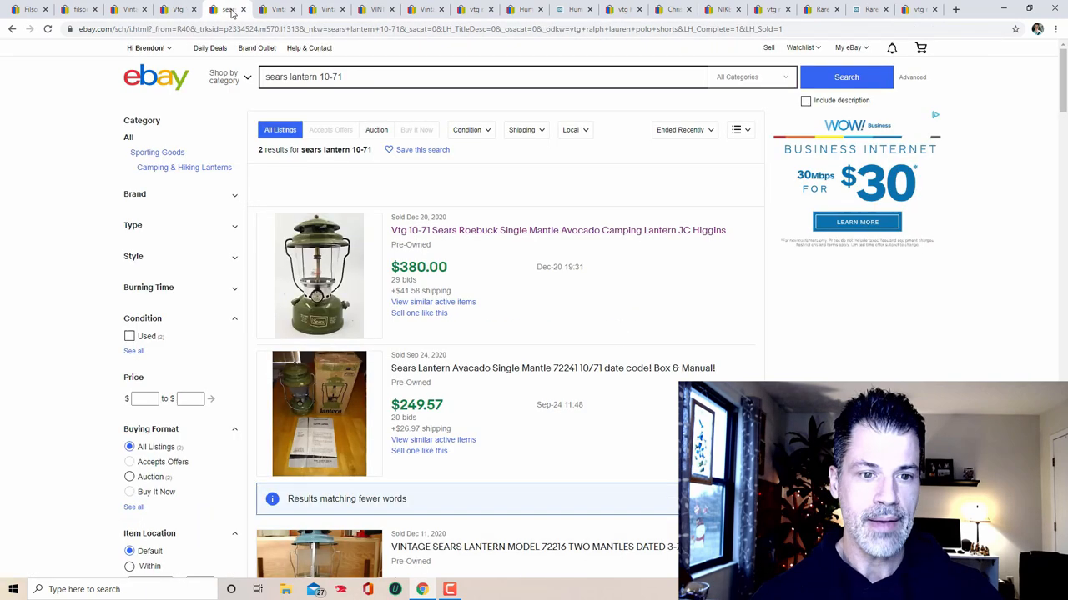
scroll("down", 3)
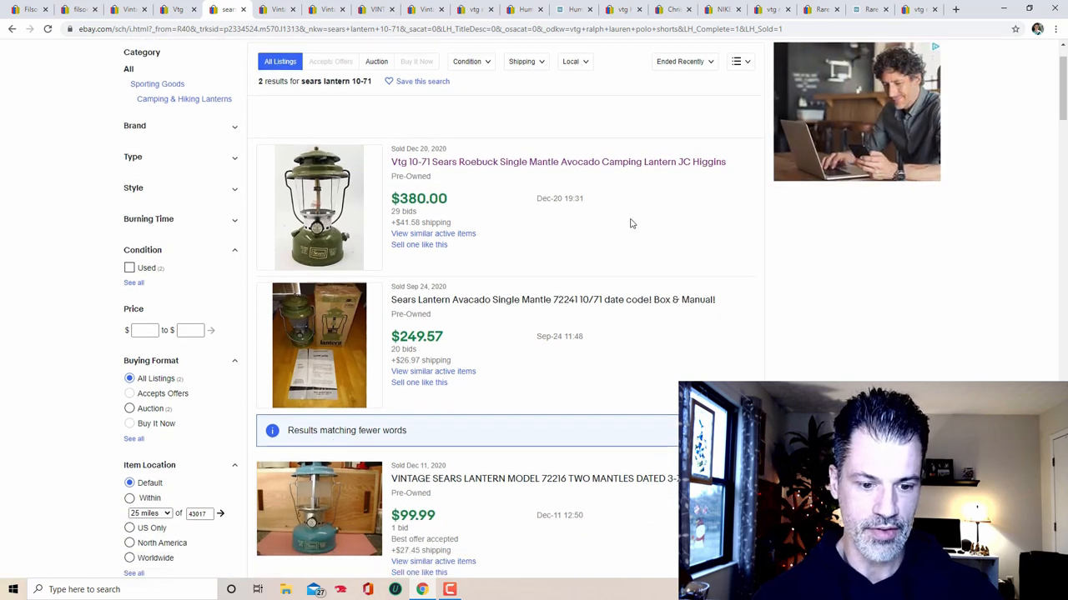
scroll("down", 3)
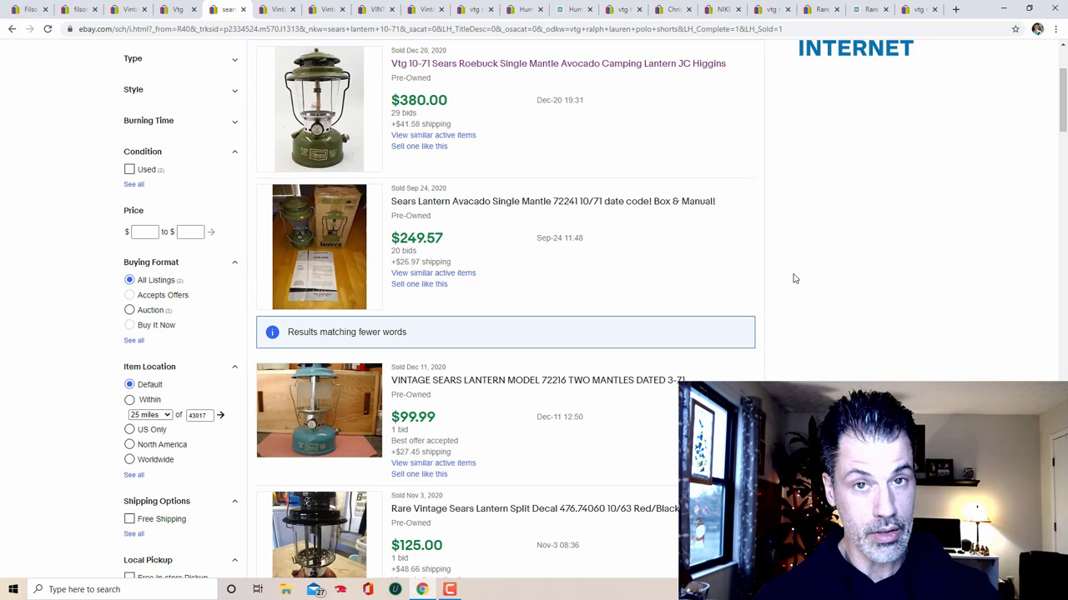
scroll("down", 3)
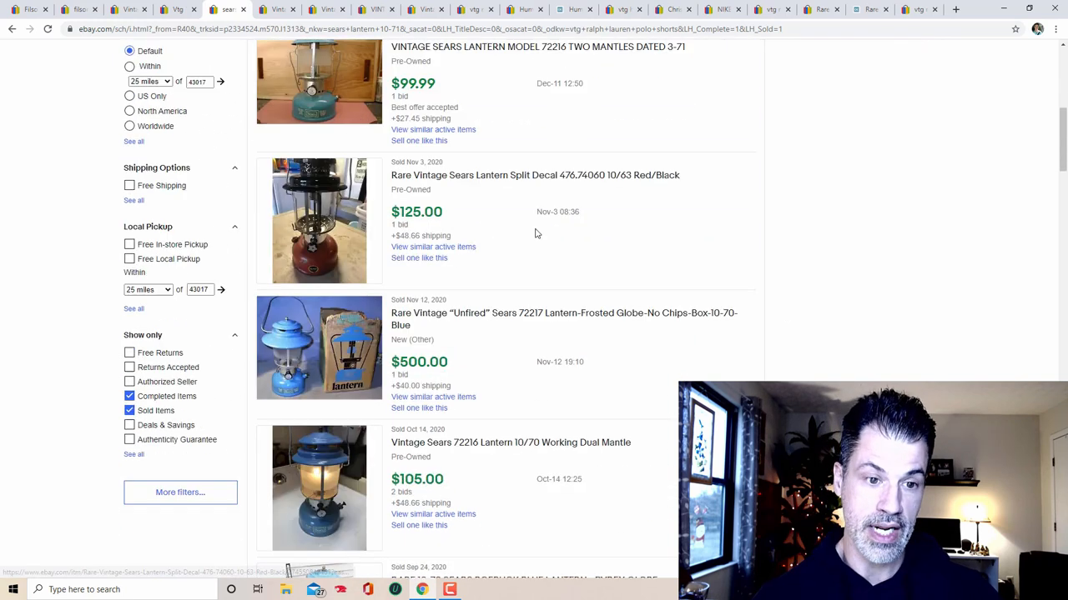
mouse_move(337, 320)
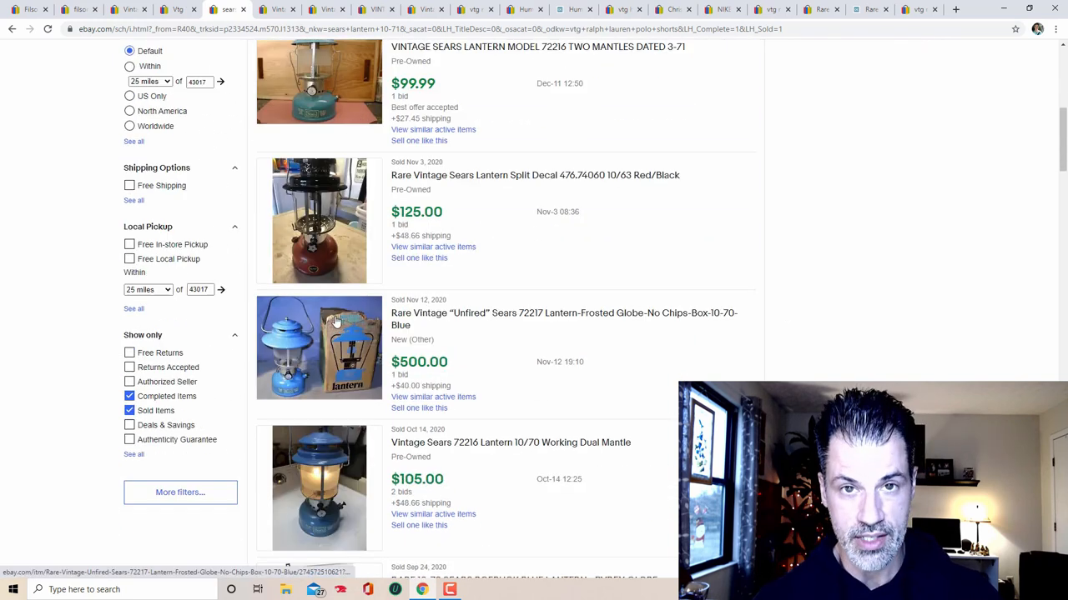
scroll("down", 3)
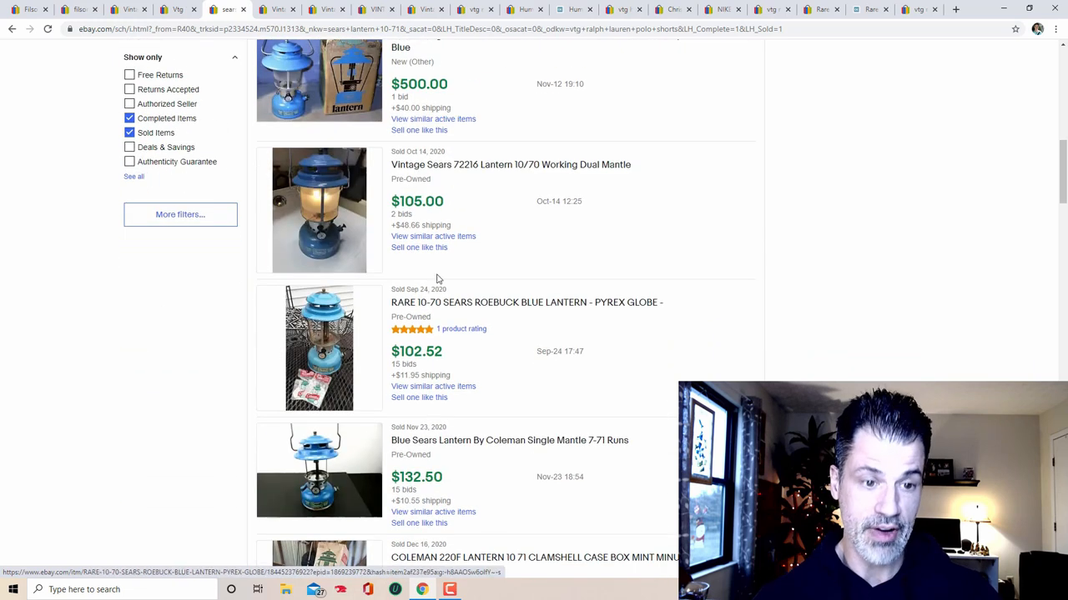
scroll("down", 3)
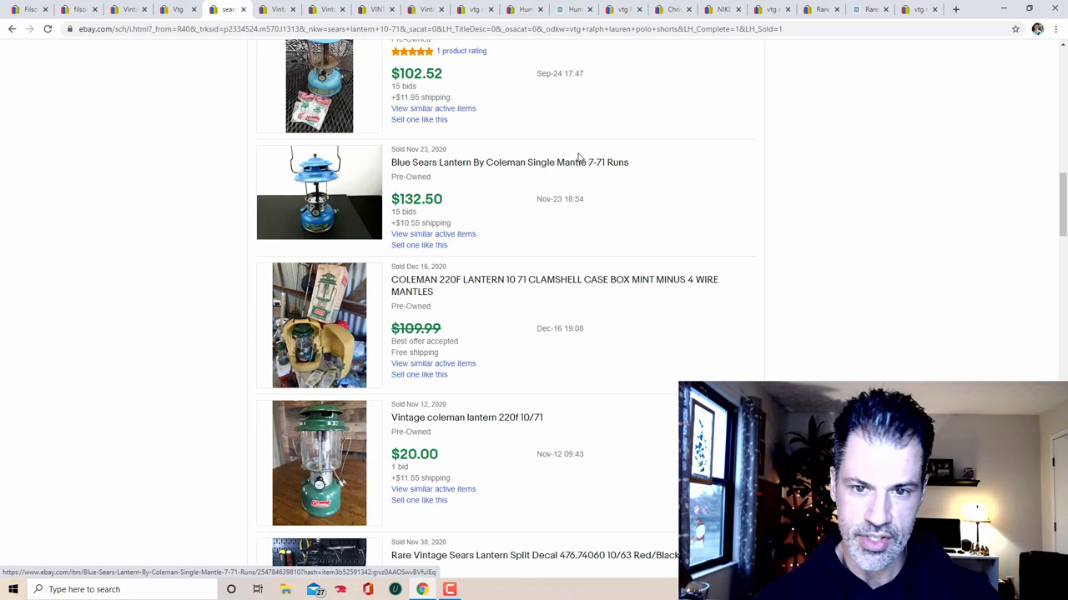
mouse_move(620, 260)
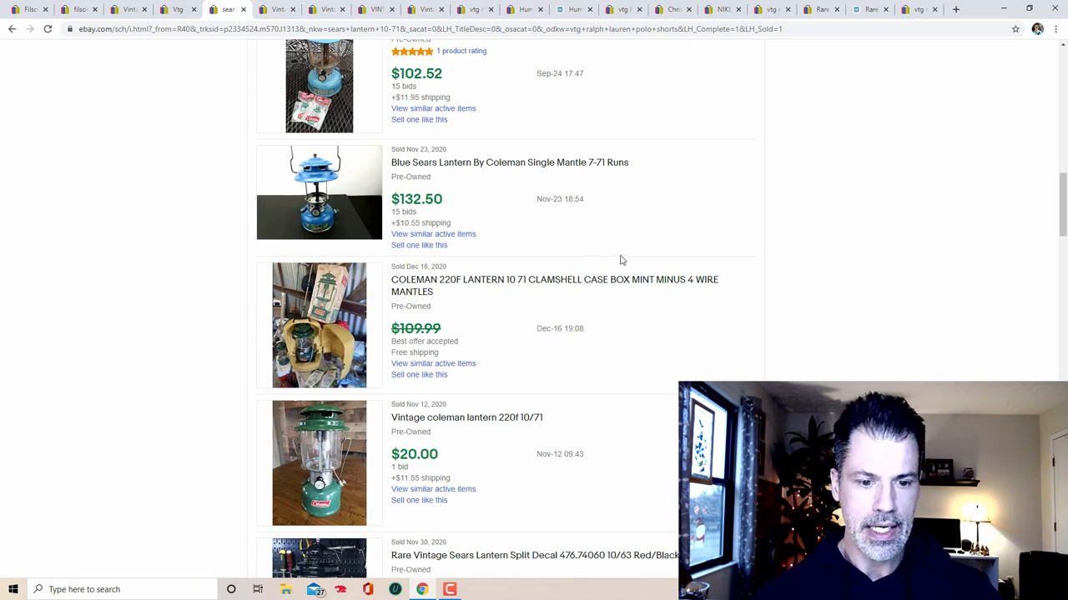
scroll("down", 3)
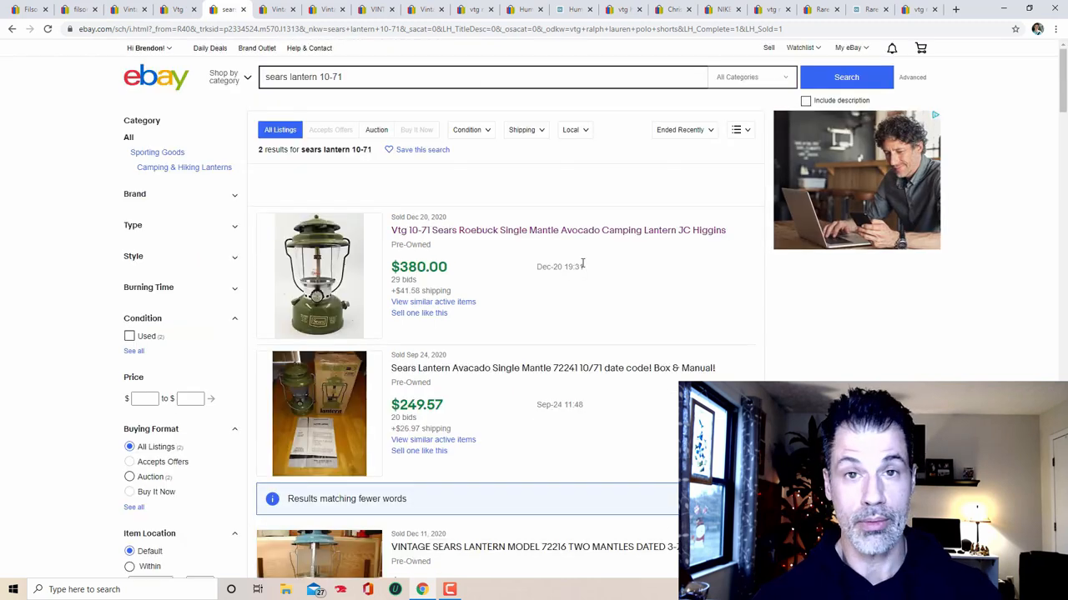
Step: Switch to the Lisa Frank Flirt heart planner listing and browse its binder front, spine and inside photos
left_click(277, 10)
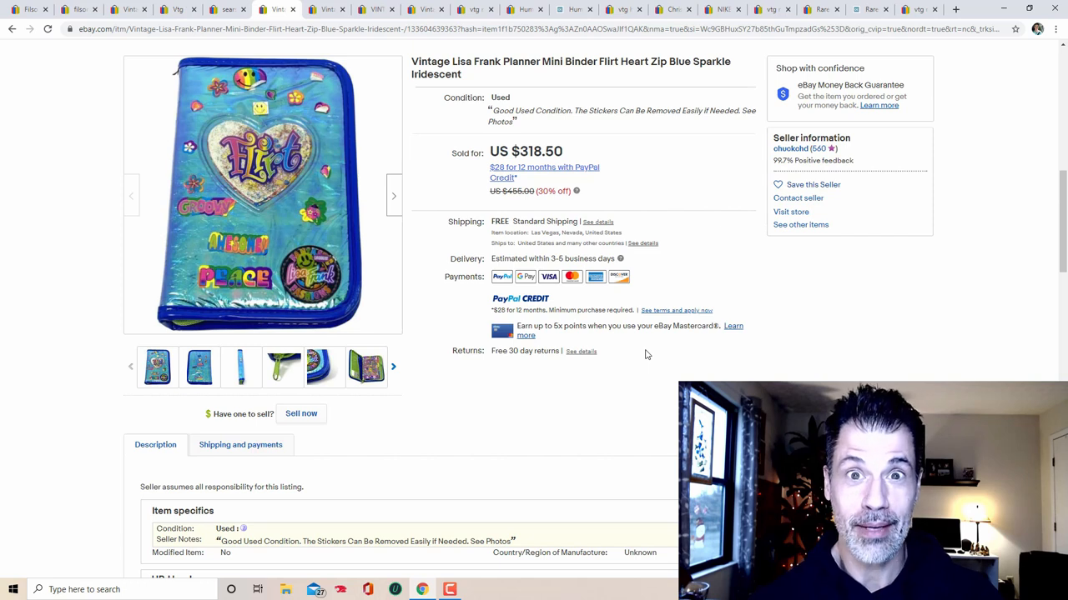
mouse_move(657, 340)
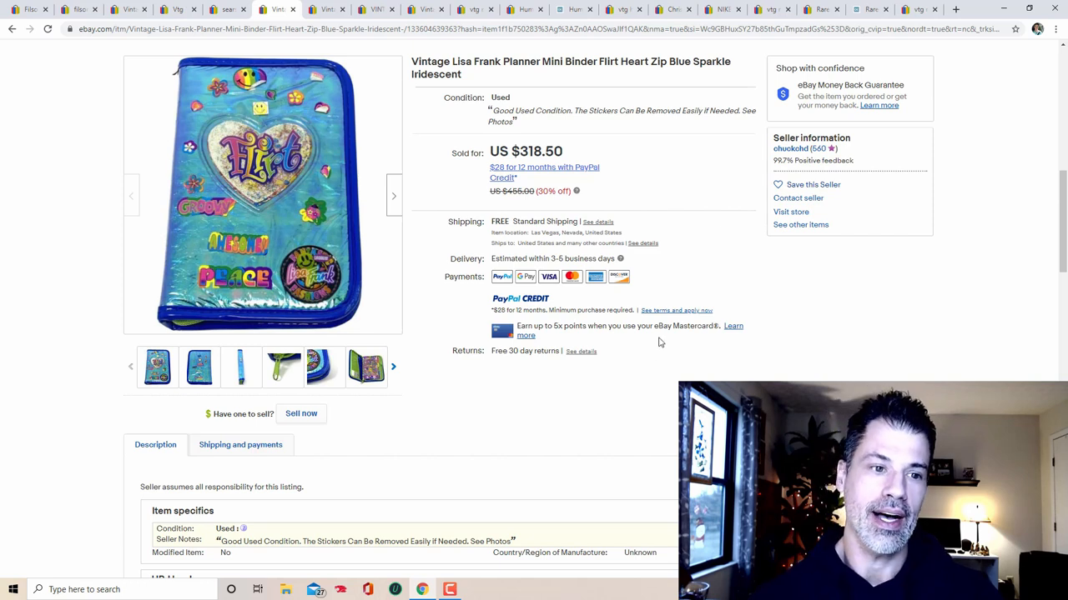
left_click(263, 193)
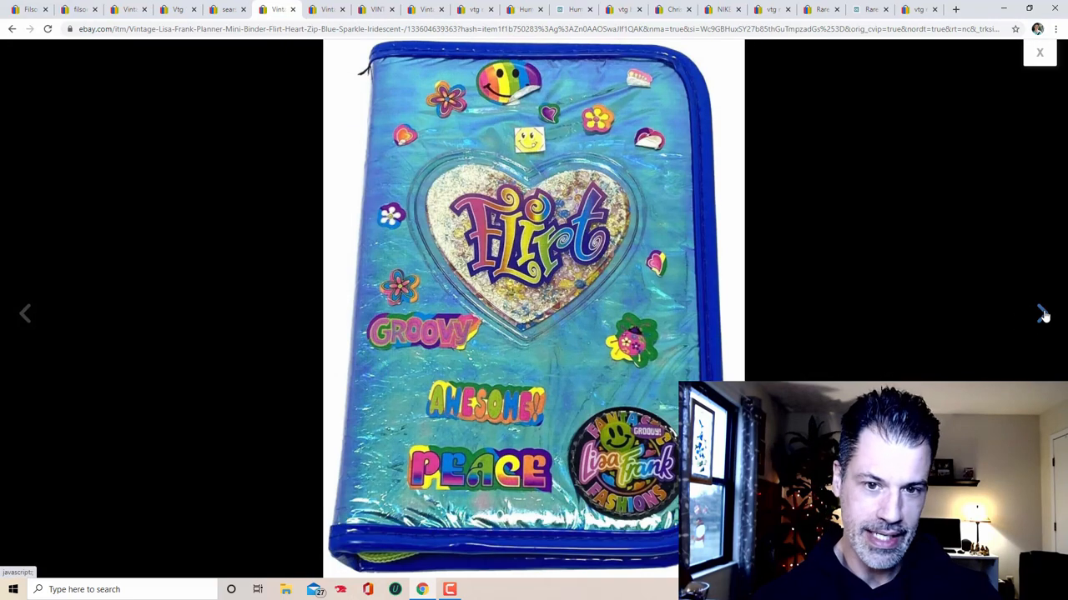
left_click(1045, 314)
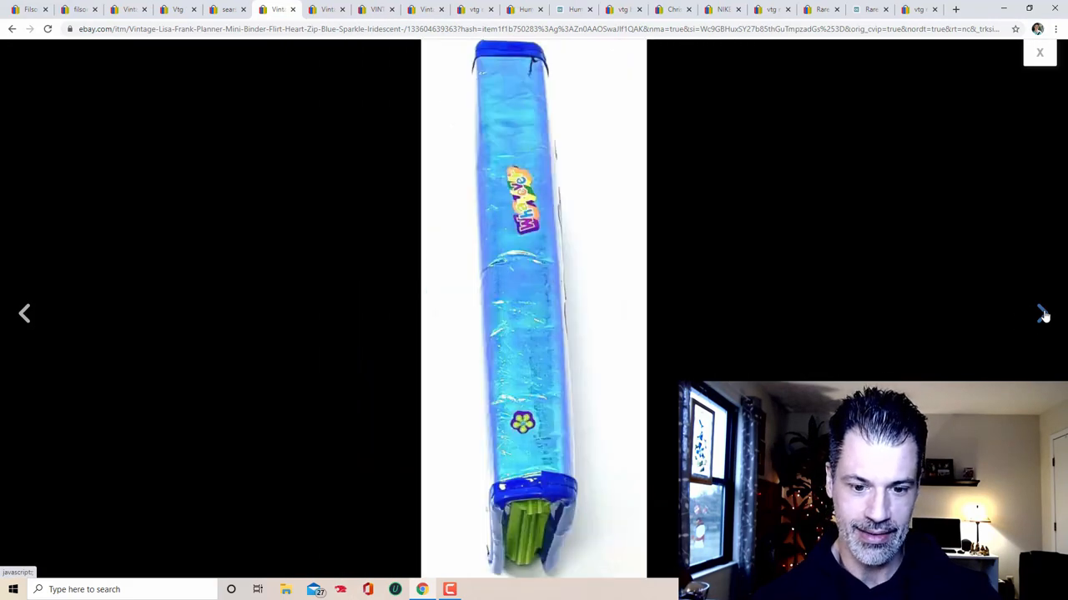
left_click(1042, 314)
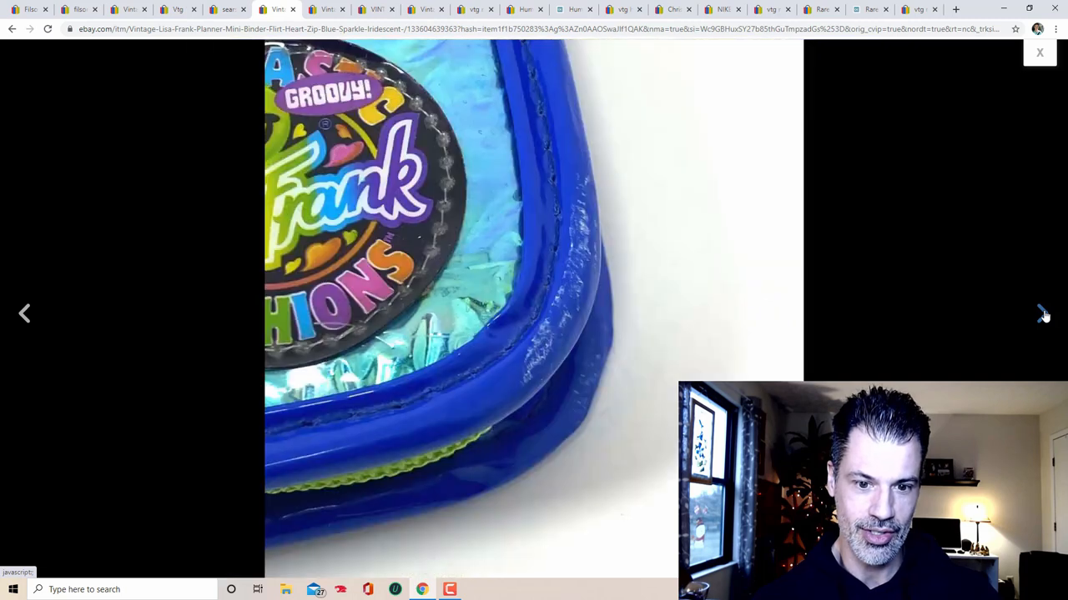
left_click(1044, 313)
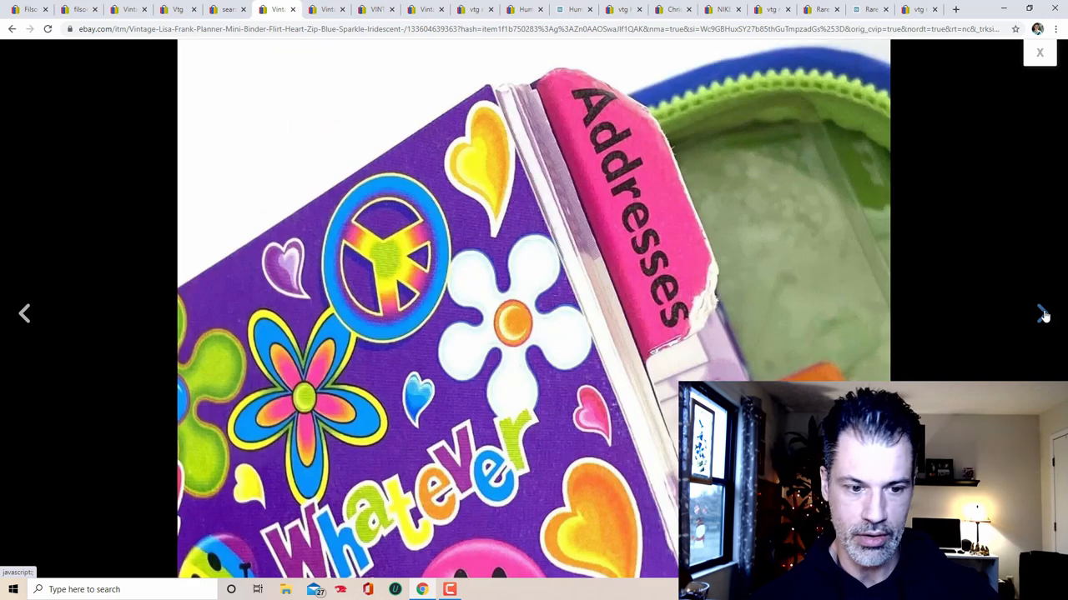
left_click(1044, 314)
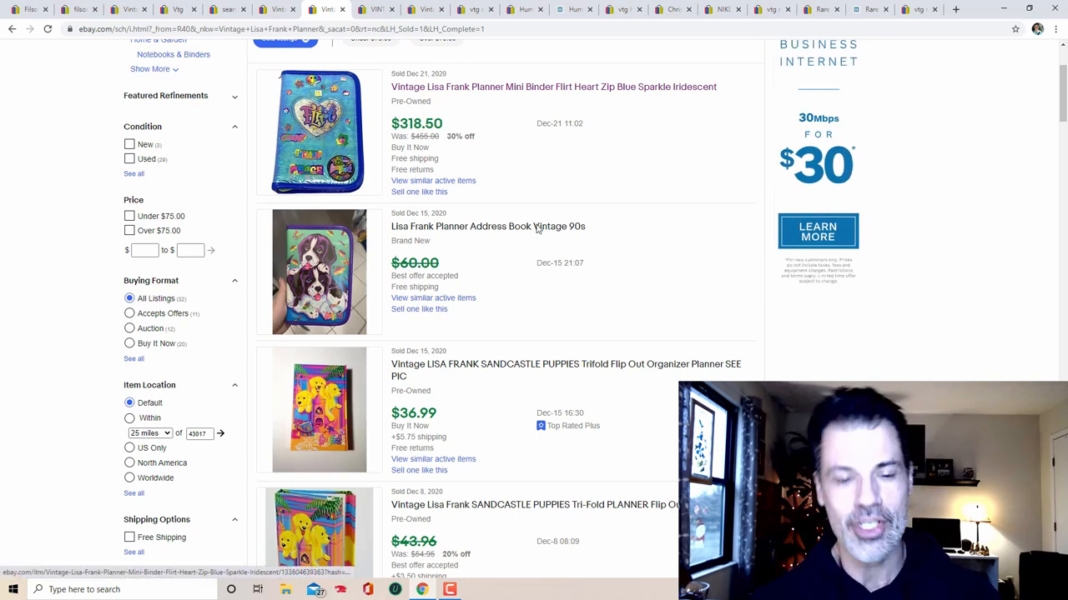
scroll("down", 3)
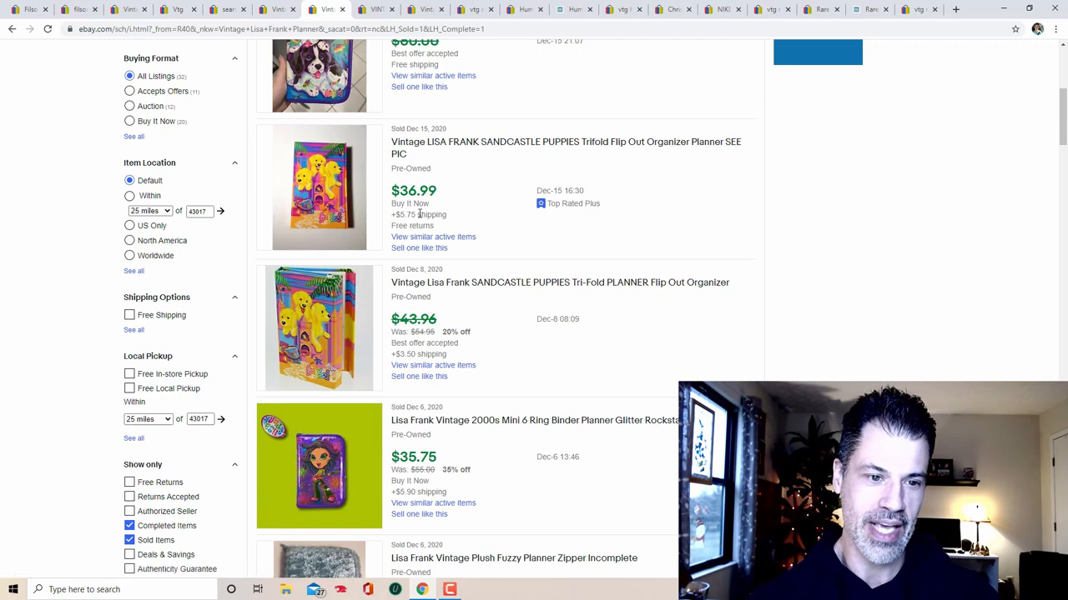
scroll("down", 3)
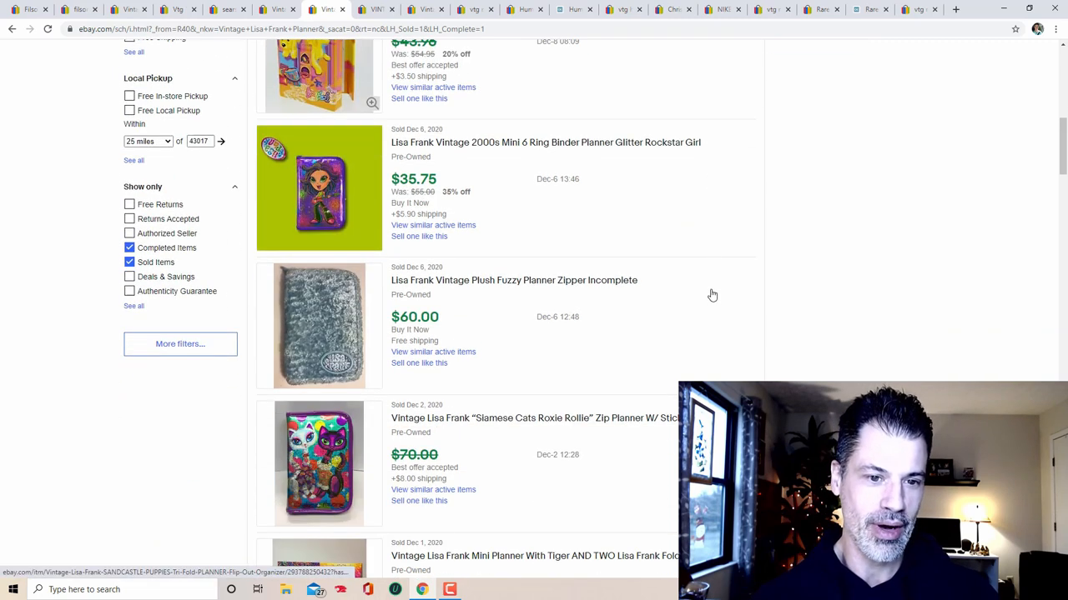
scroll("down", 3)
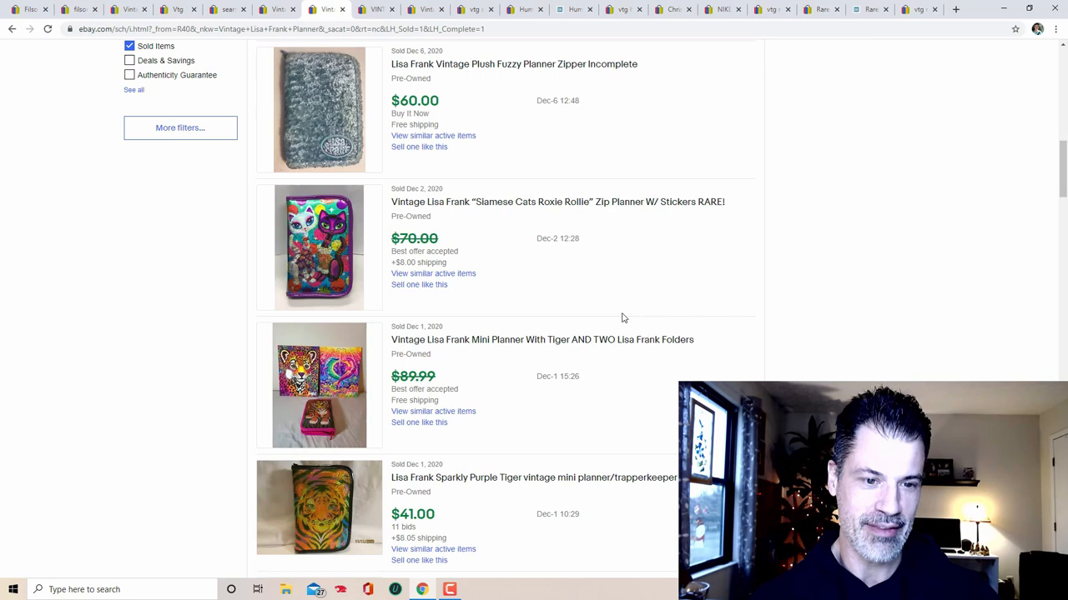
scroll("down", 3)
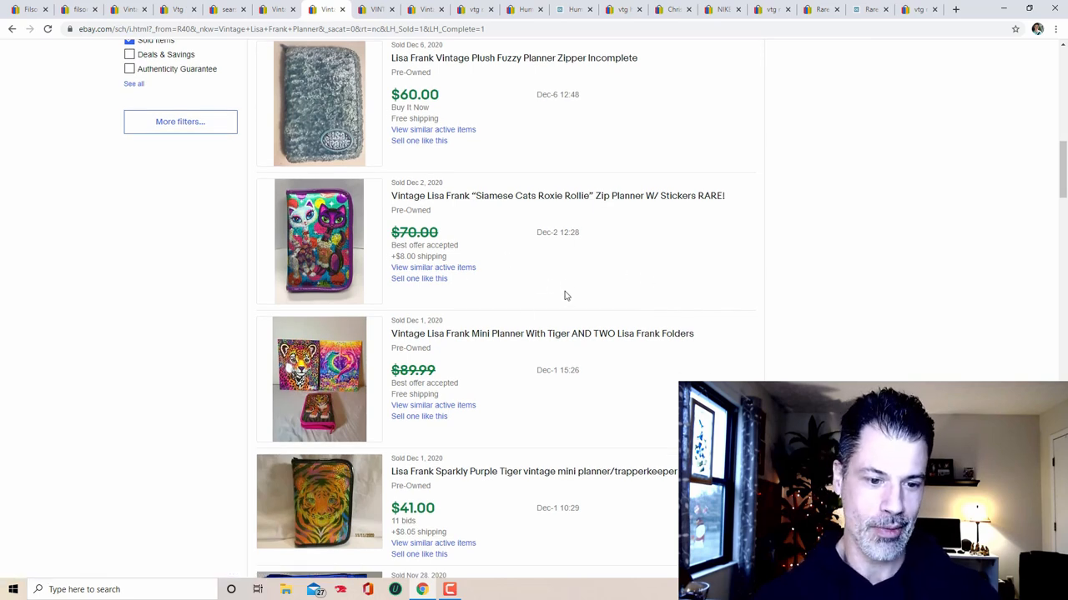
scroll("down", 3)
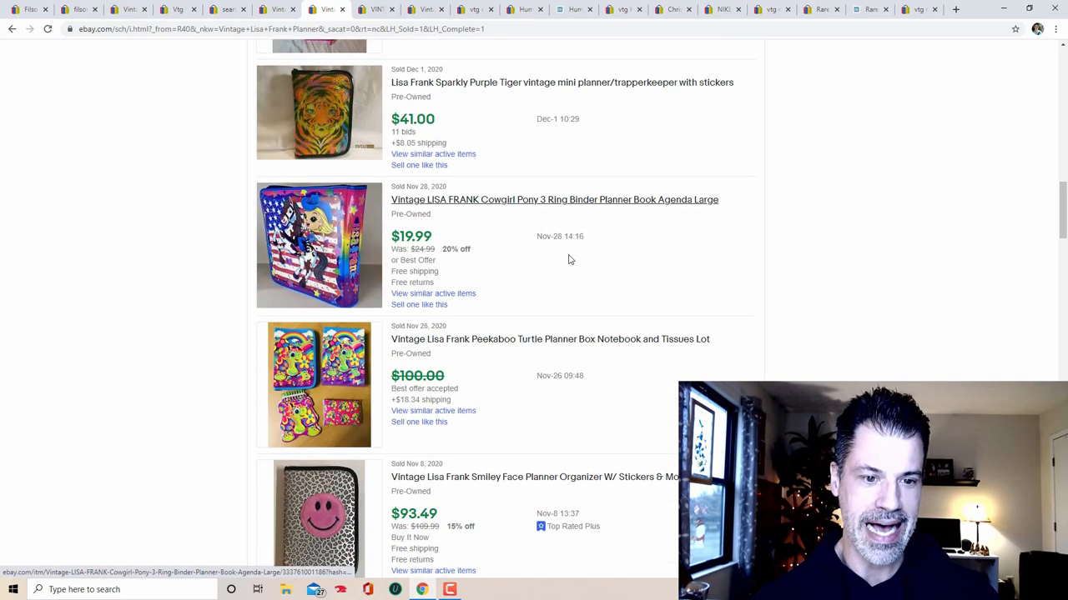
scroll("down", 3)
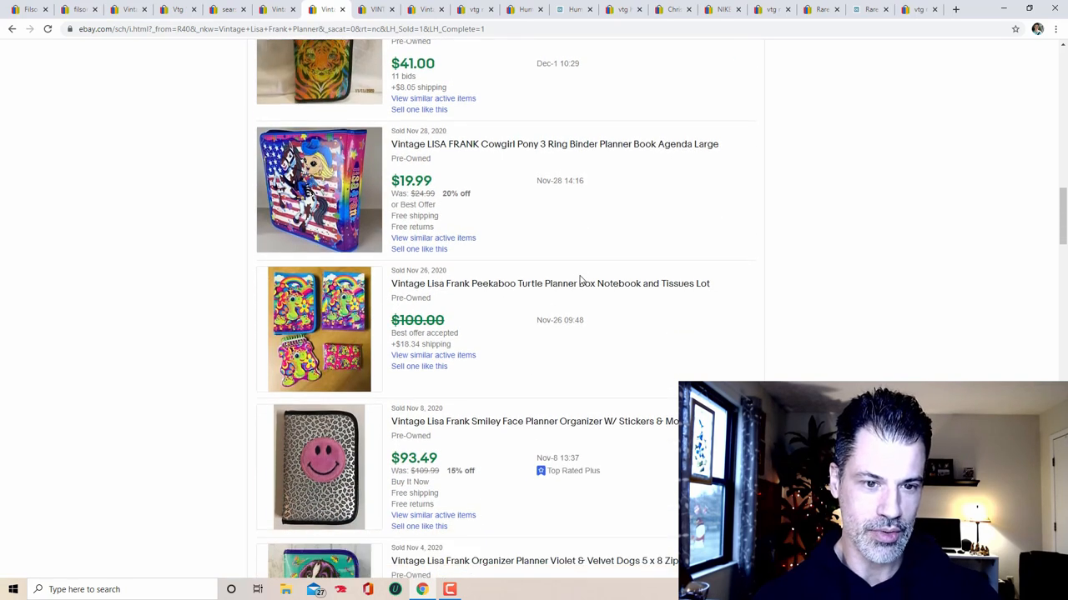
scroll("down", 3)
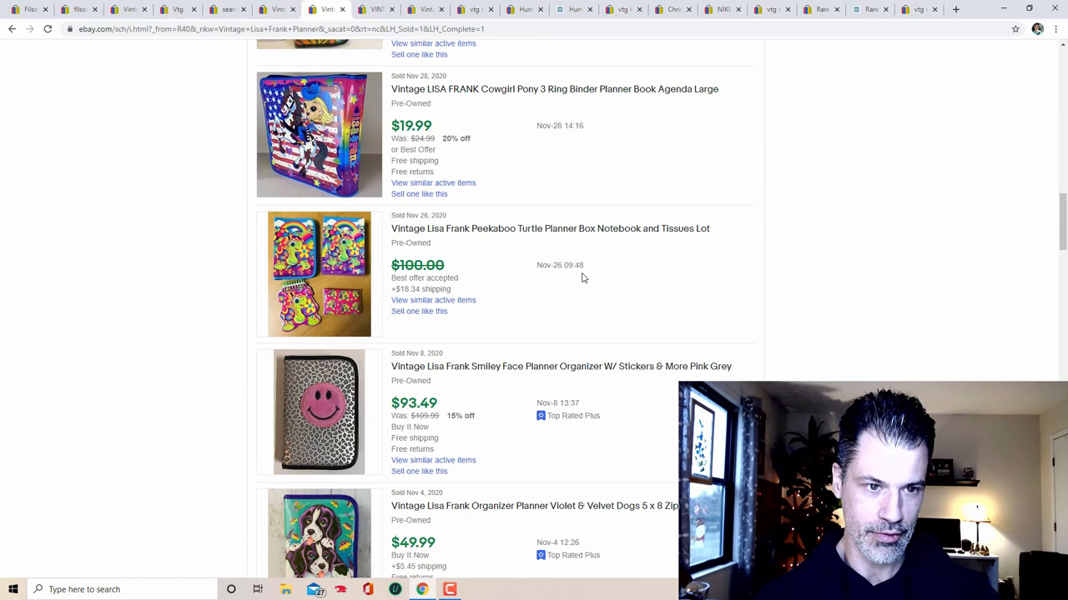
scroll("down", 3)
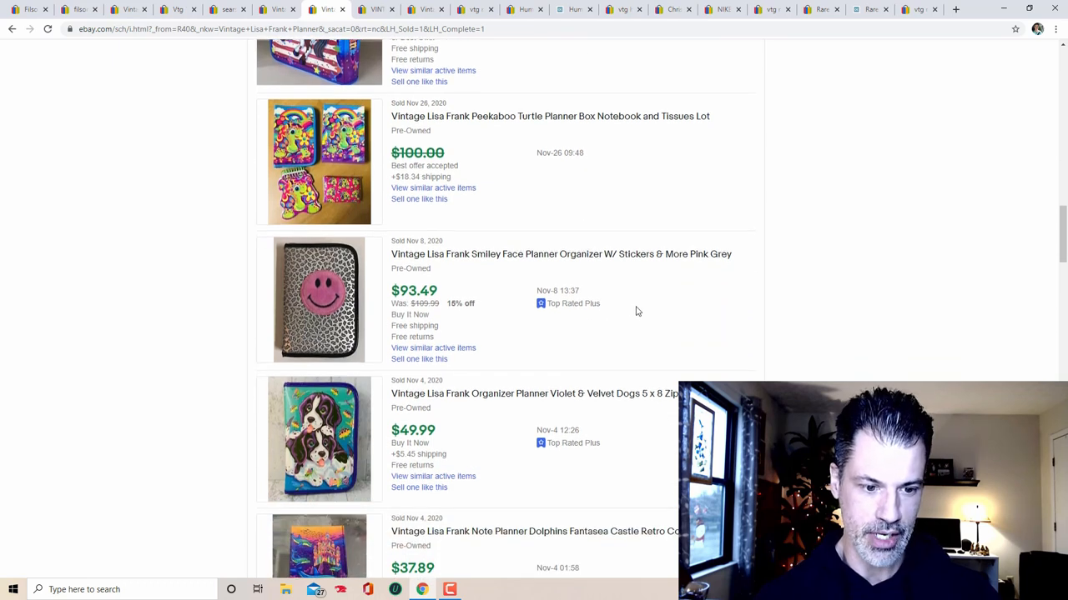
scroll("down", 3)
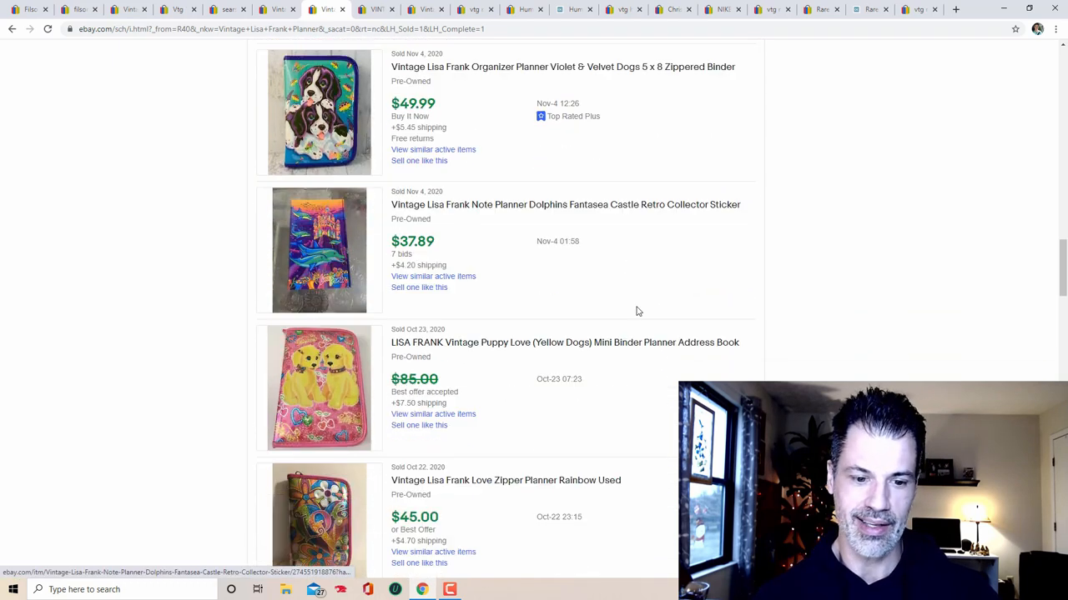
scroll("down", 3)
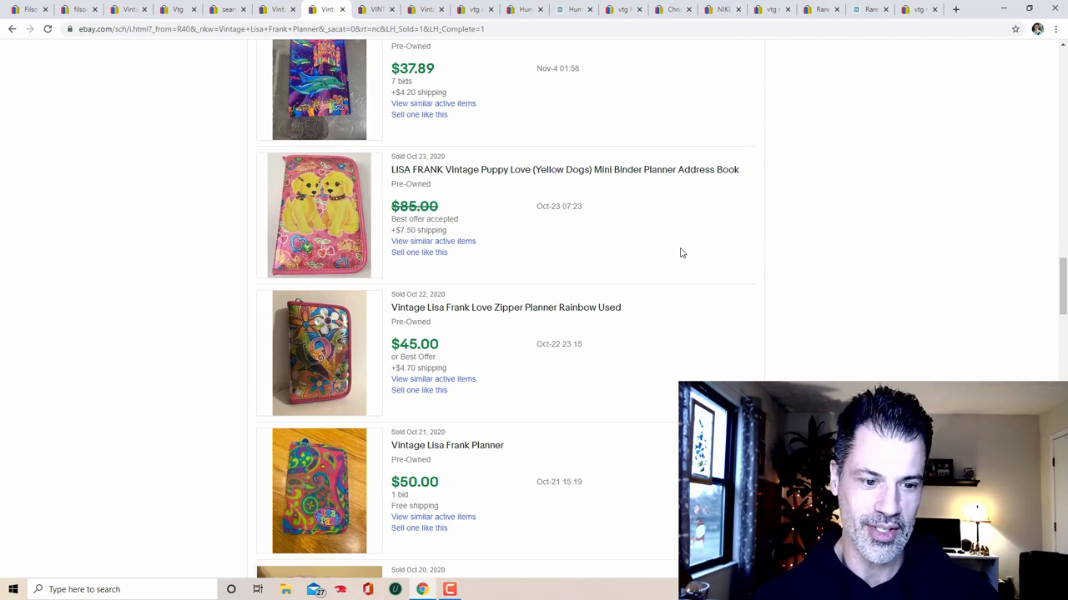
scroll("down", 3)
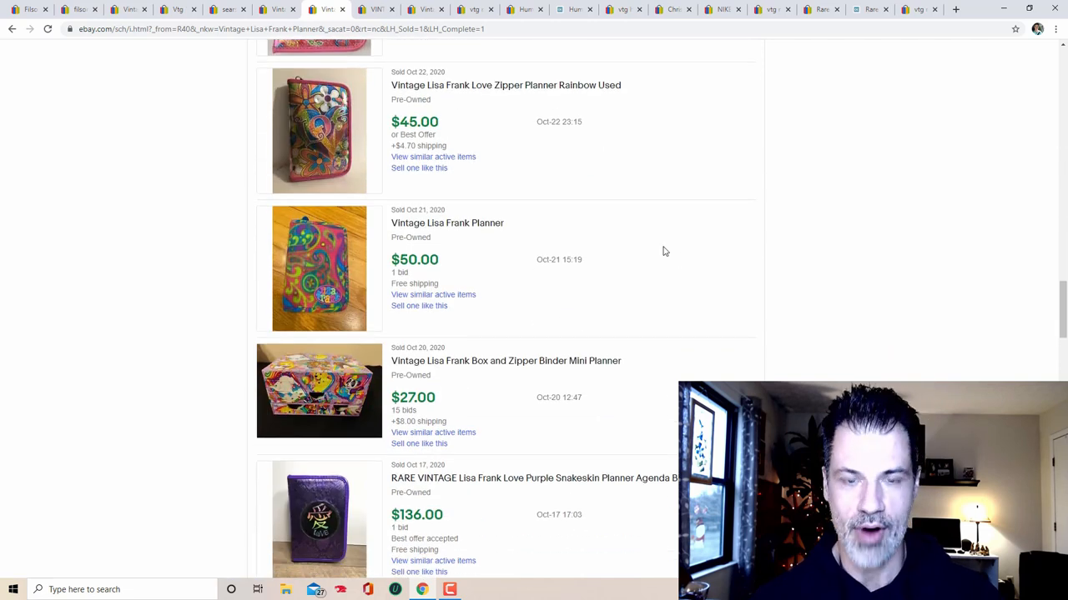
mouse_move(684, 253)
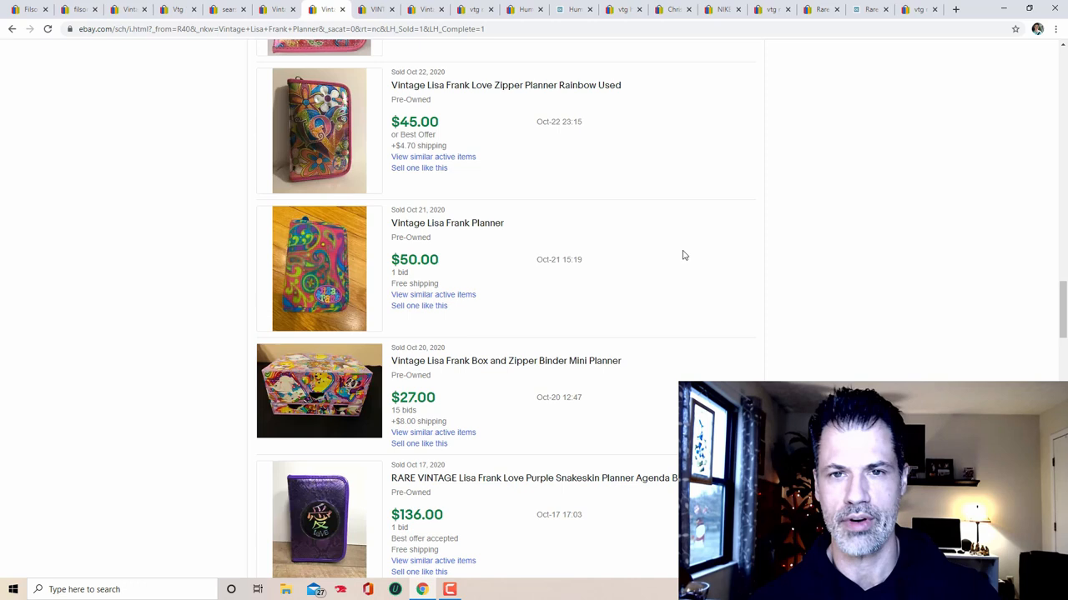
mouse_move(716, 265)
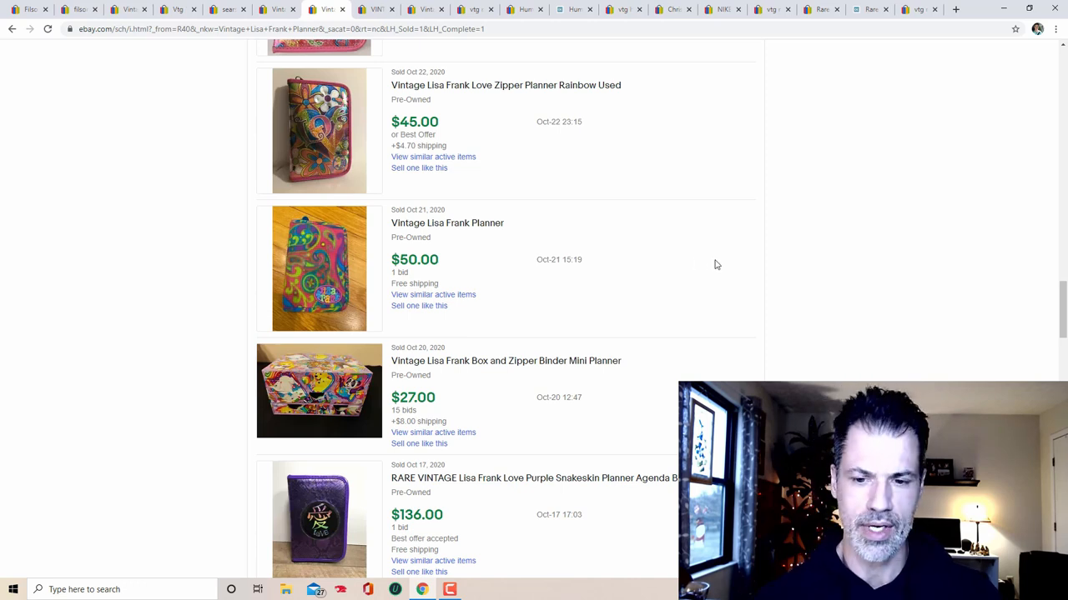
scroll("down", 3)
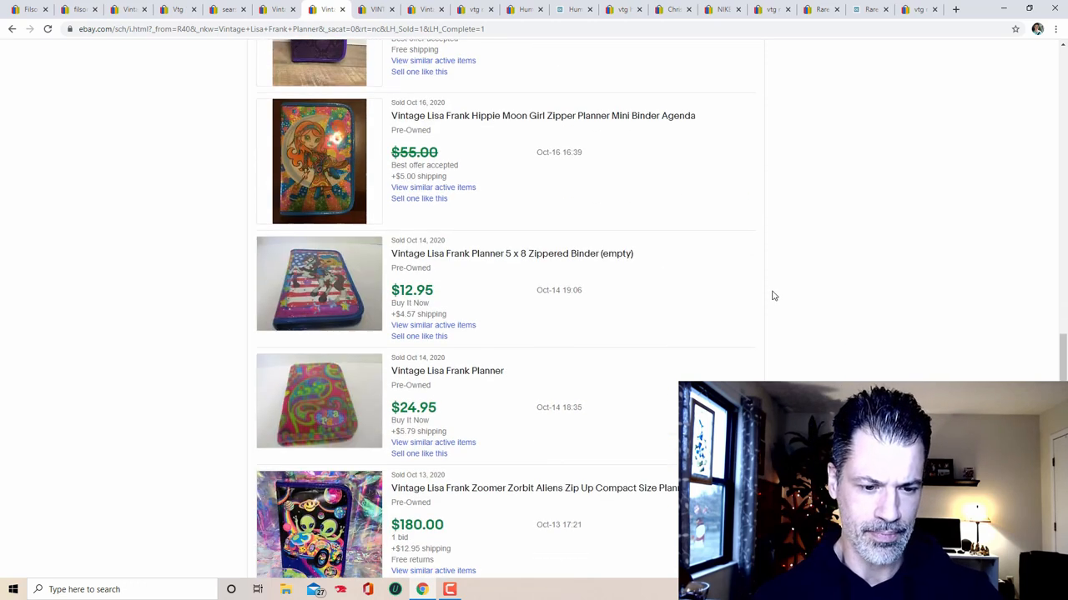
scroll("down", 3)
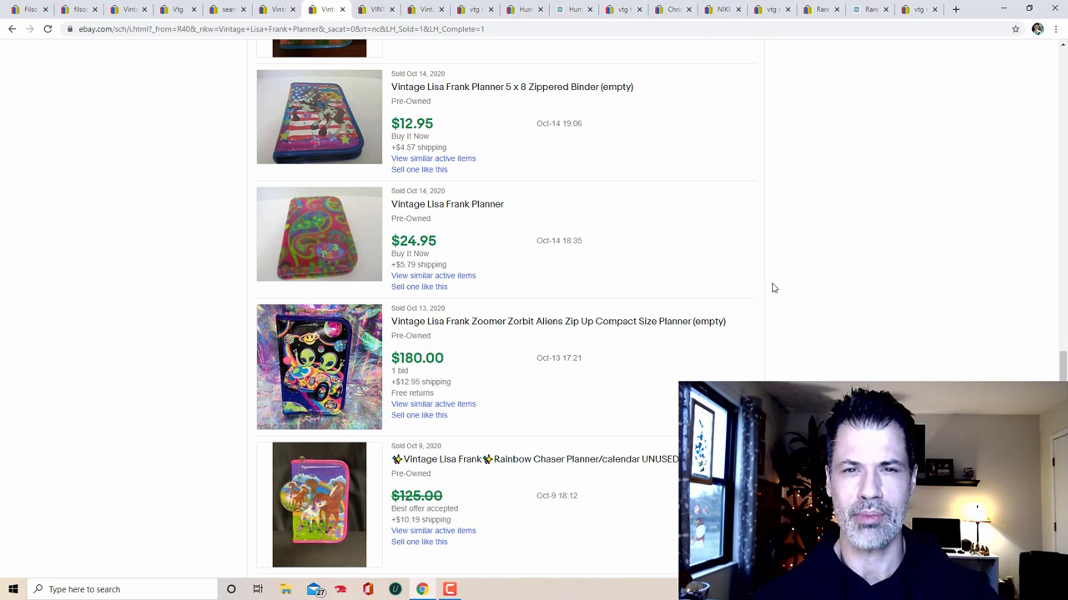
mouse_move(747, 277)
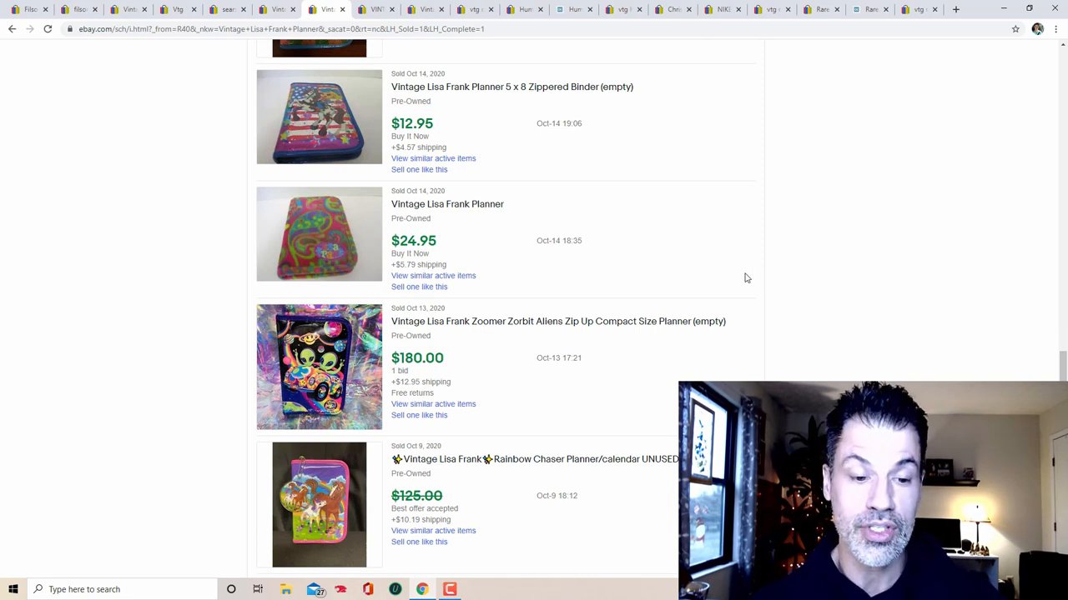
scroll("down", 3)
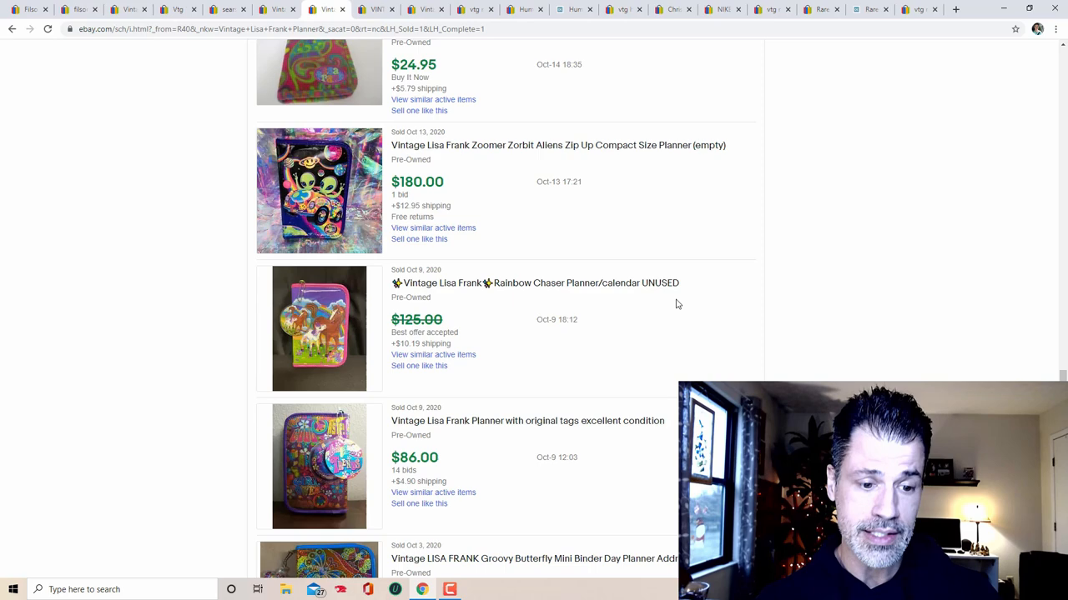
scroll("down", 3)
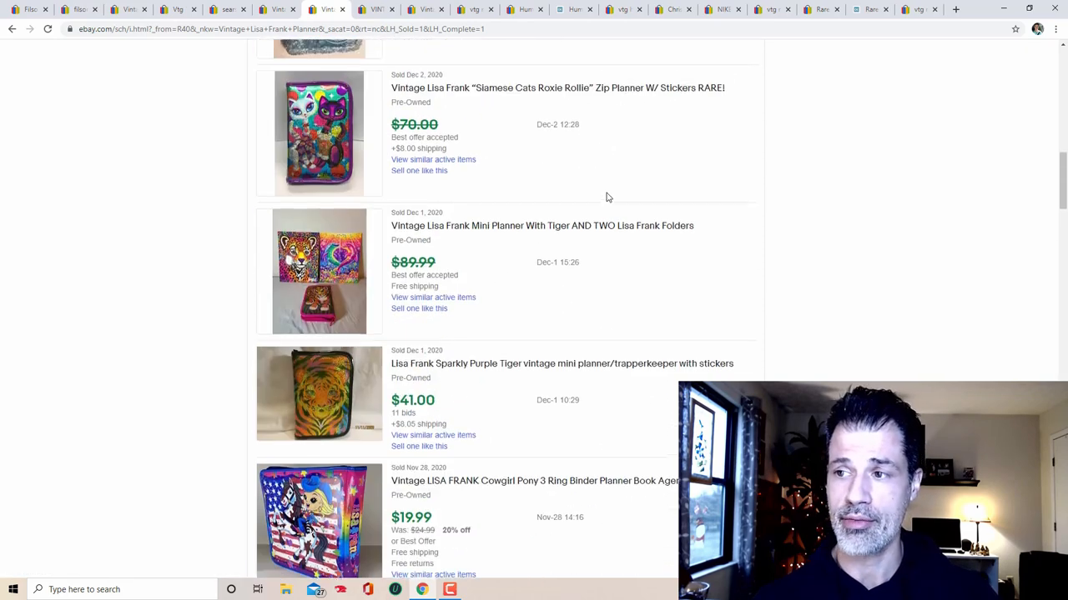
scroll("up", 3)
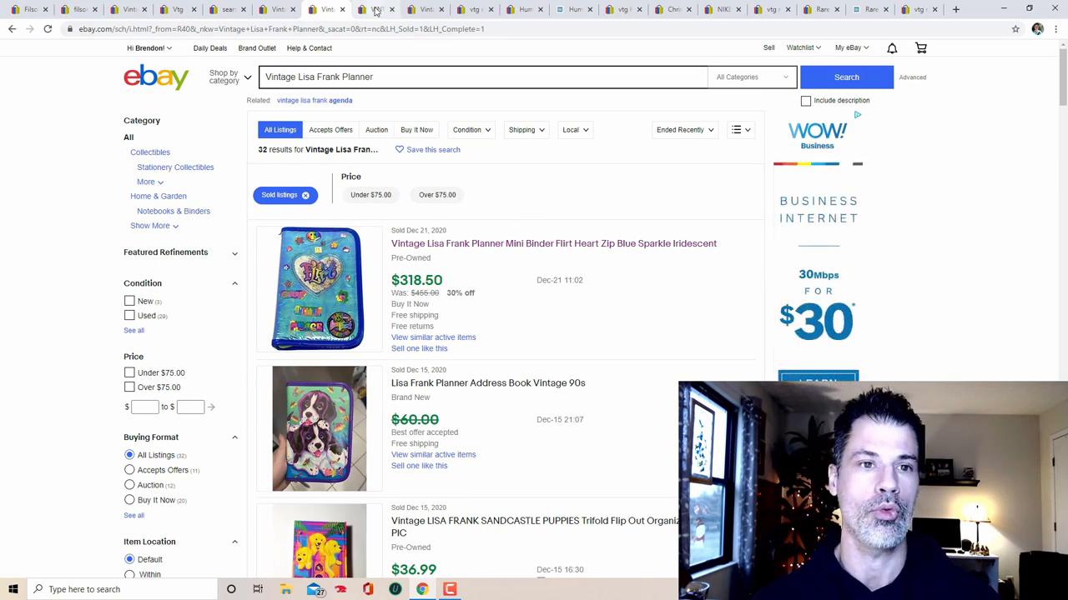
Step: View the $800 Geoffrey Welcome and Exit signs listing's photos and close the viewer
left_click(375, 10)
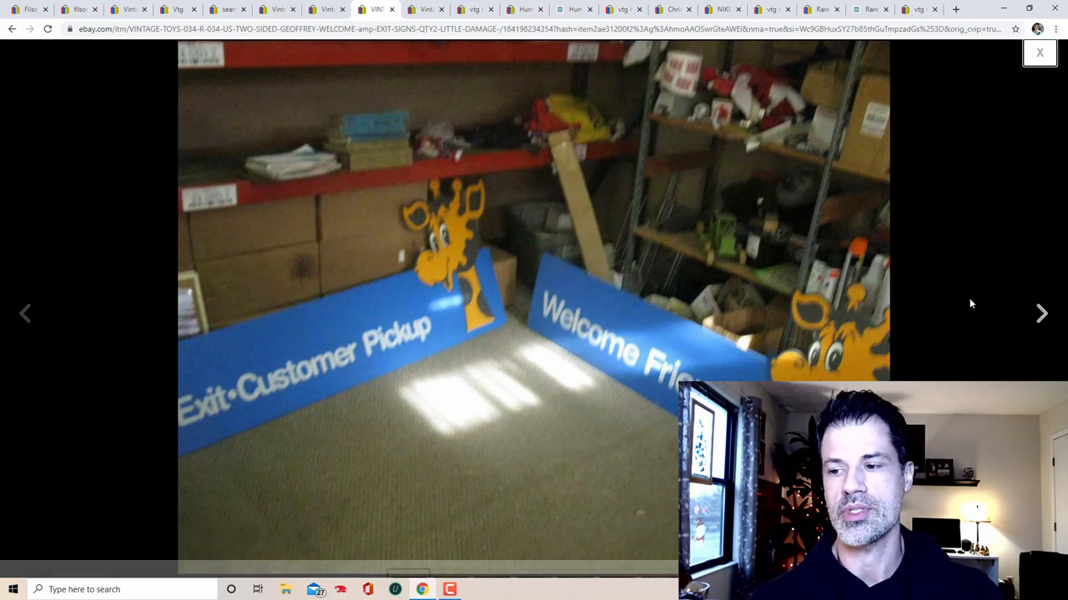
left_click(1040, 314)
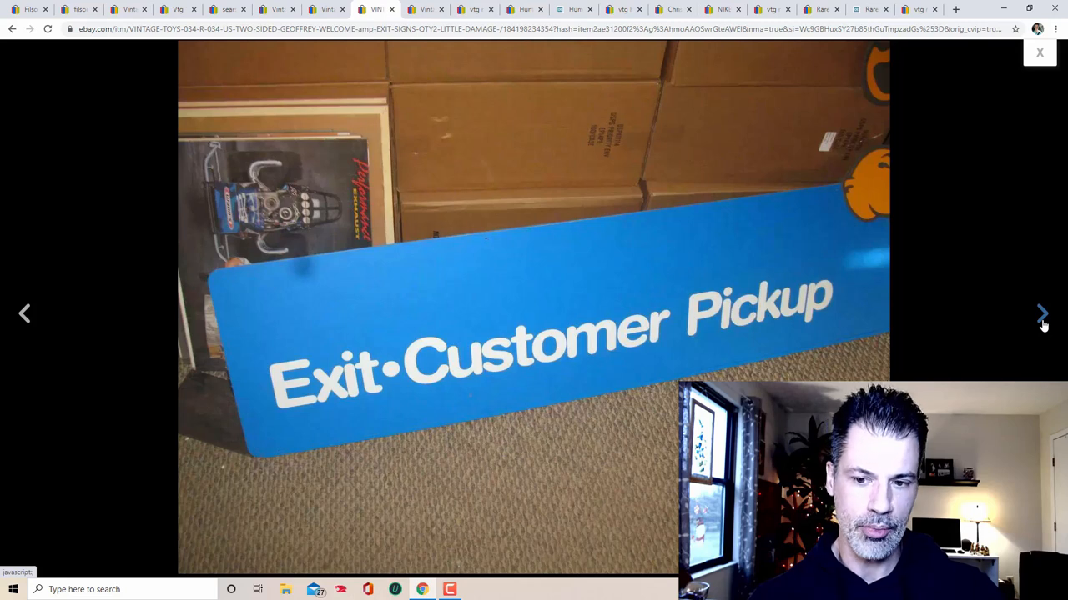
left_click(1040, 314)
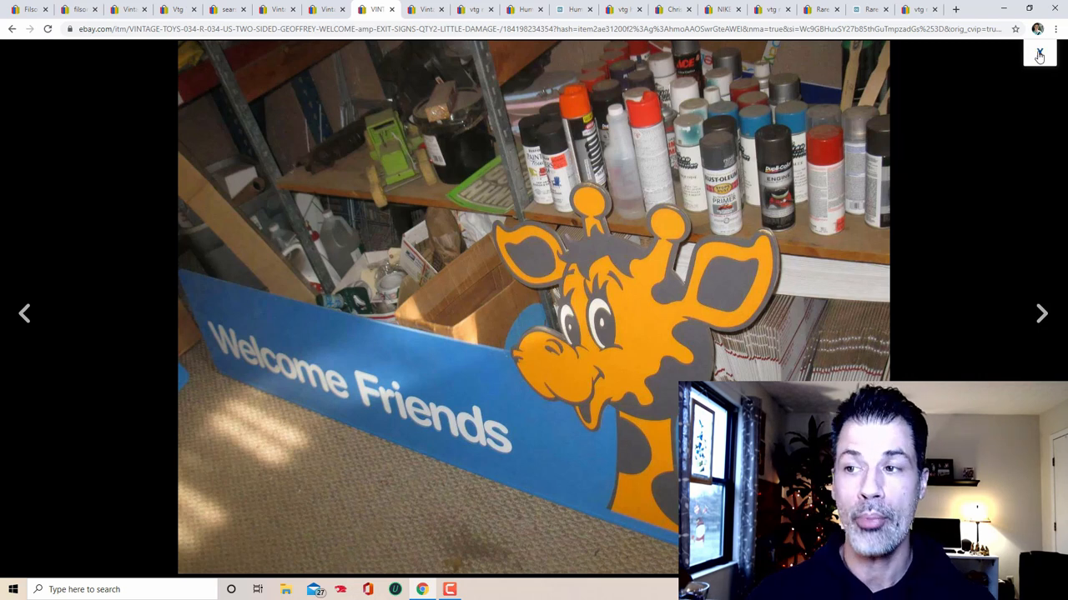
left_click(1040, 55)
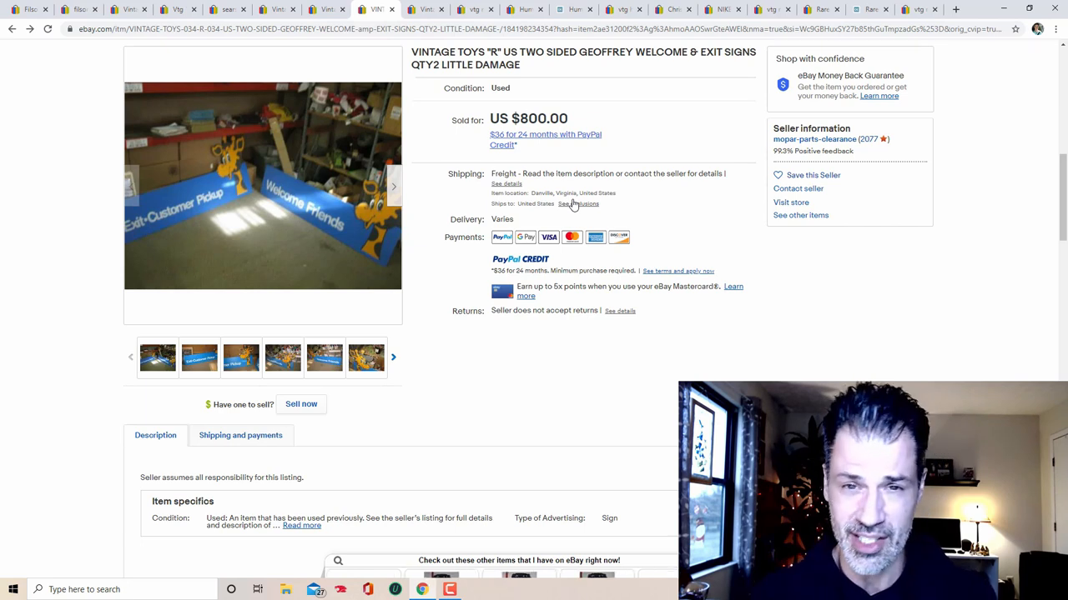
mouse_move(514, 342)
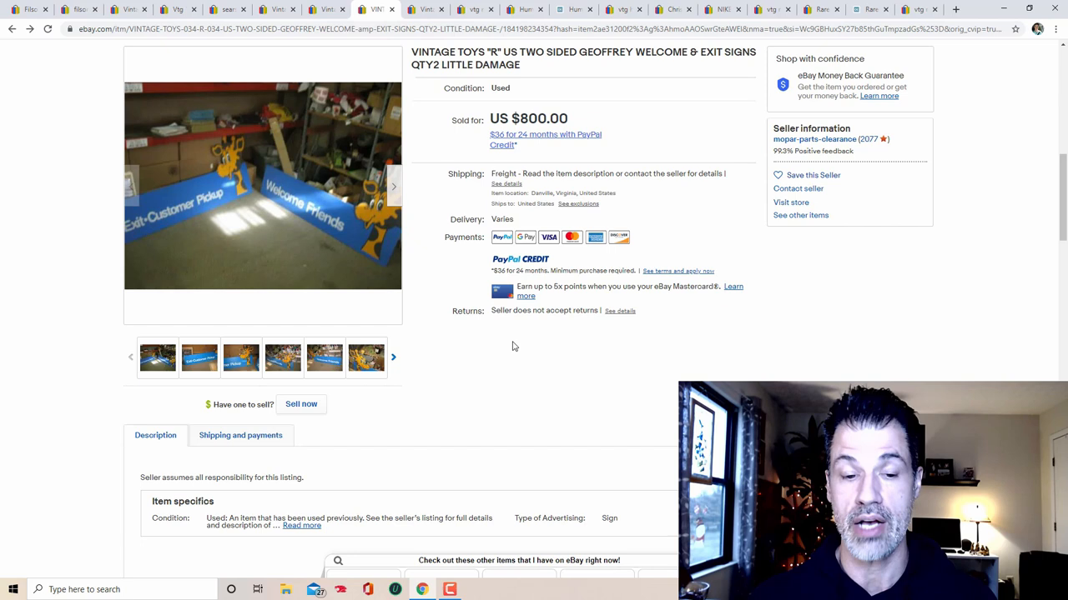
mouse_move(517, 345)
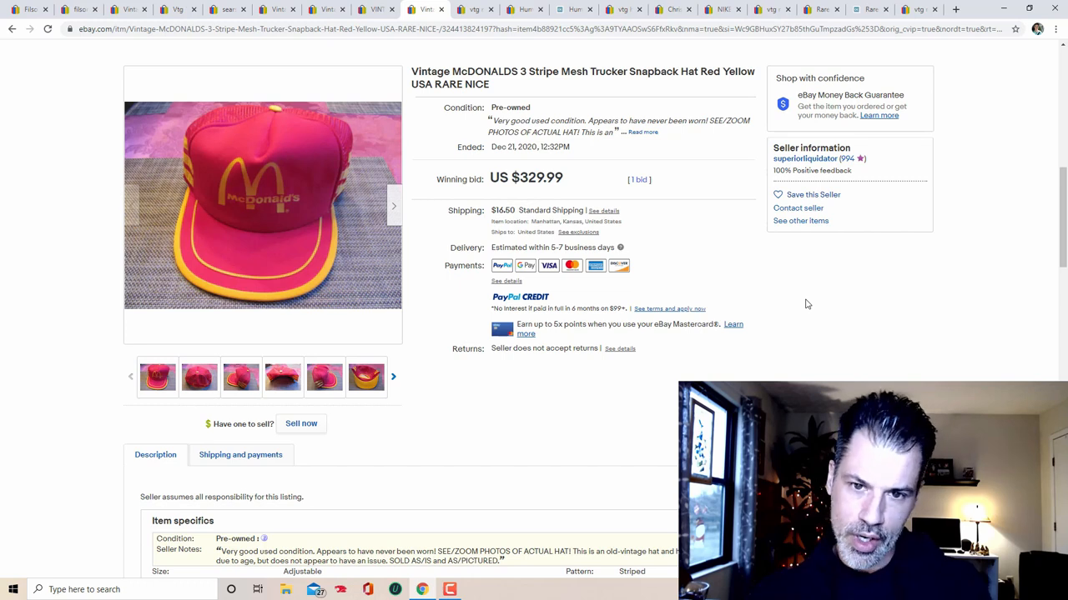
mouse_move(818, 302)
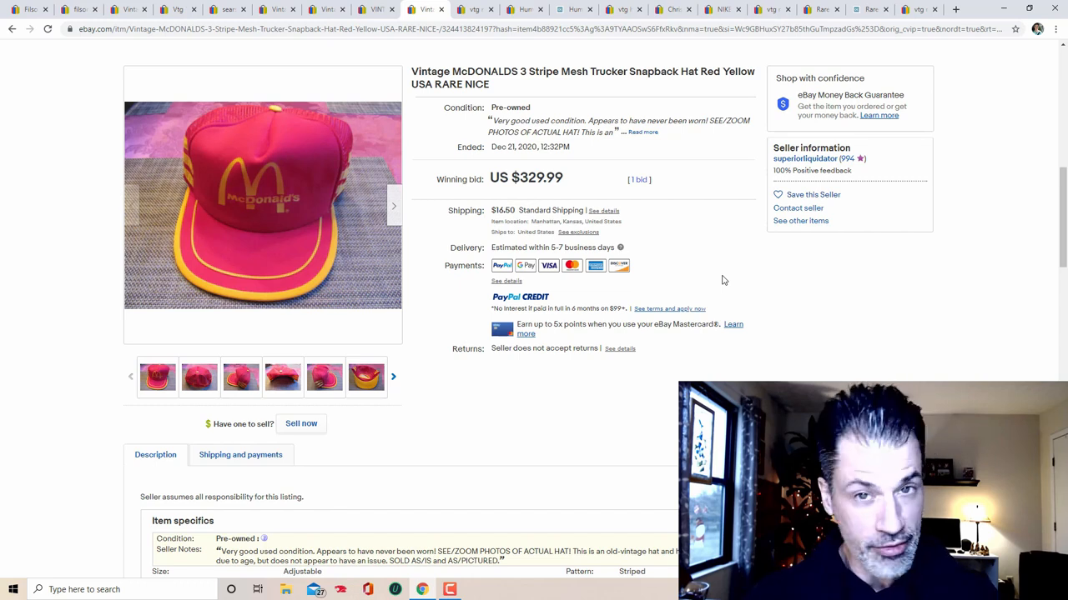
mouse_move(717, 272)
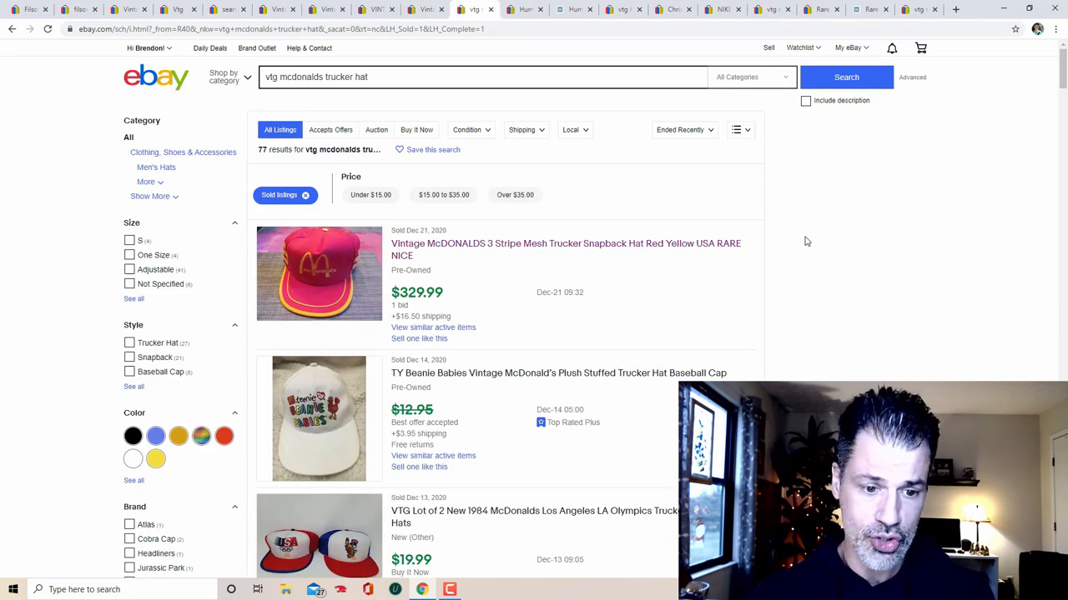
Step: Scroll through the 77 sold 'vtg mcdonalds trucker hat' results down to the late-October sales, including the $510 Box Logo hat
scroll("down", 3)
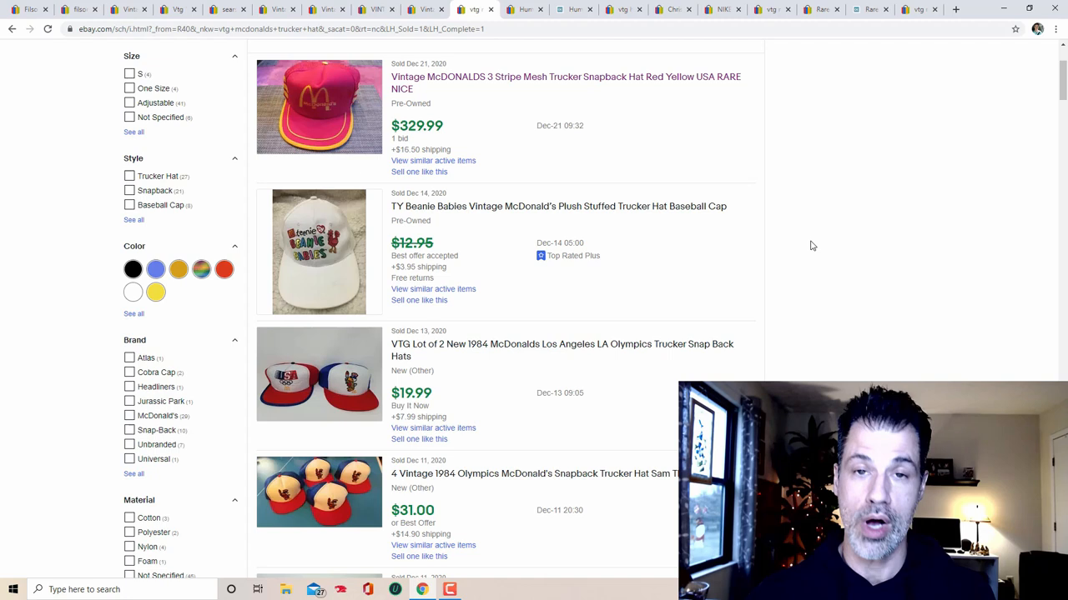
scroll("down", 3)
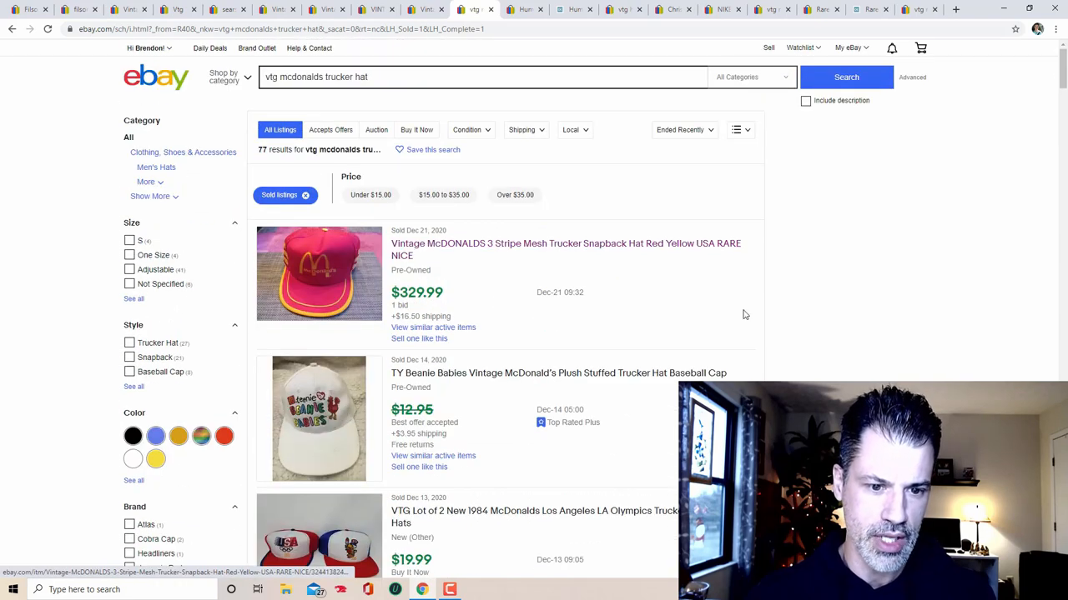
scroll("down", 3)
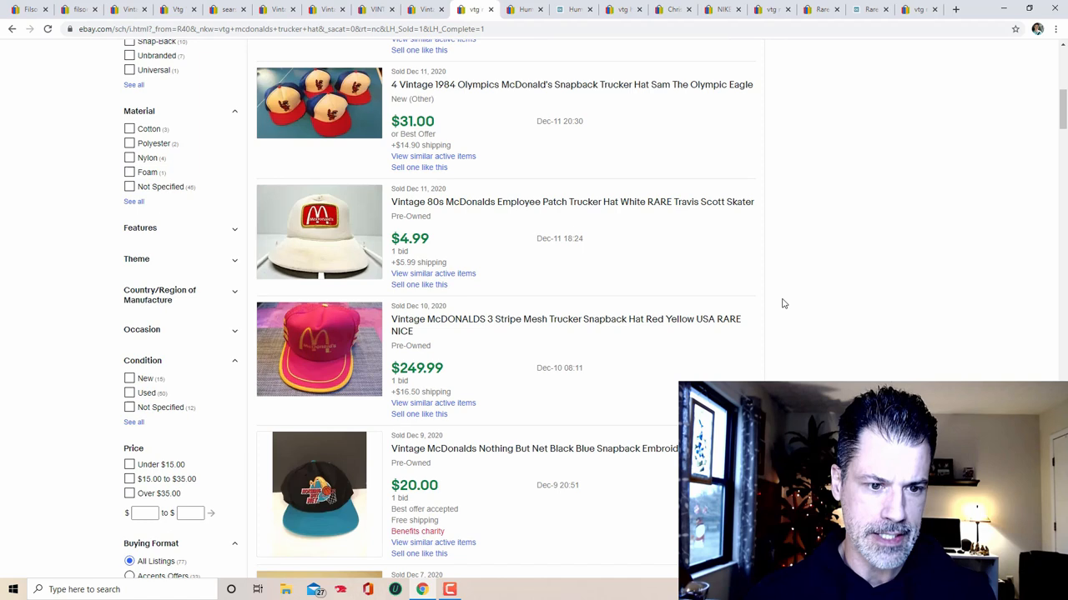
scroll("down", 3)
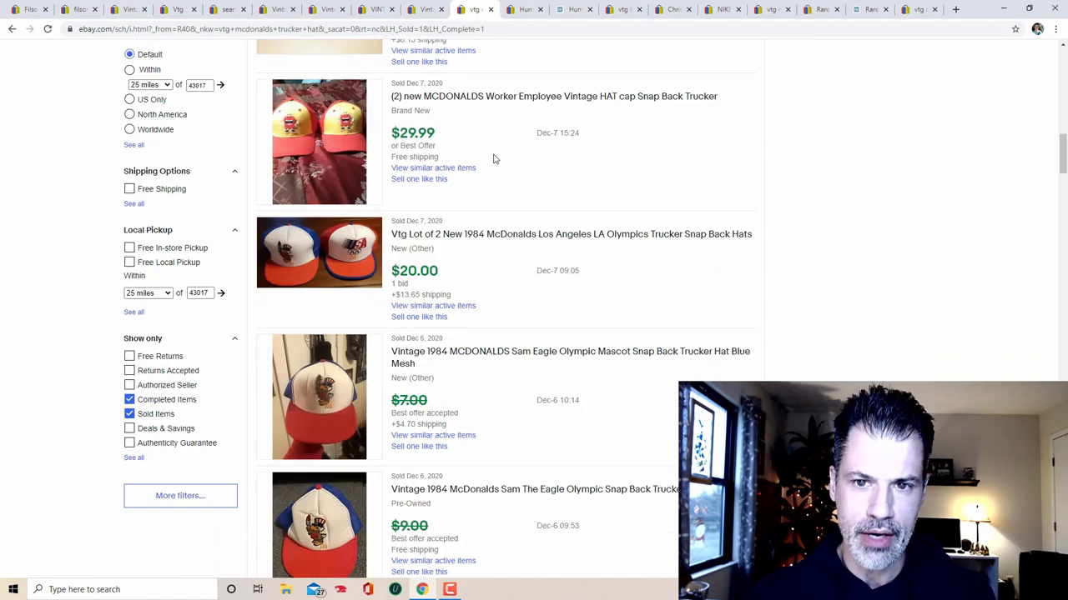
mouse_move(807, 285)
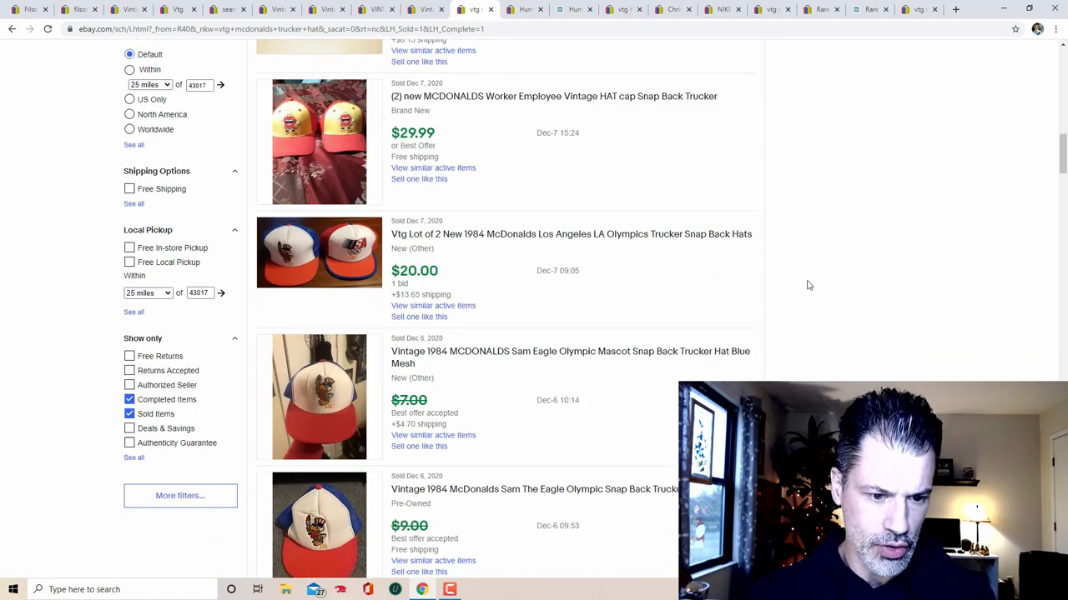
scroll("down", 3)
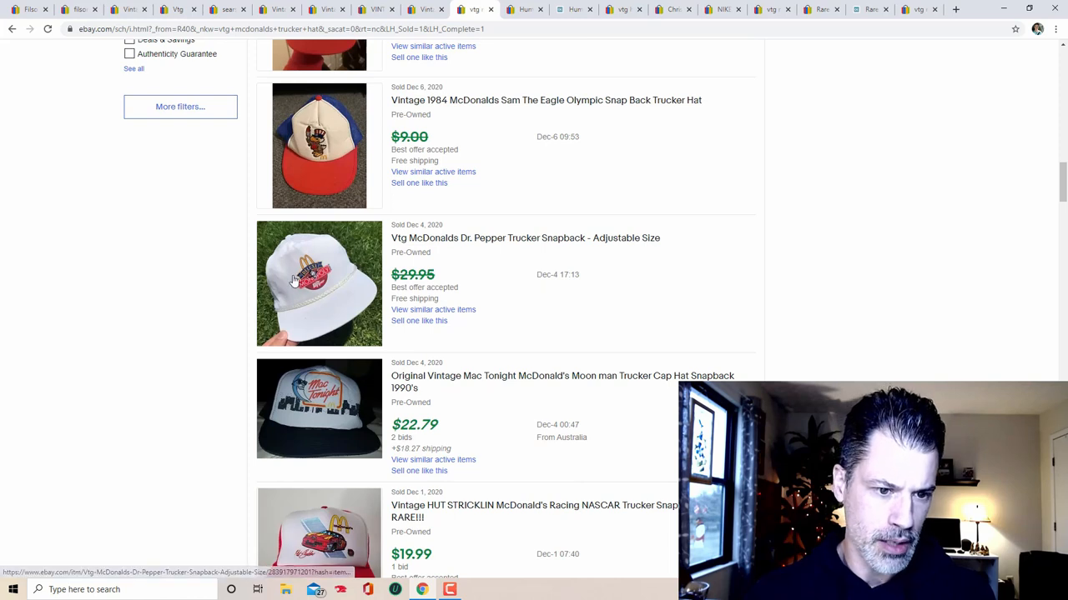
scroll("down", 3)
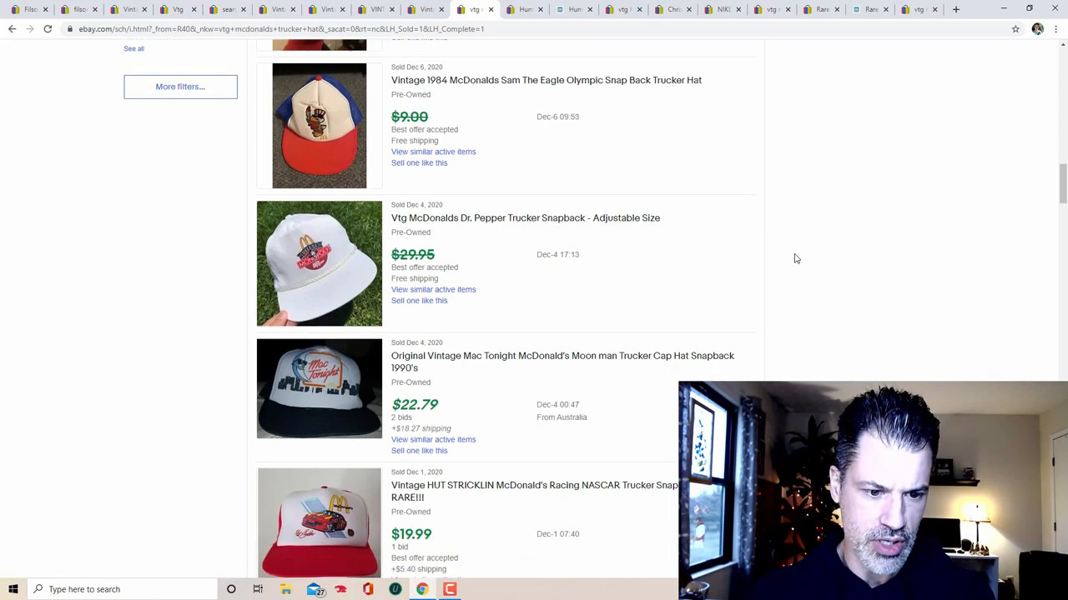
scroll("down", 3)
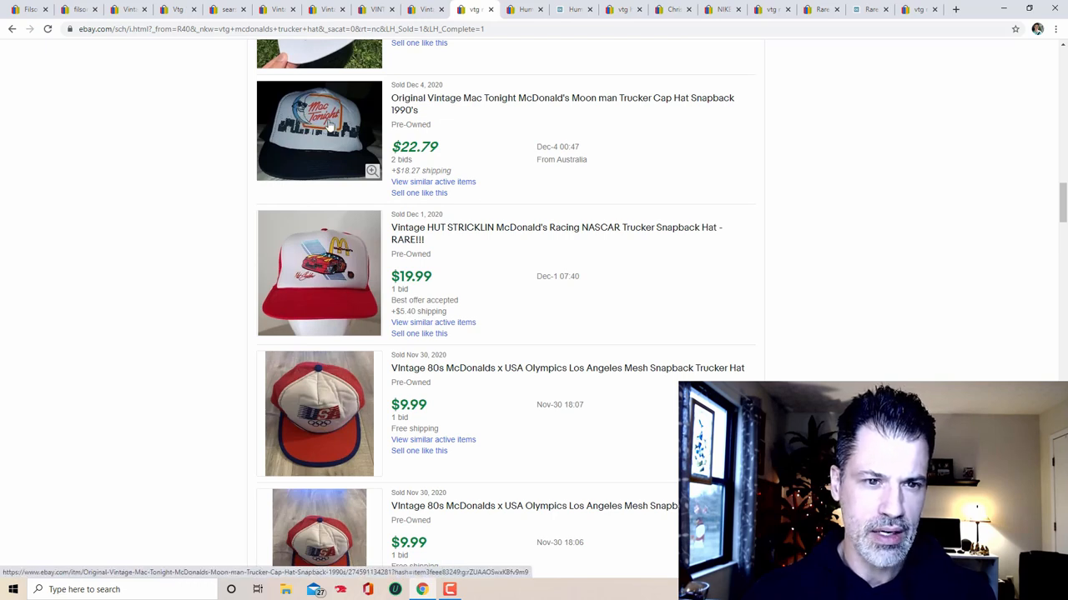
mouse_move(884, 198)
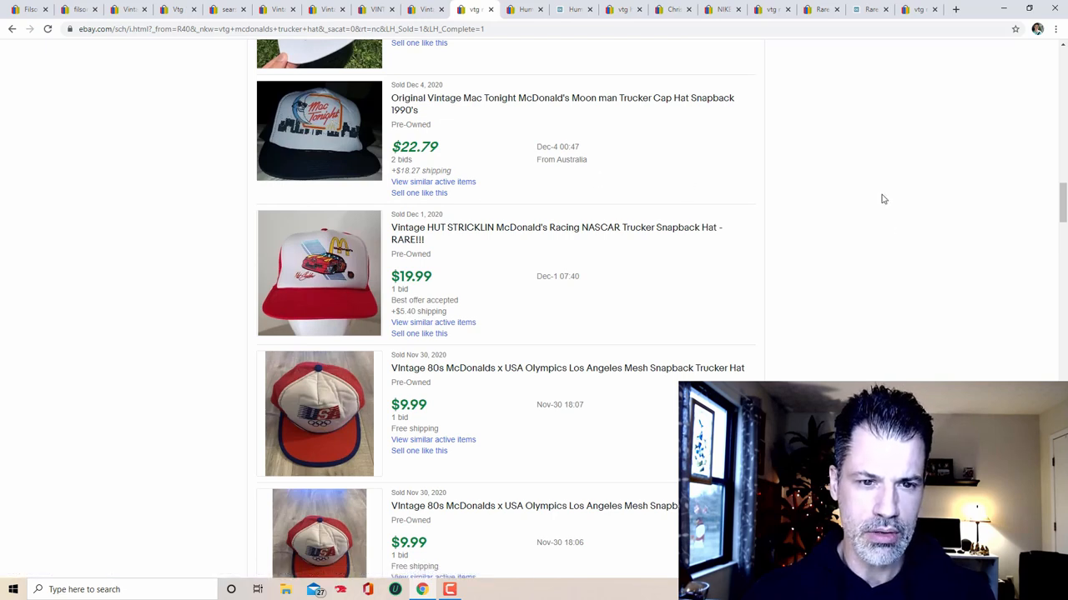
scroll("down", 3)
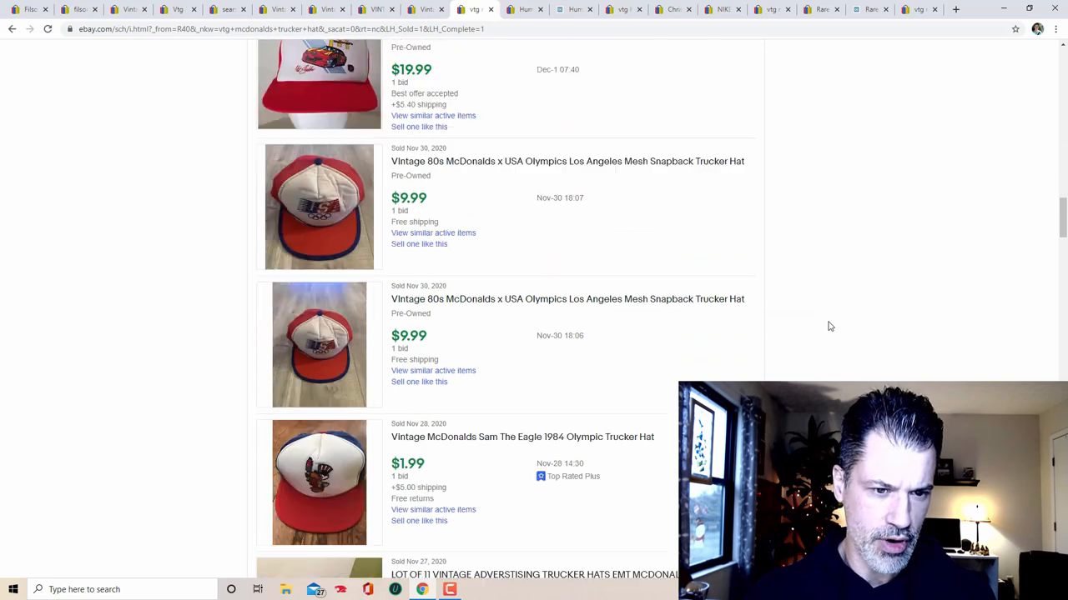
scroll("down", 3)
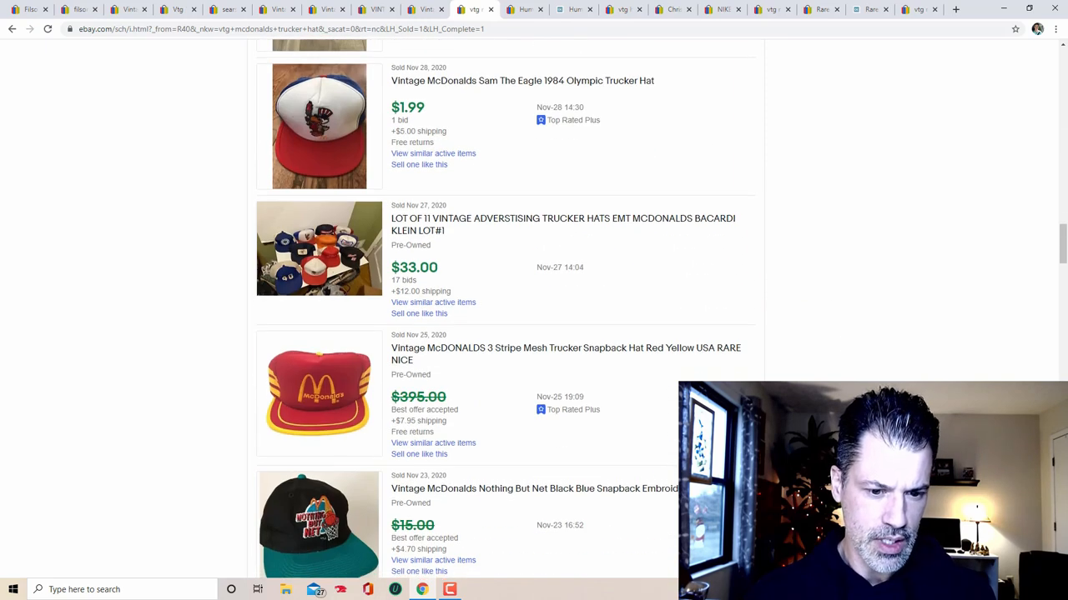
scroll("down", 3)
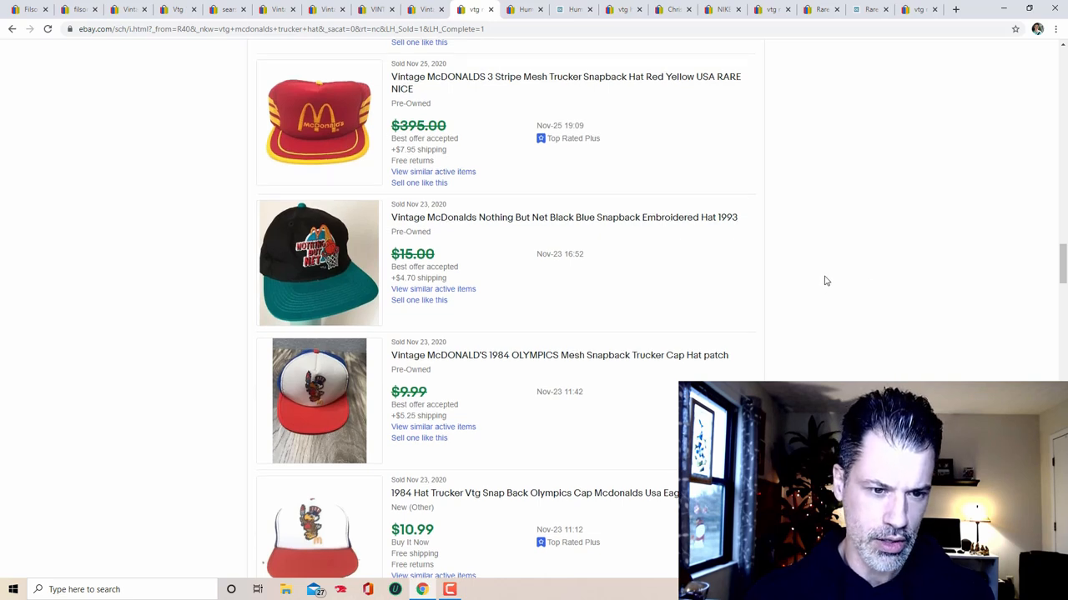
scroll("down", 3)
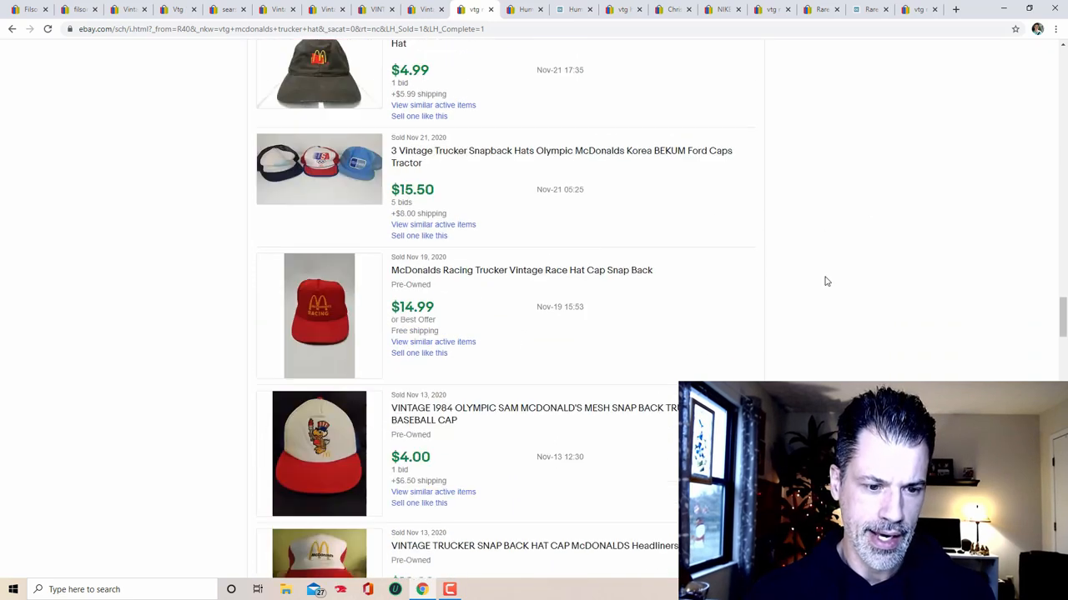
scroll("down", 3)
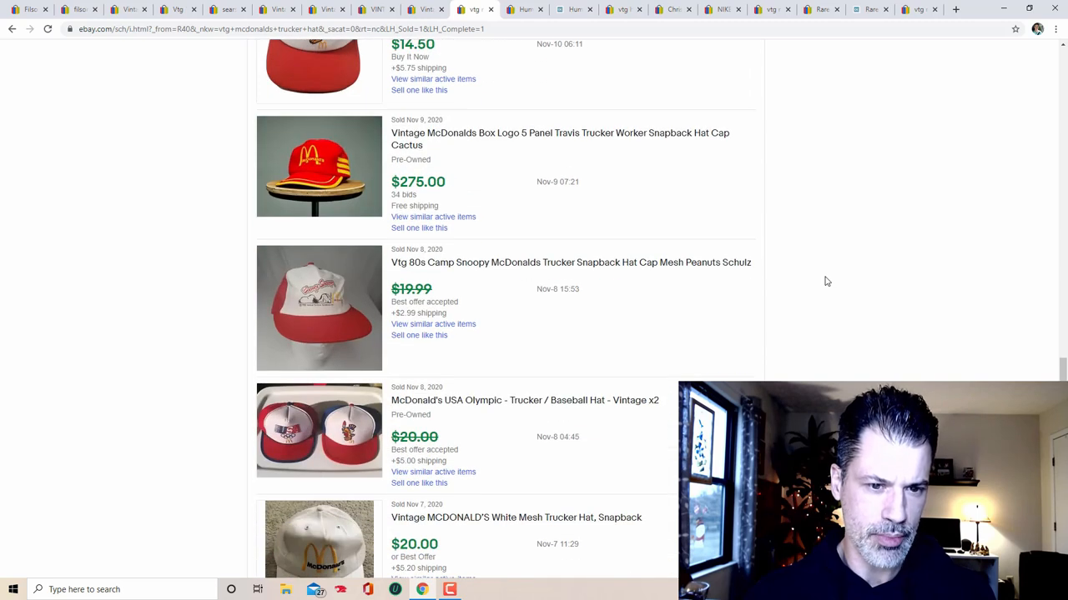
mouse_move(306, 176)
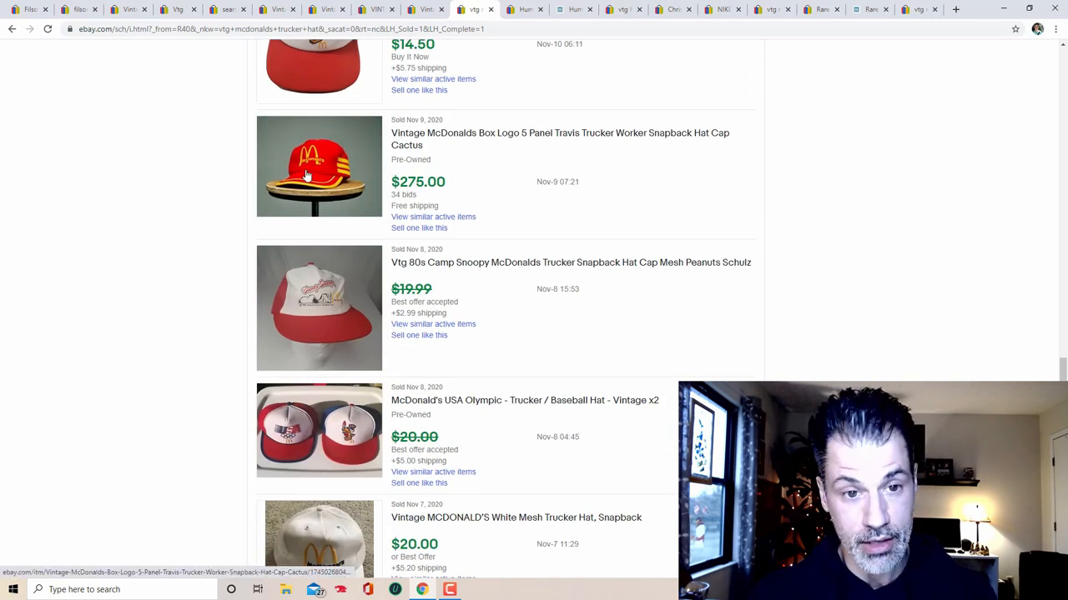
scroll("down", 3)
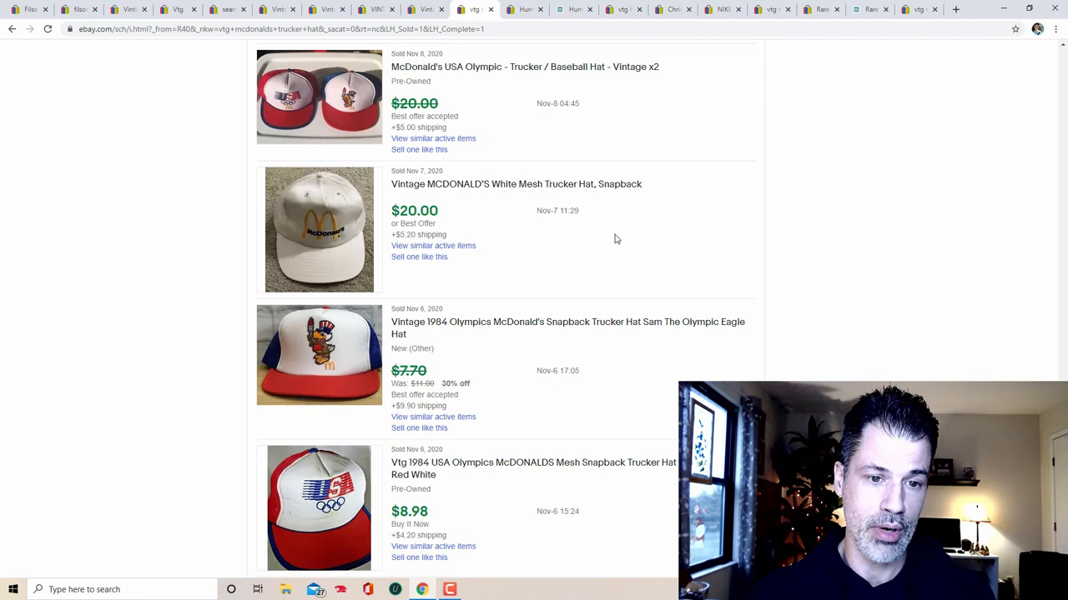
scroll("down", 3)
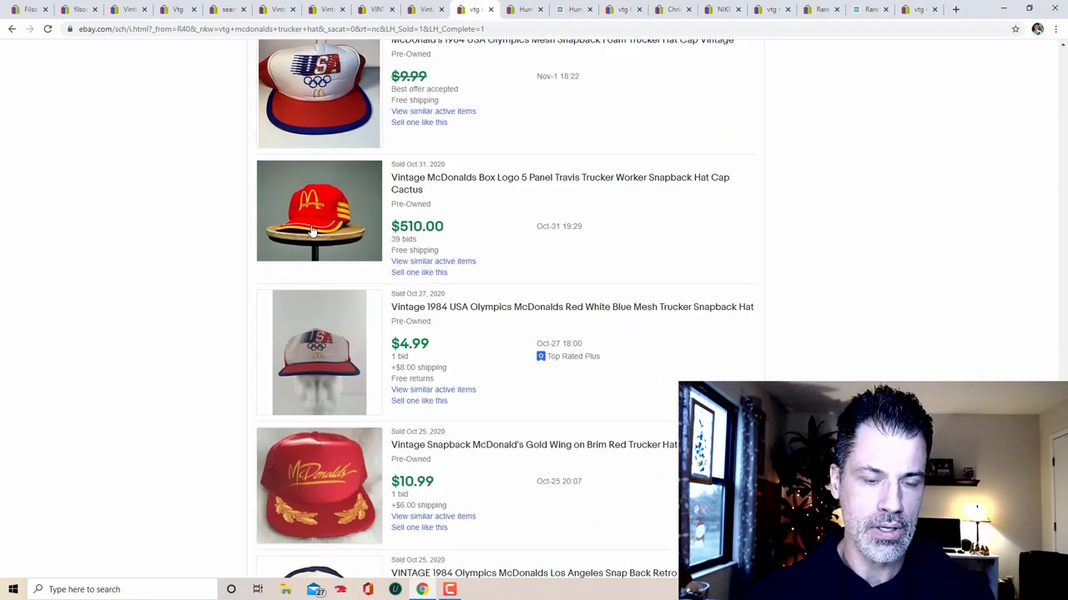
scroll("up", 3)
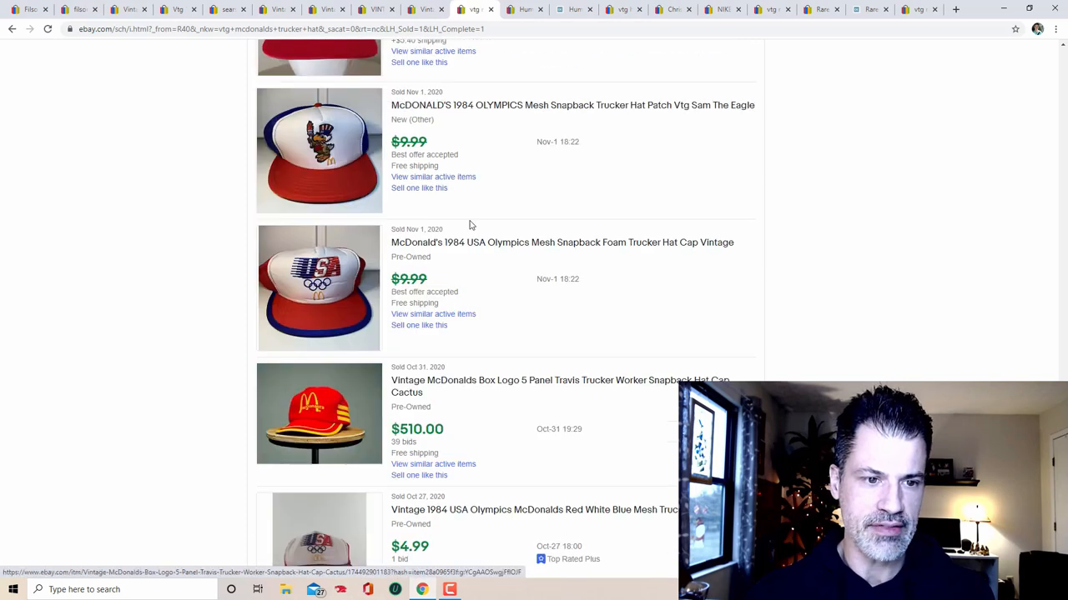
scroll("down", 3)
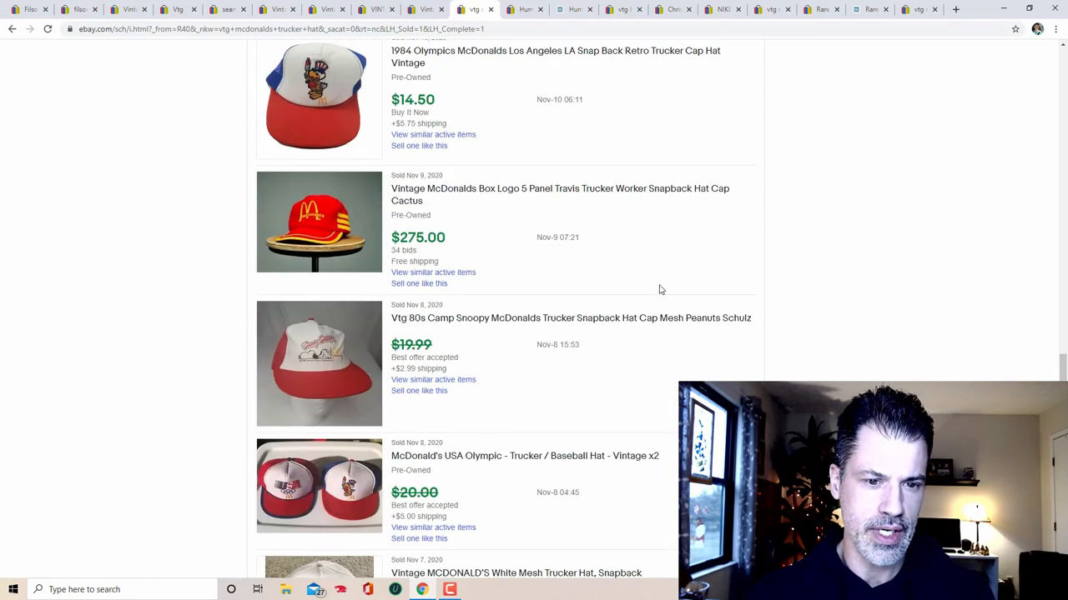
scroll("down", 3)
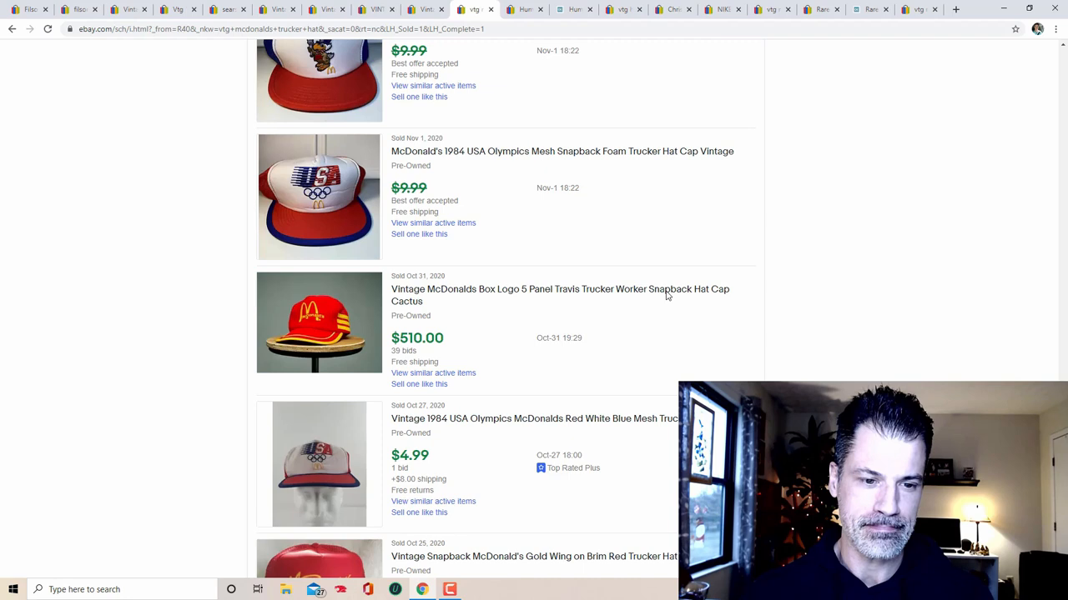
scroll("down", 3)
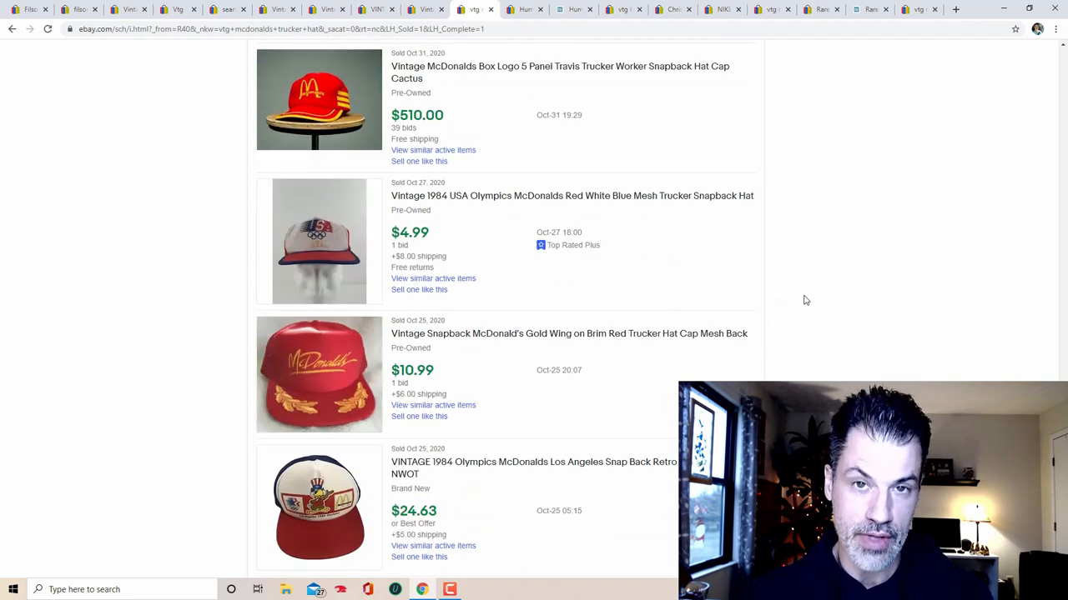
scroll("down", 3)
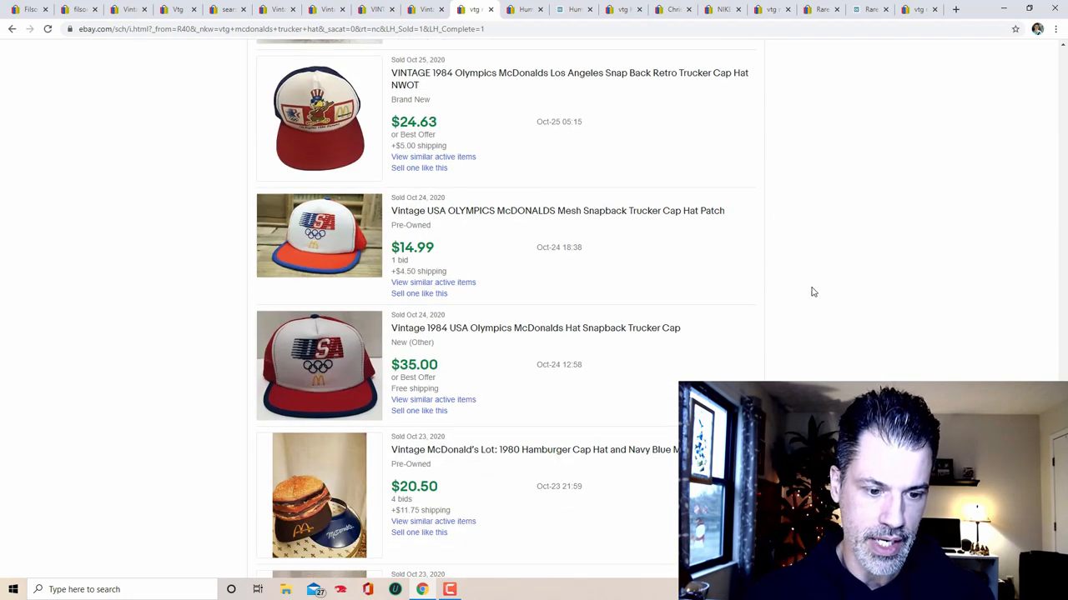
scroll("down", 3)
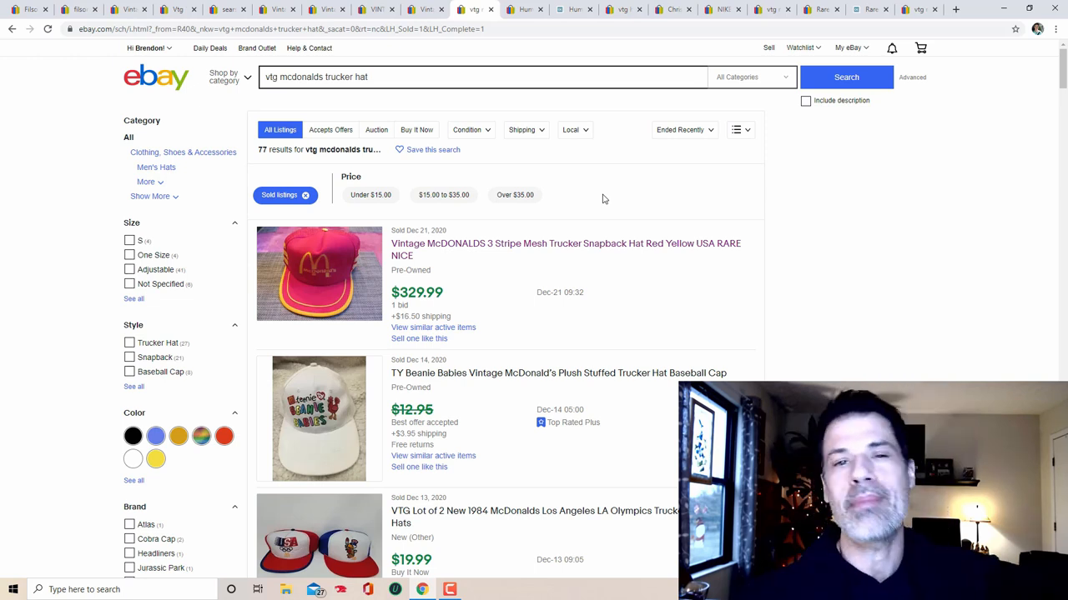
mouse_move(604, 199)
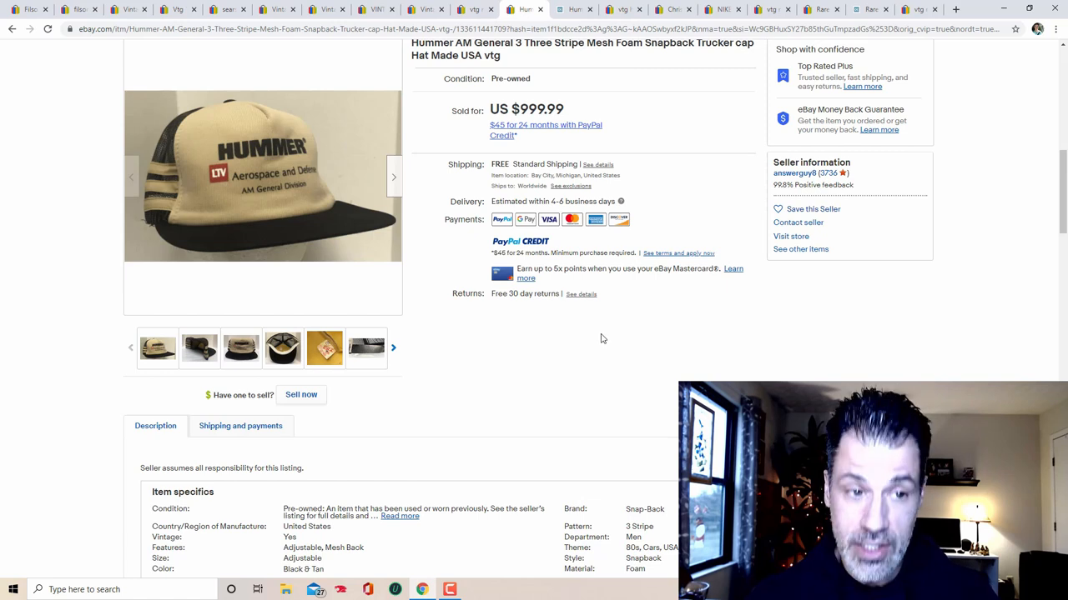
mouse_move(577, 332)
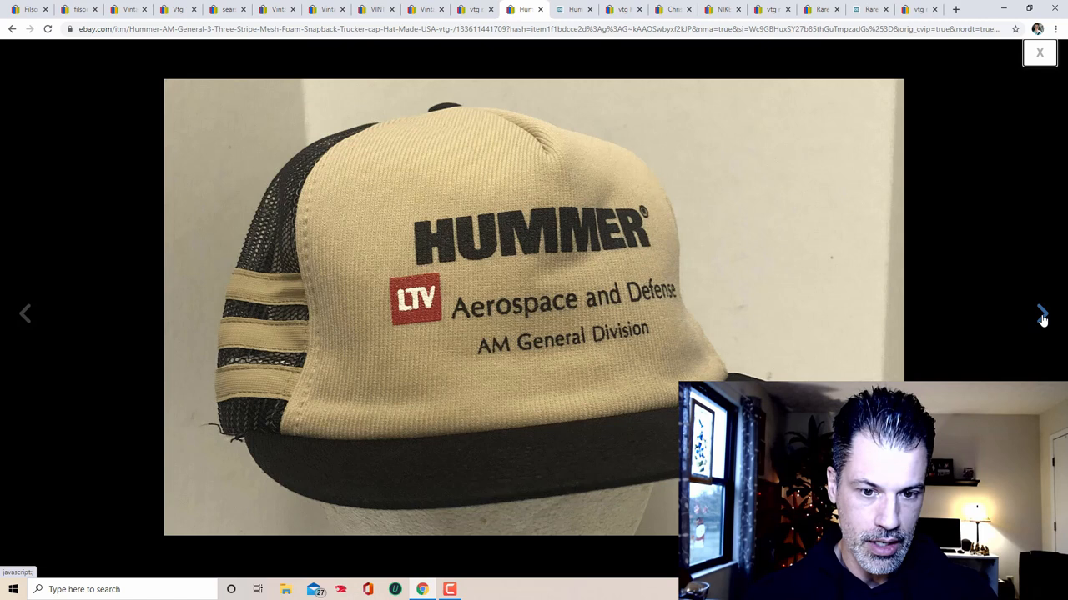
Step: View the Hummer cap's front, underside and Made in USA tag photos, then close the enlarged view
left_click(1041, 314)
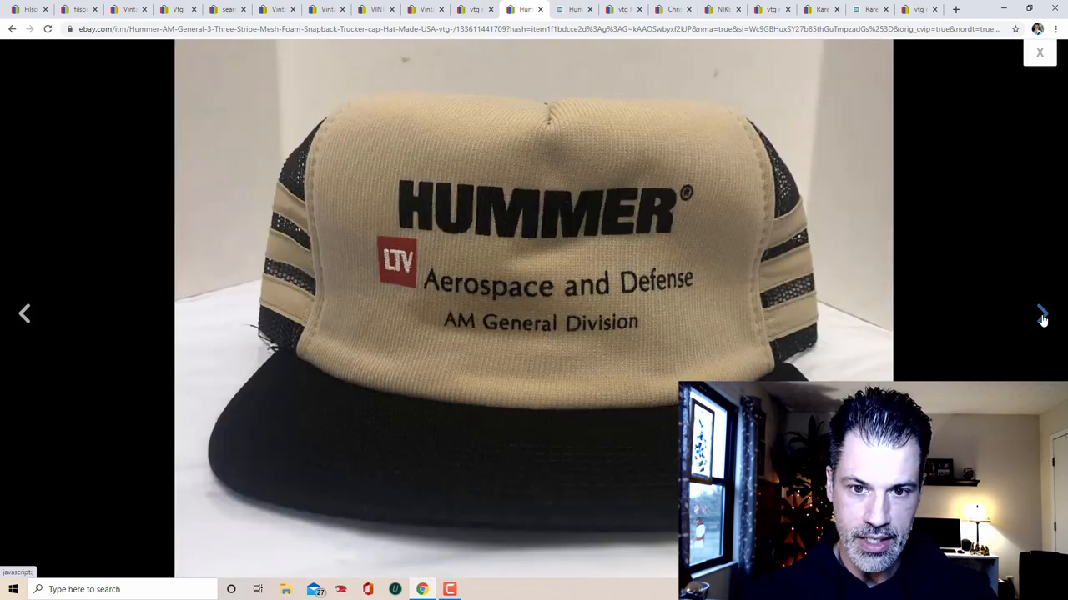
left_click(1041, 313)
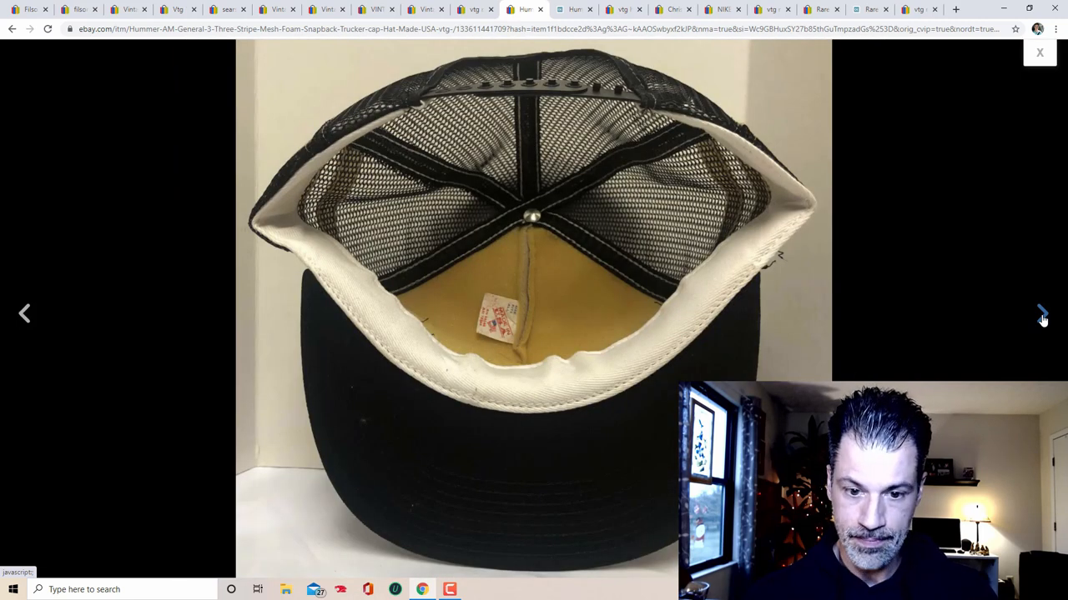
left_click(1041, 314)
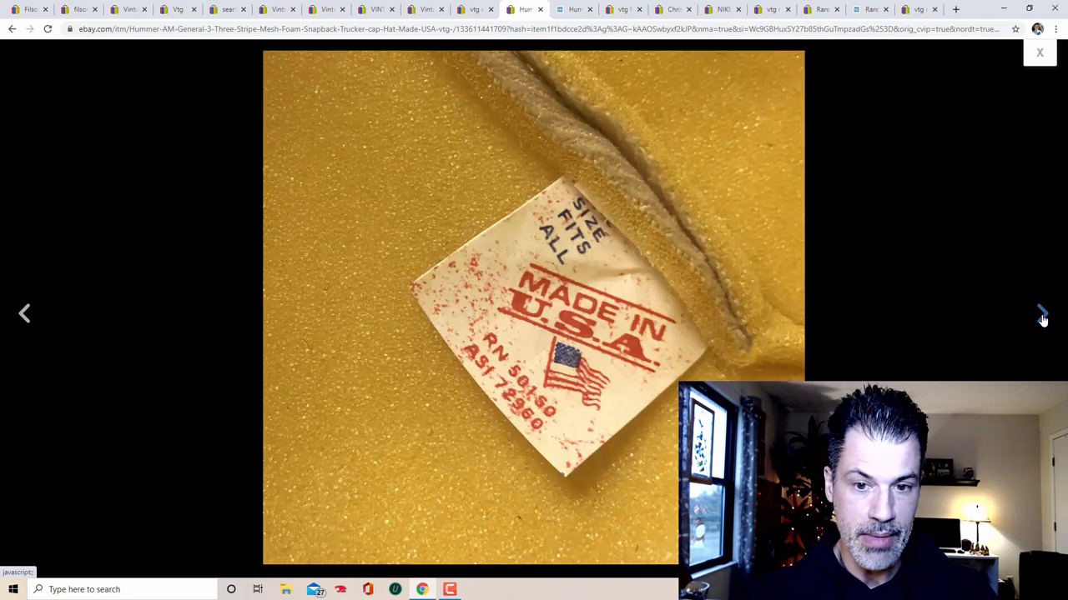
left_click(1041, 313)
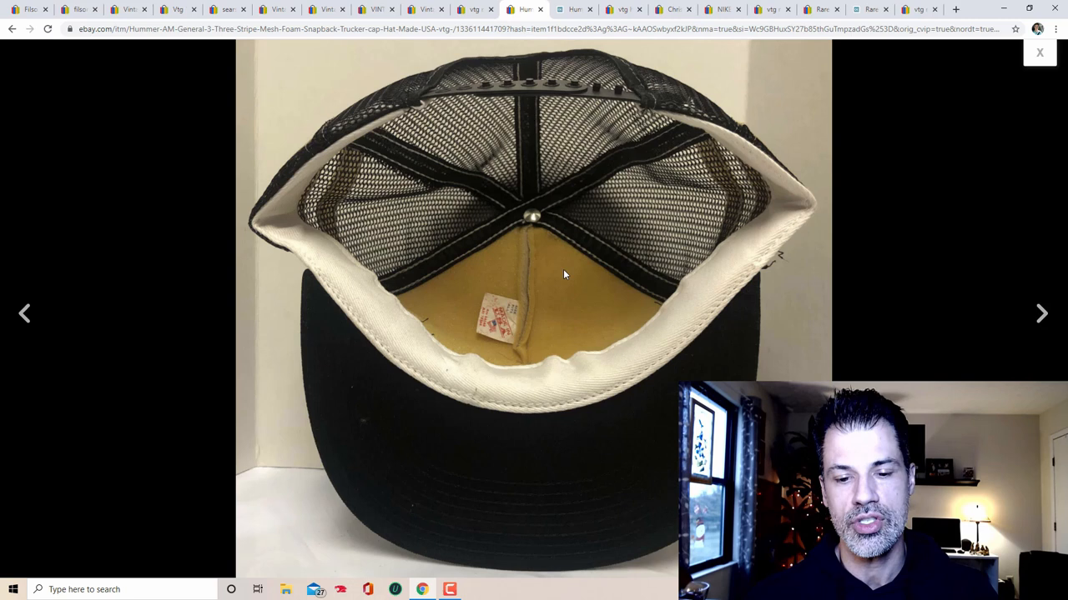
mouse_move(562, 270)
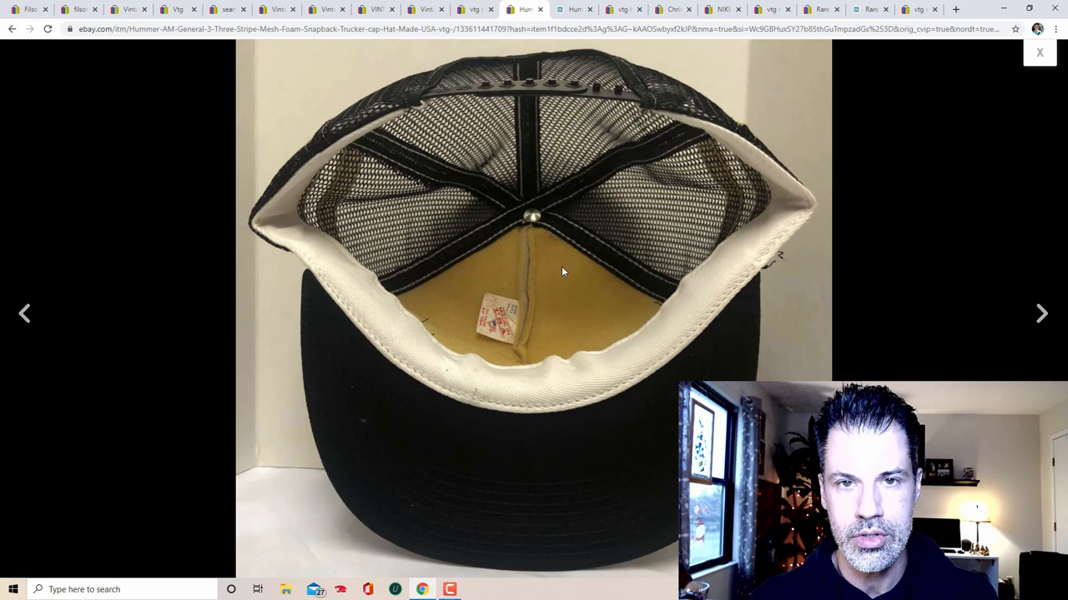
left_click(1039, 52)
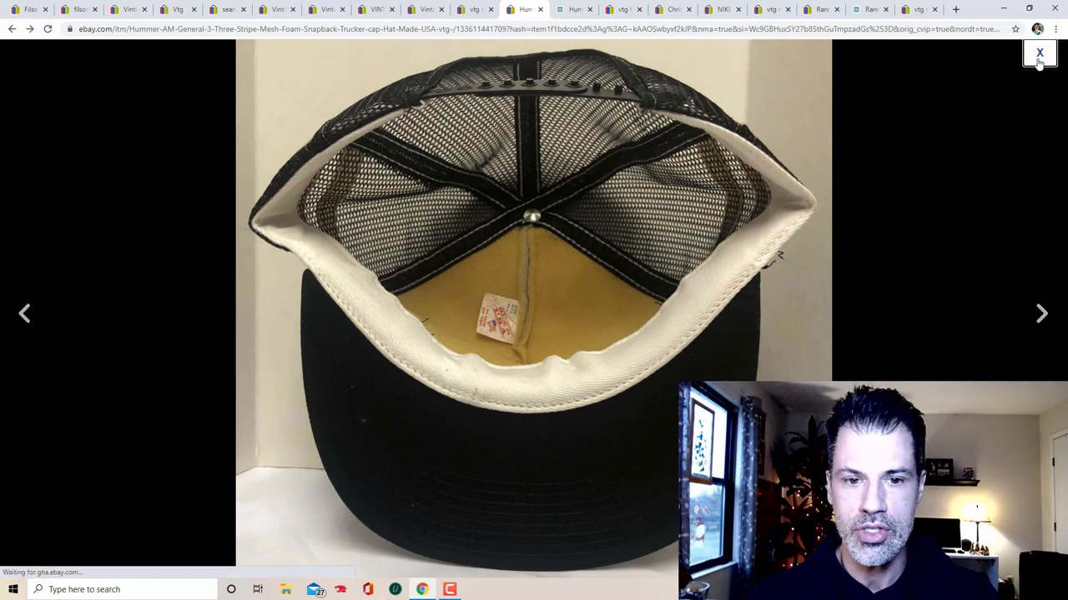
left_click(1040, 51)
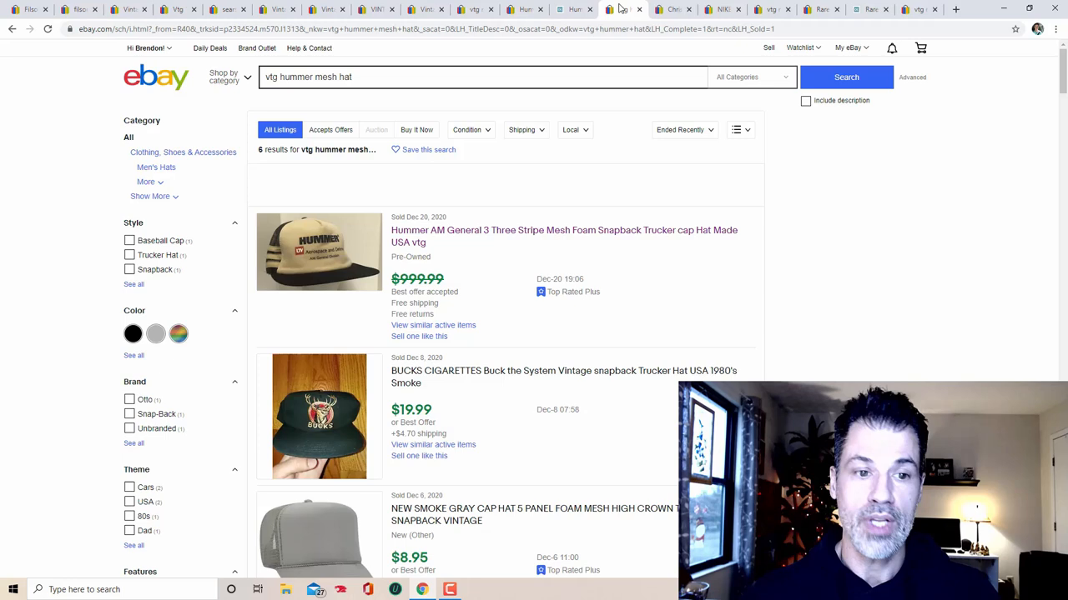
mouse_move(788, 230)
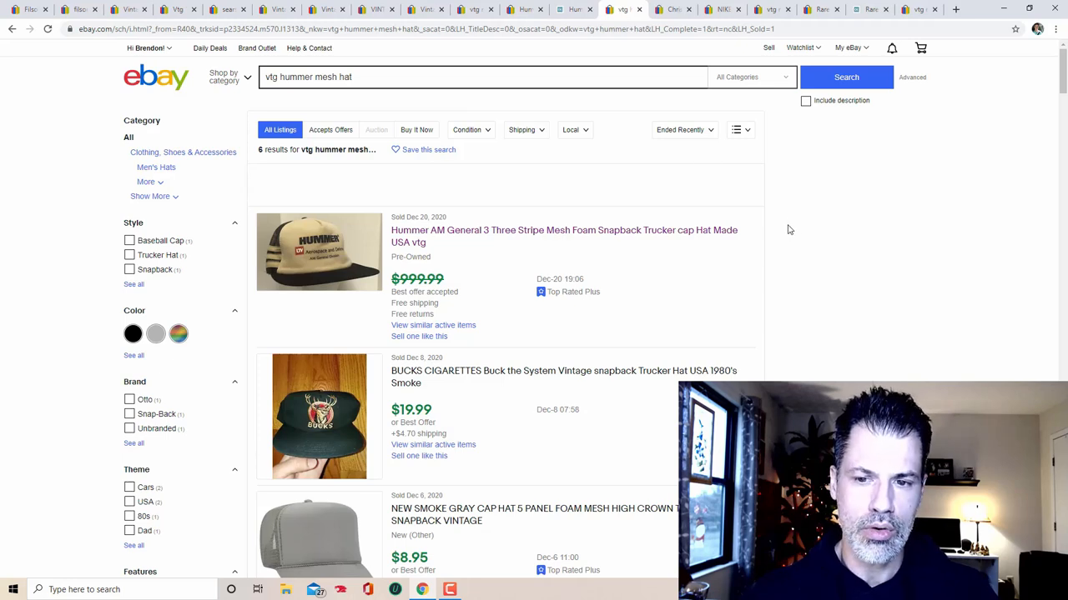
mouse_move(737, 230)
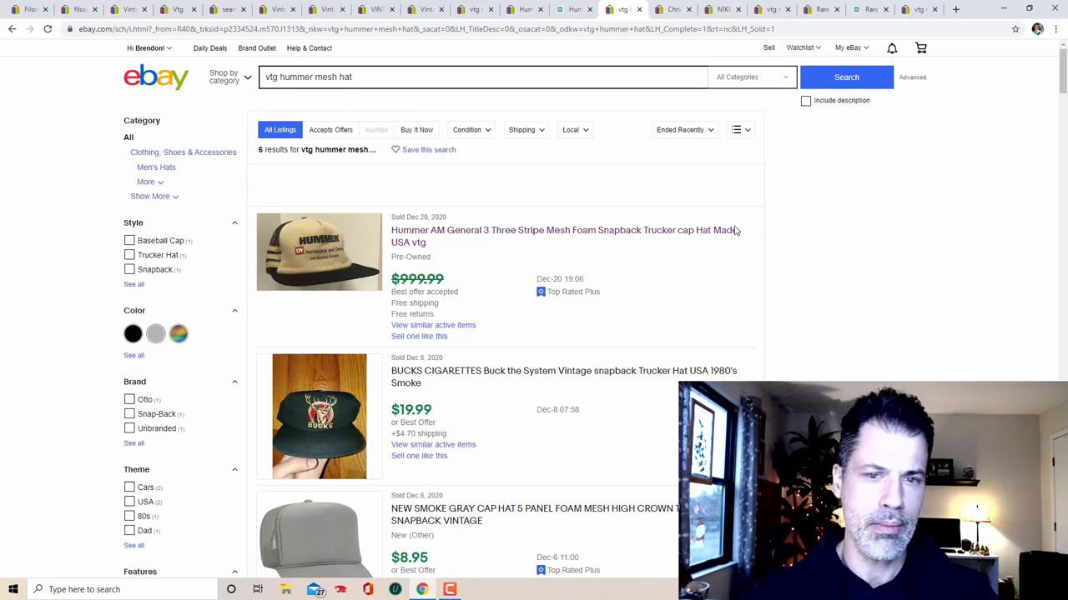
scroll("down", 3)
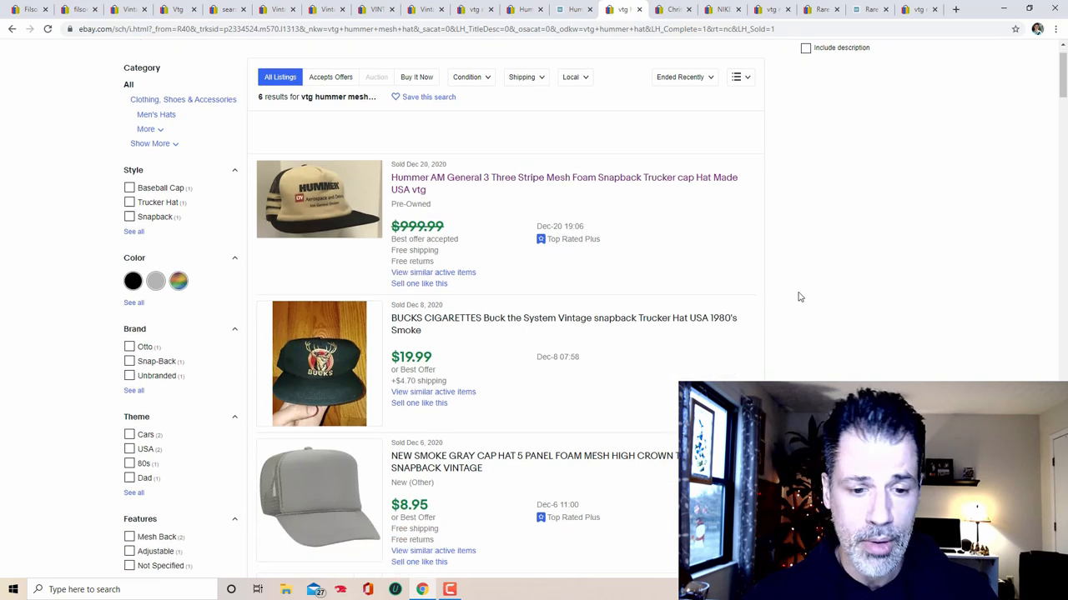
scroll("down", 3)
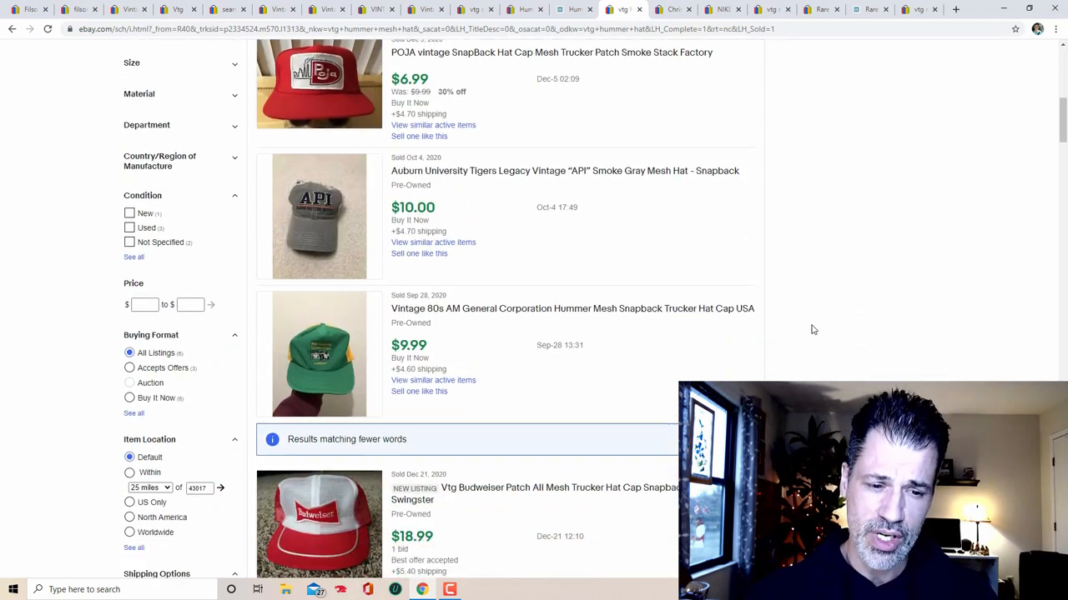
scroll("down", 3)
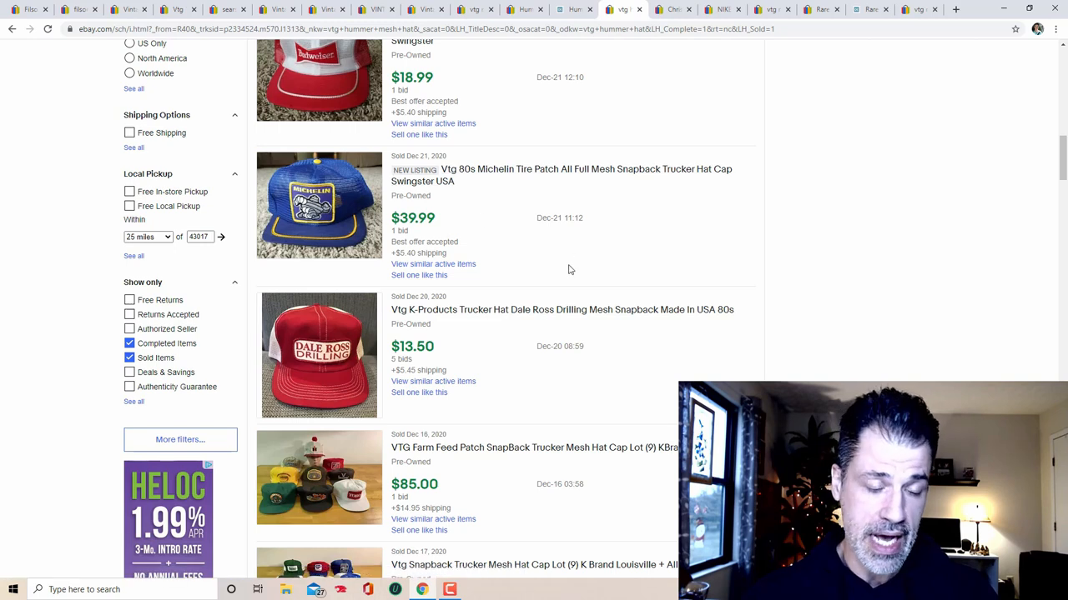
scroll("down", 3)
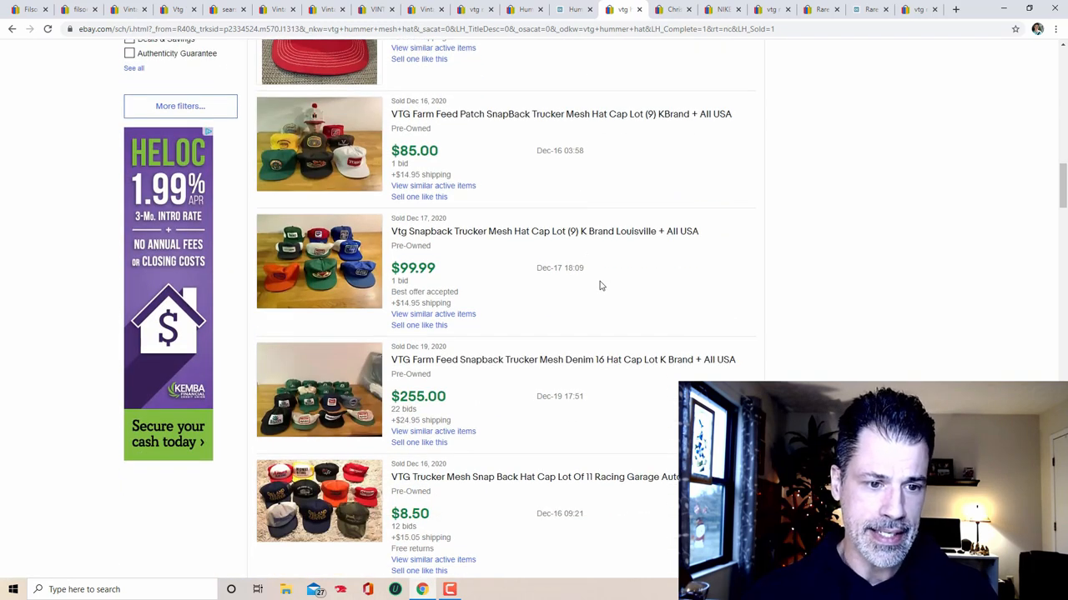
scroll("down", 3)
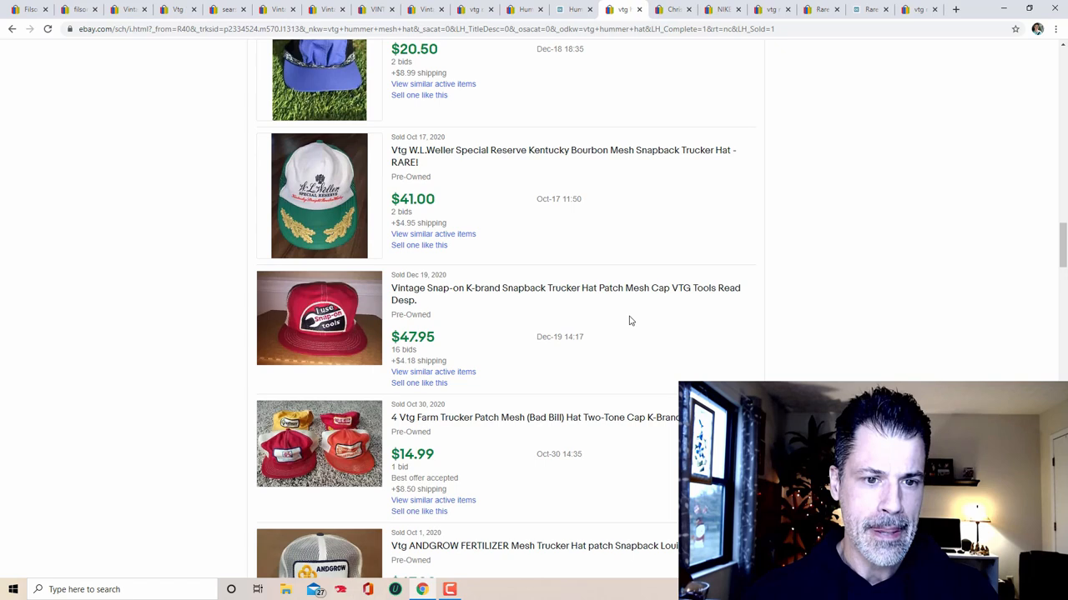
mouse_move(347, 203)
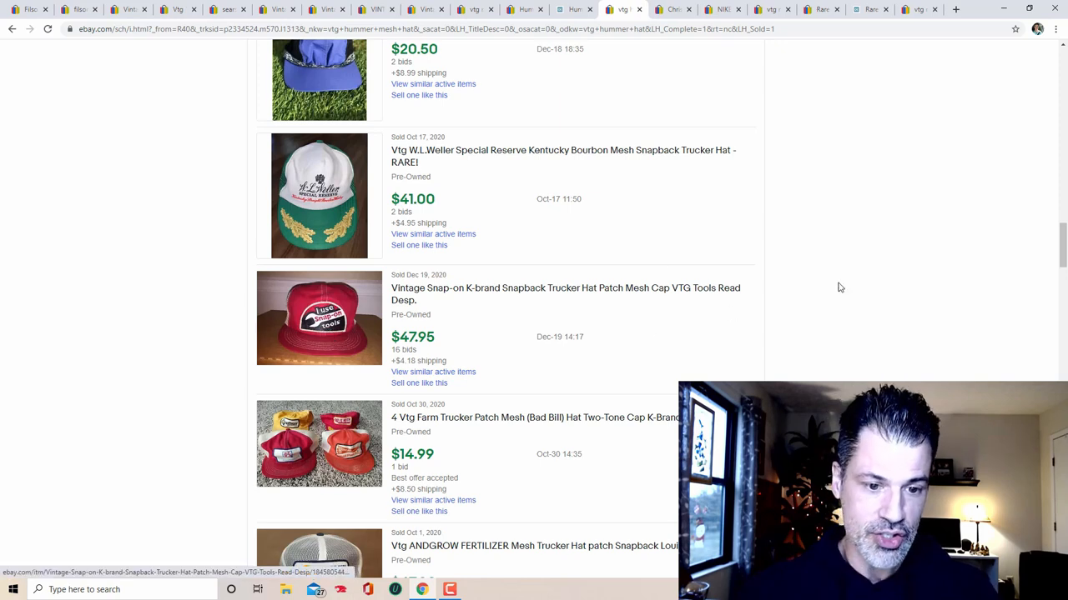
scroll("down", 3)
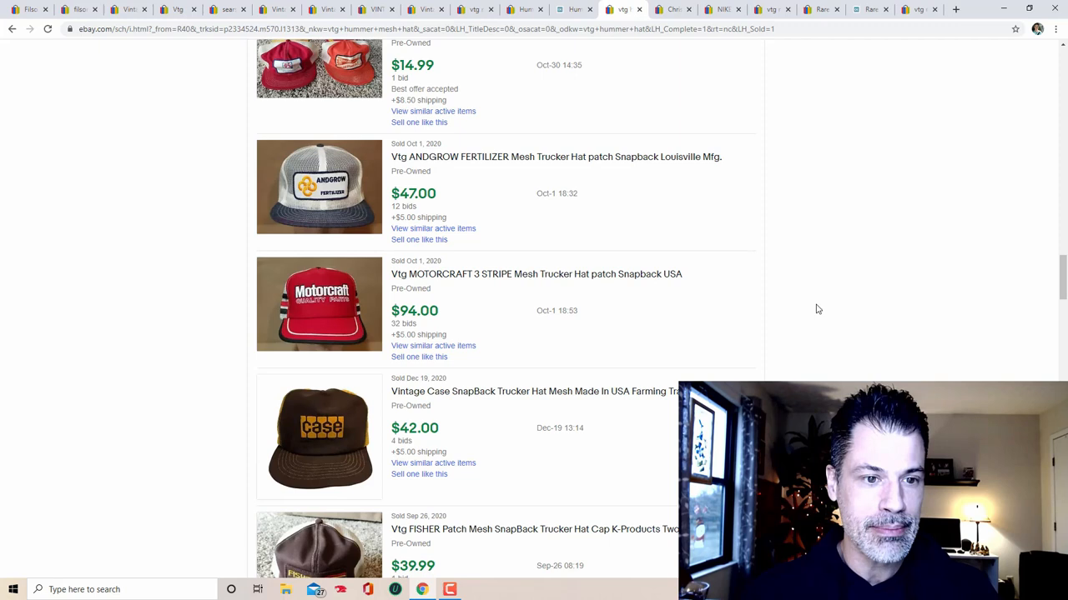
mouse_move(330, 200)
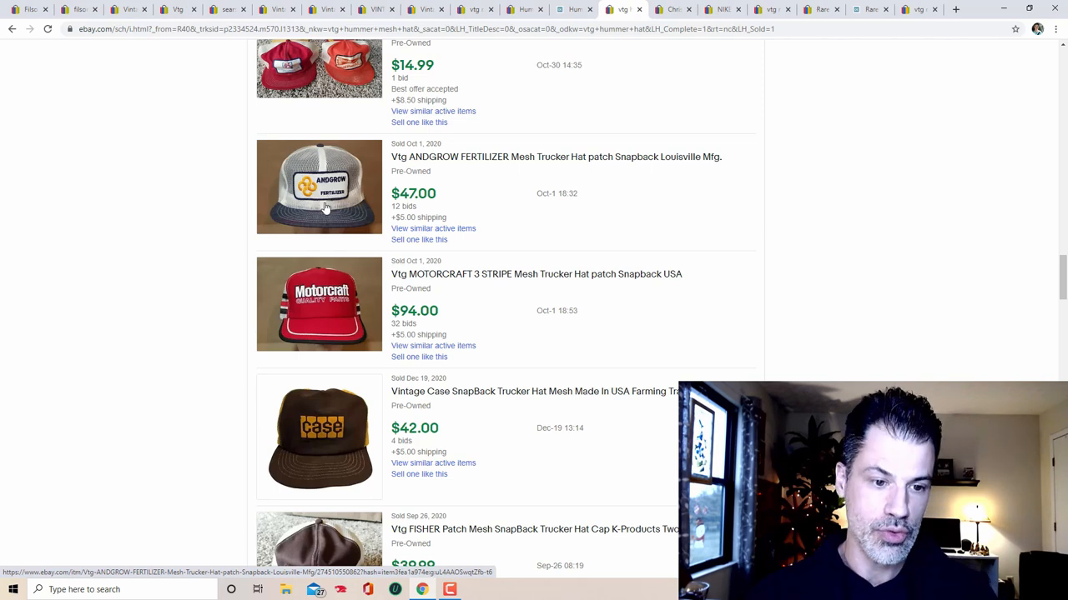
mouse_move(315, 334)
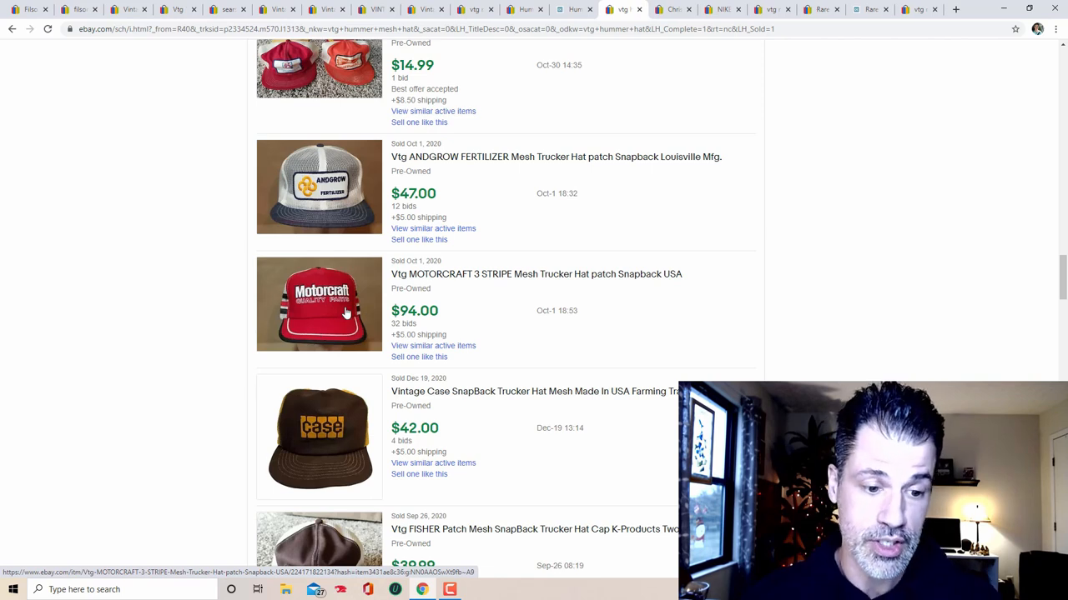
scroll("down", 3)
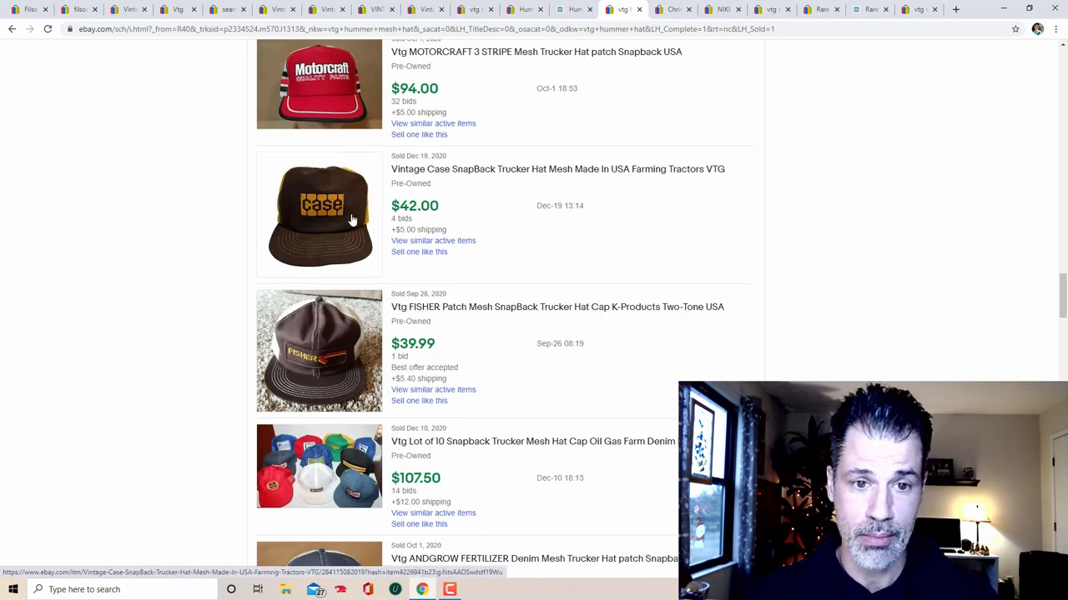
mouse_move(334, 357)
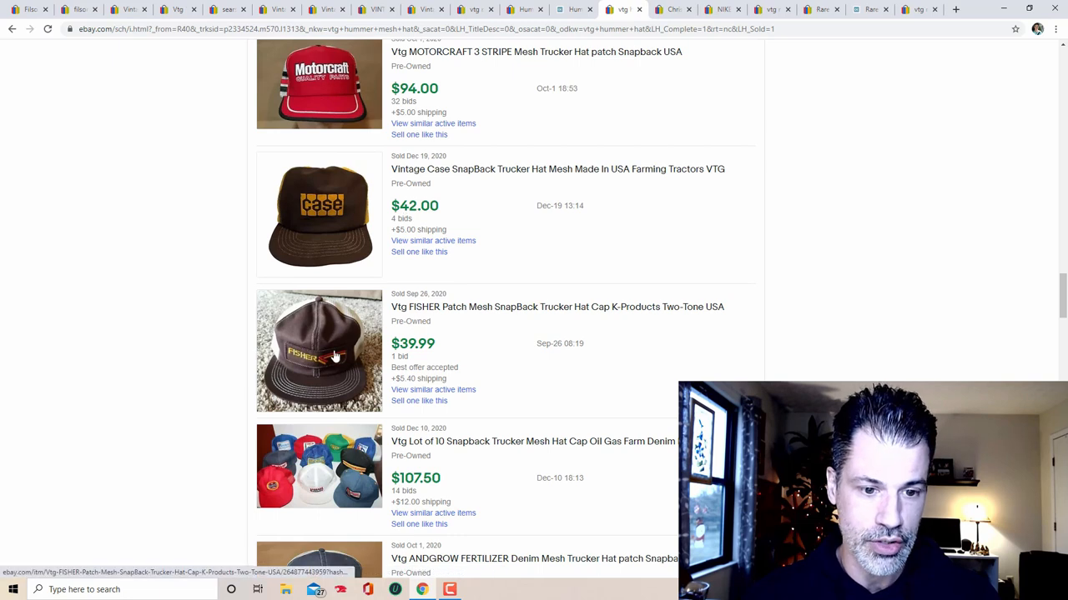
scroll("down", 3)
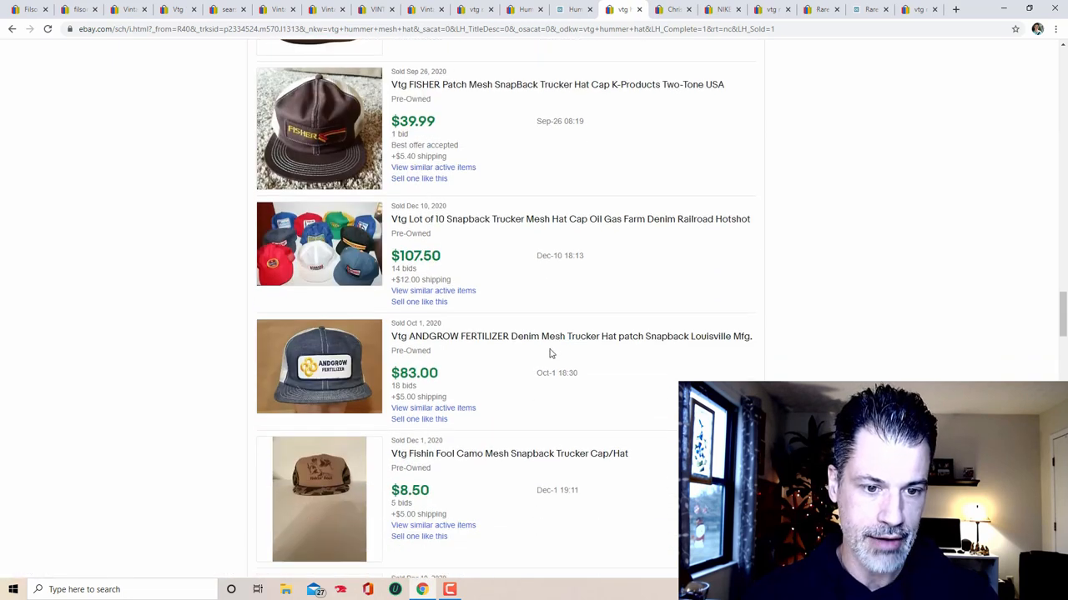
scroll("down", 3)
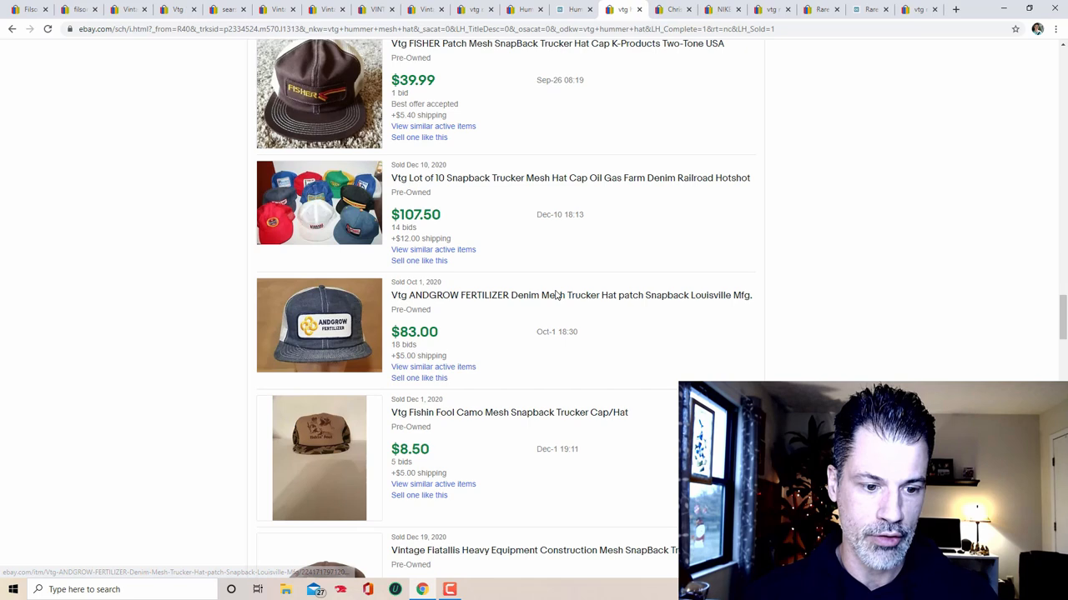
scroll("down", 3)
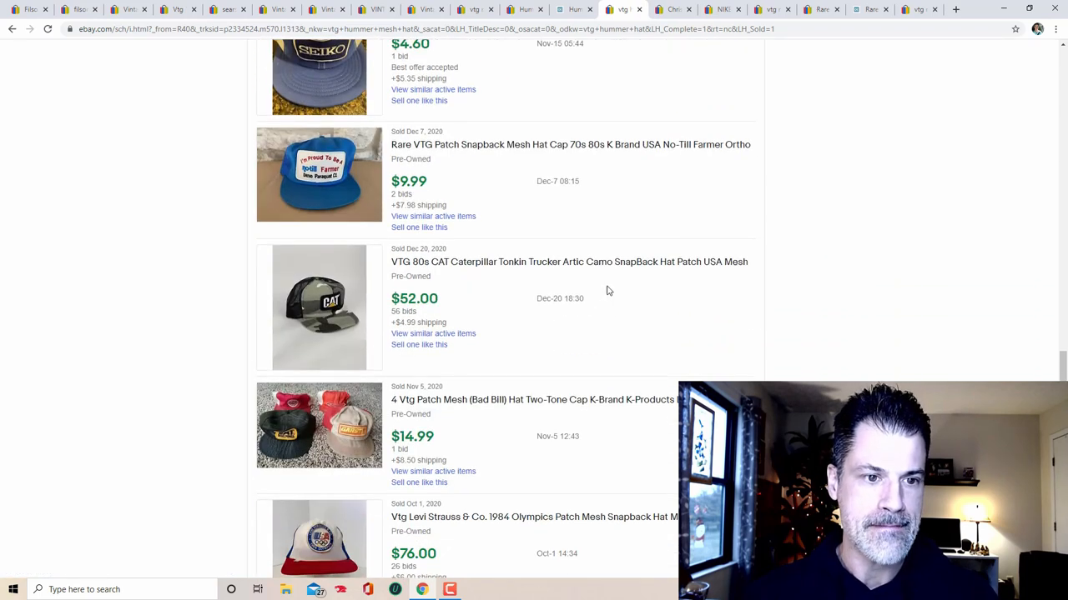
scroll("down", 3)
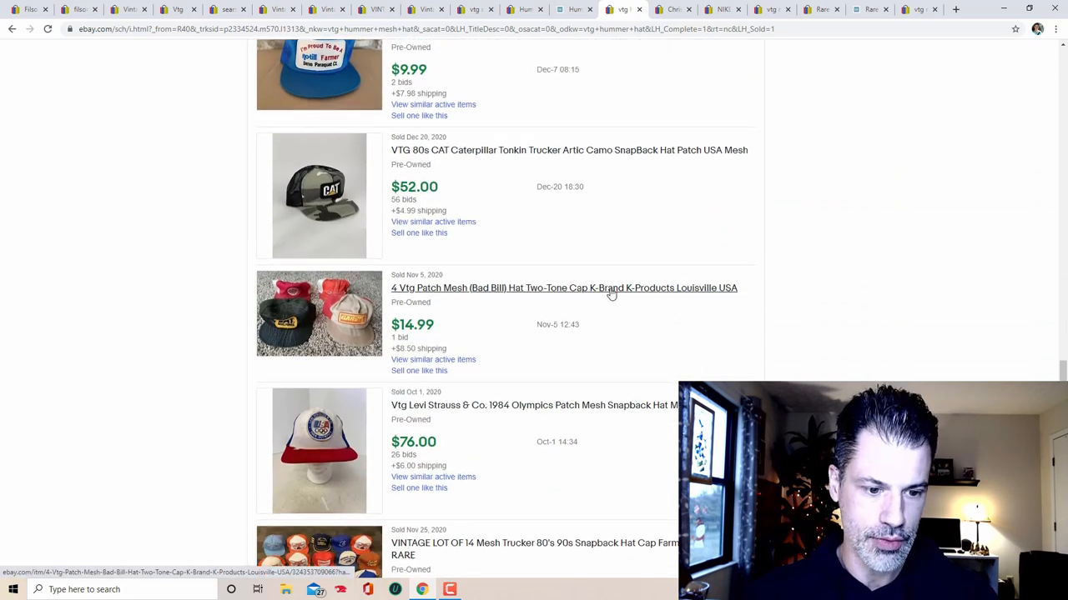
scroll("down", 3)
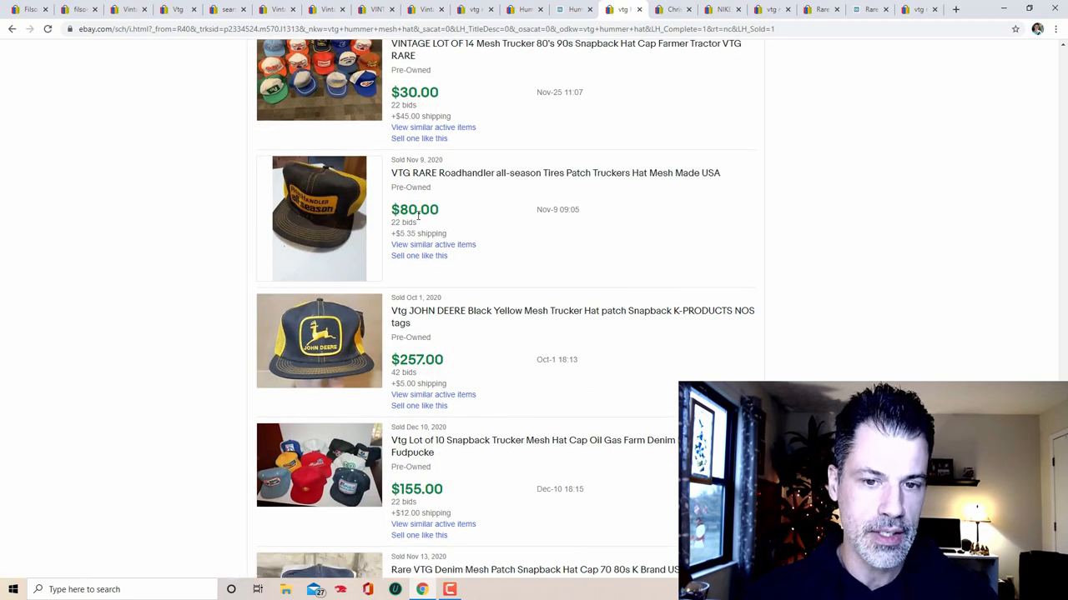
mouse_move(511, 302)
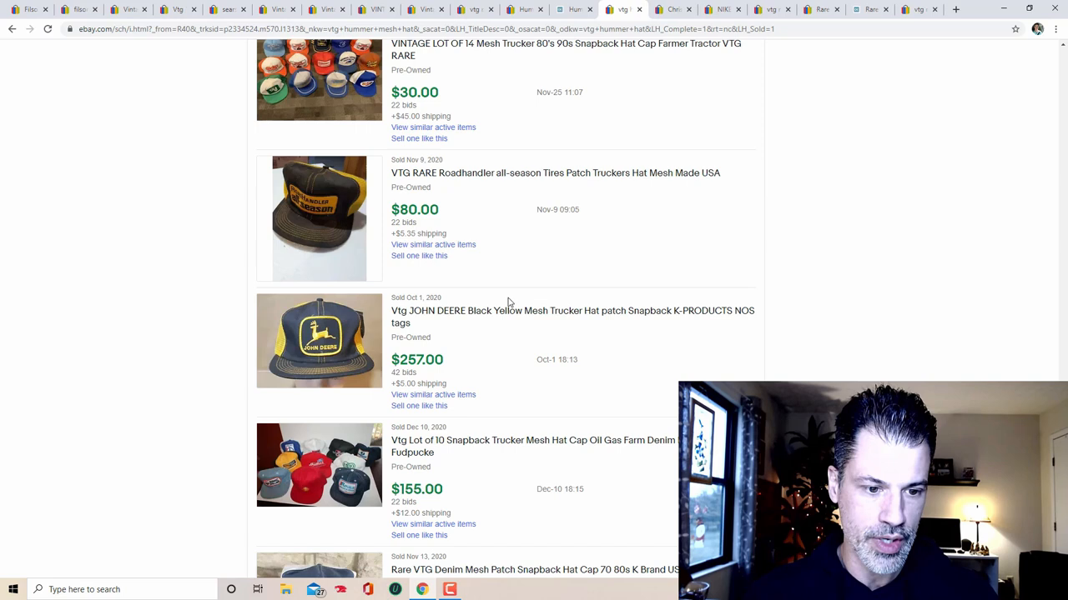
mouse_move(584, 252)
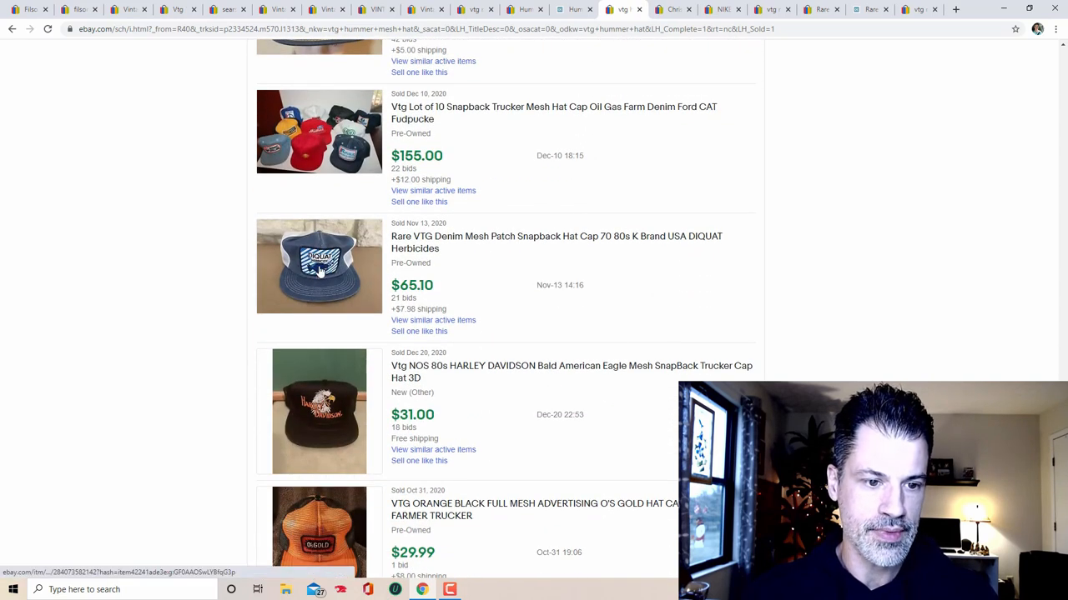
mouse_move(417, 277)
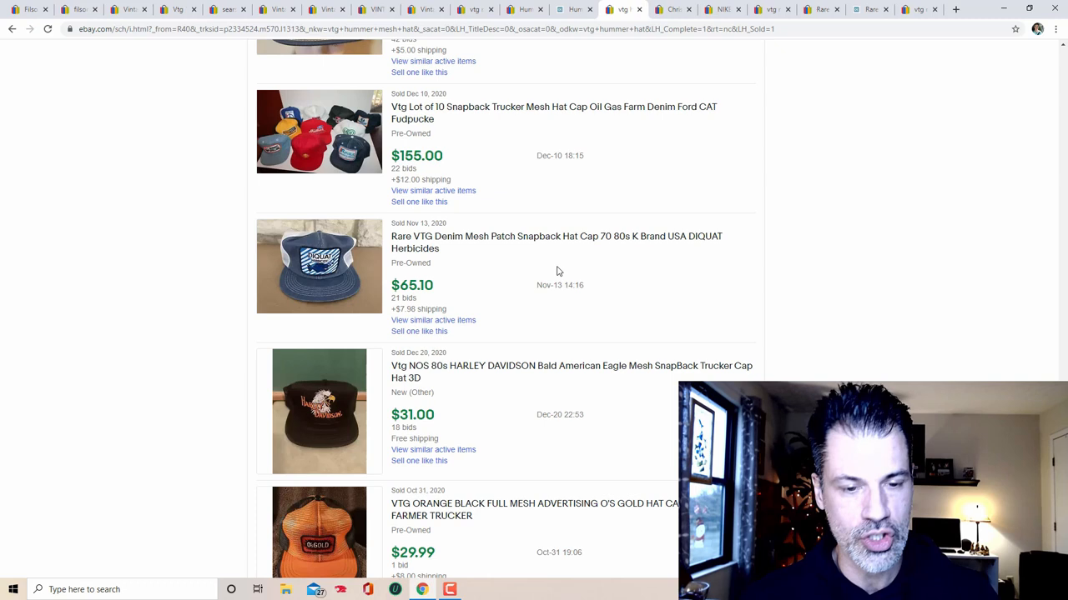
mouse_move(577, 180)
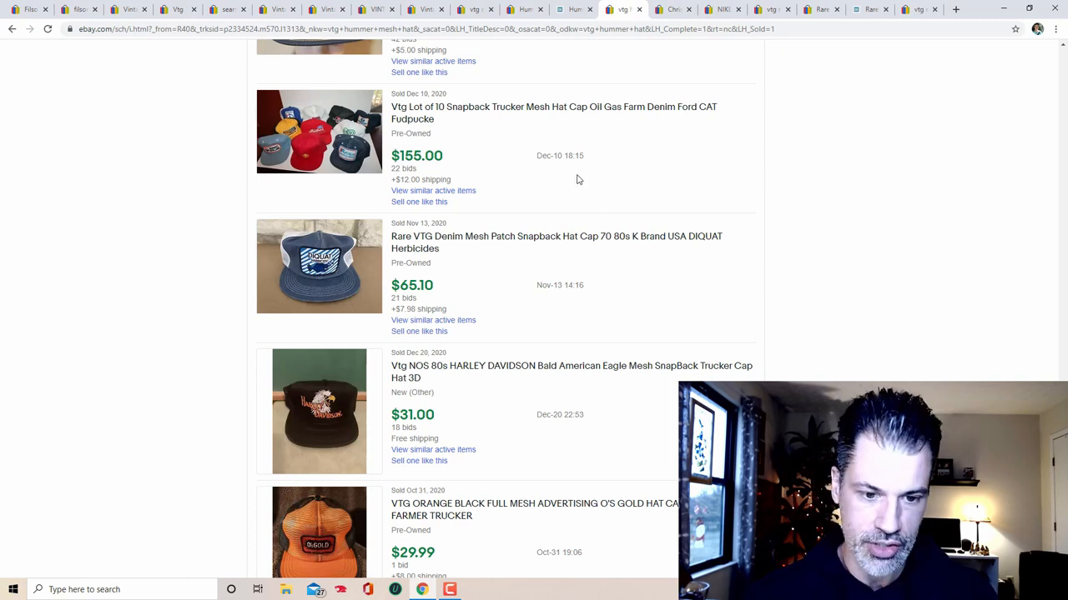
mouse_move(421, 97)
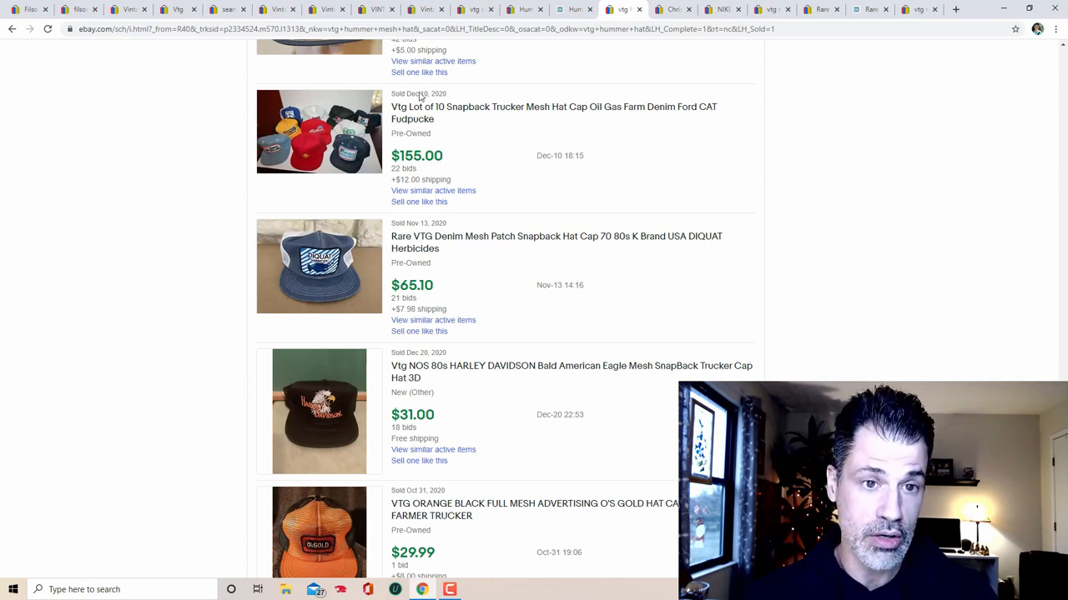
mouse_move(581, 361)
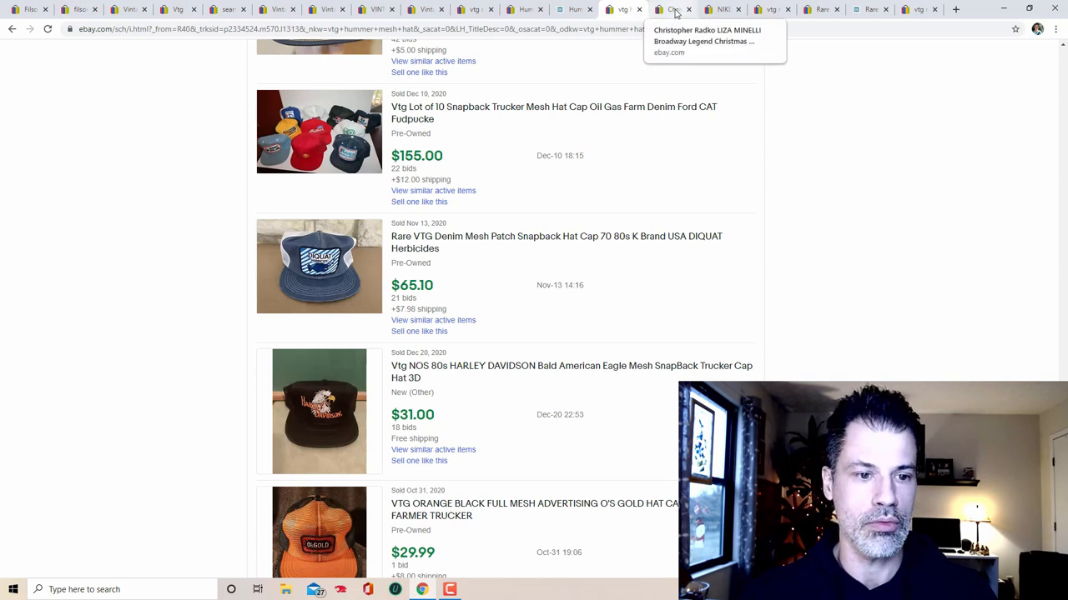
Step: Review the Radko LIZA MINELLI ornament's photos, gold base and tag, then switch to the Nike Waffle sneakers listing
left_click(674, 10)
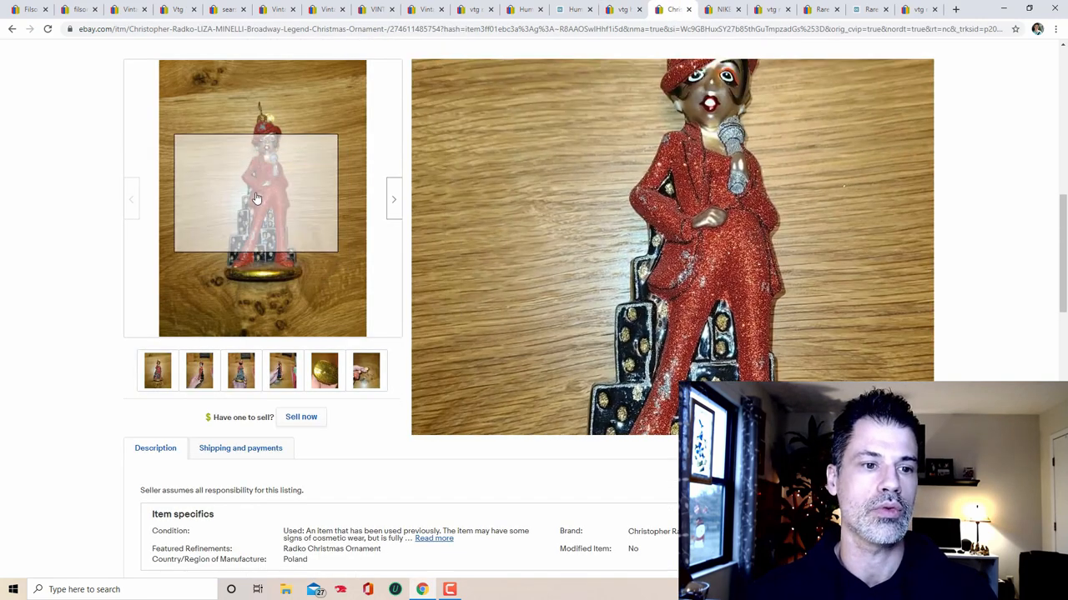
left_click(257, 196)
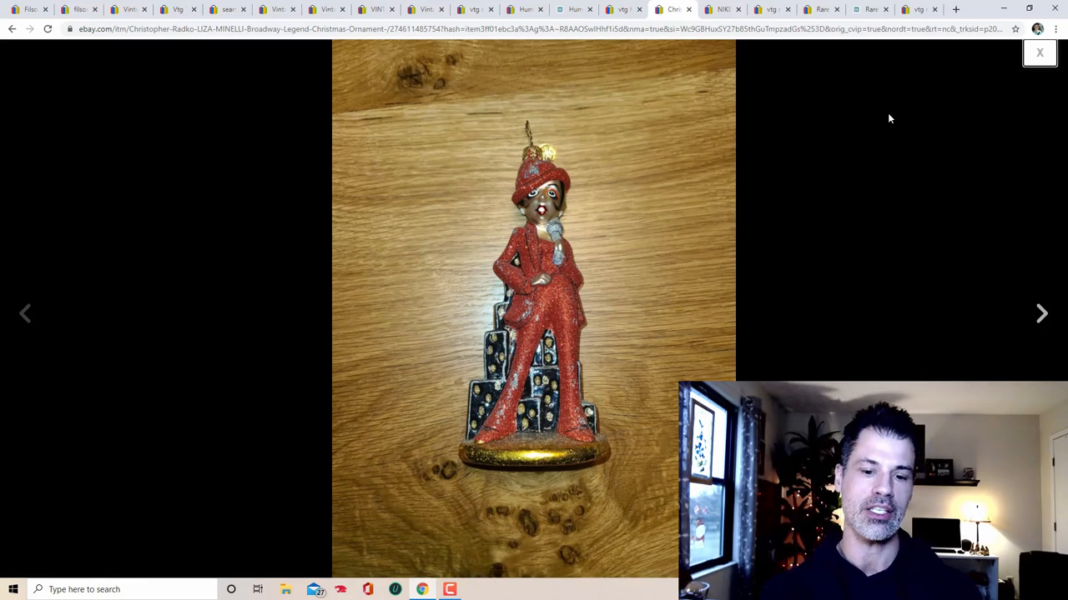
mouse_move(864, 170)
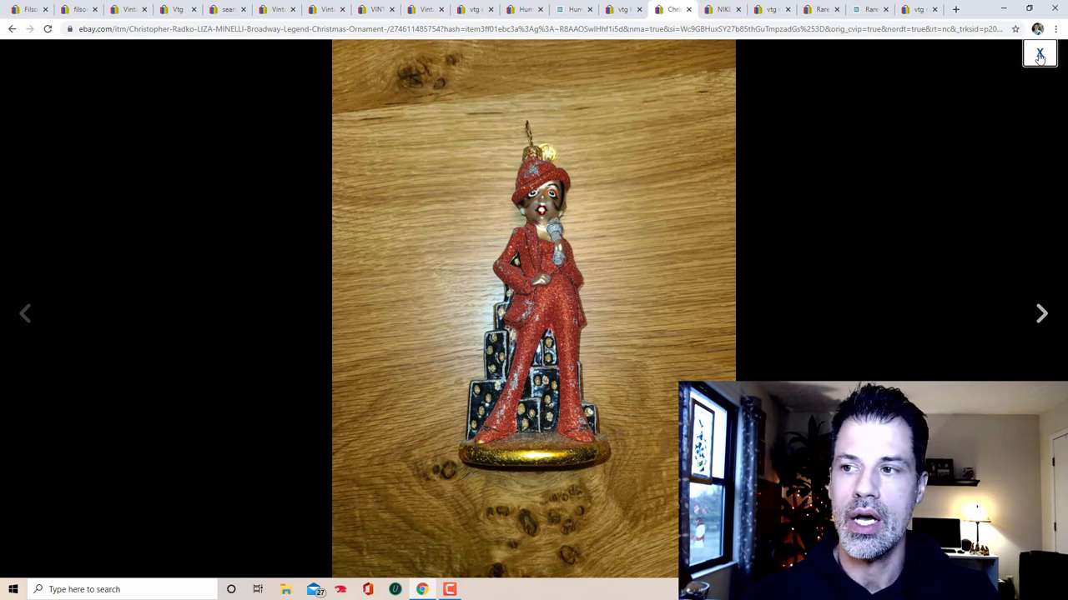
left_click(1041, 54)
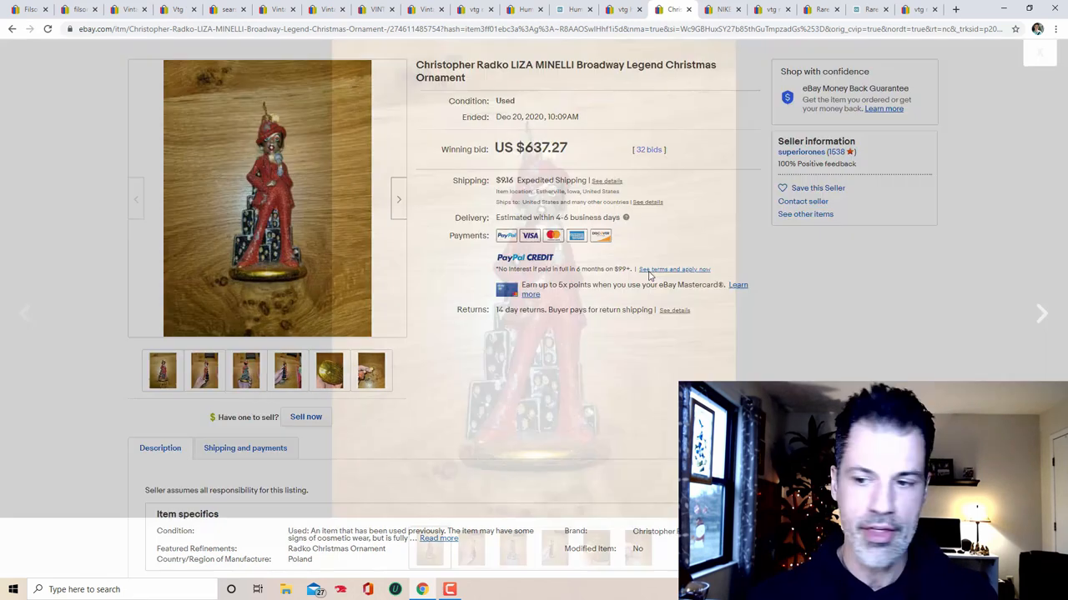
left_click(267, 198)
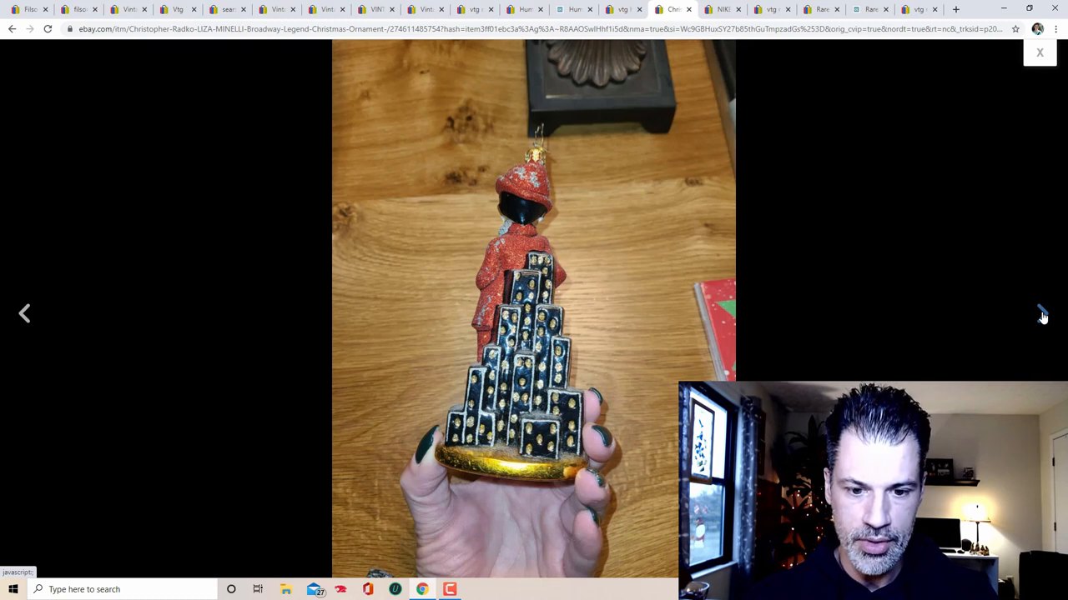
left_click(1041, 313)
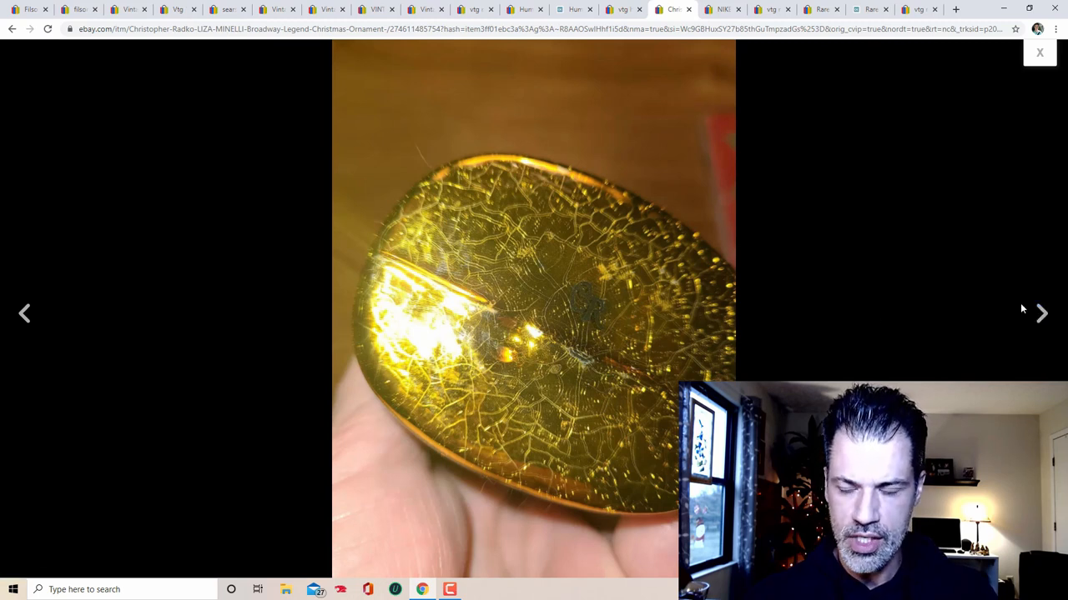
left_click(1041, 313)
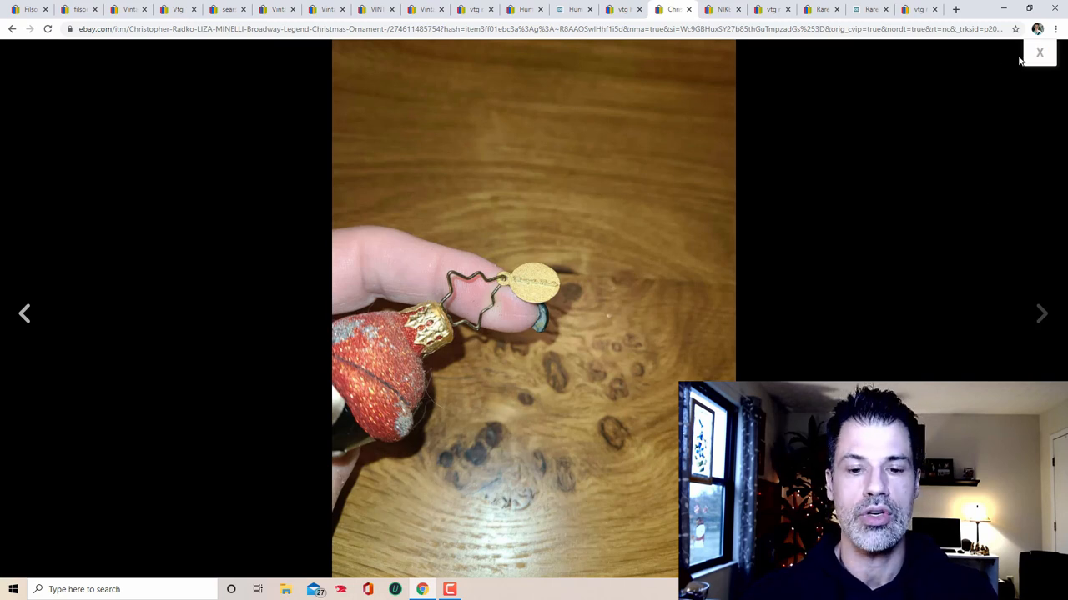
left_click(1041, 52)
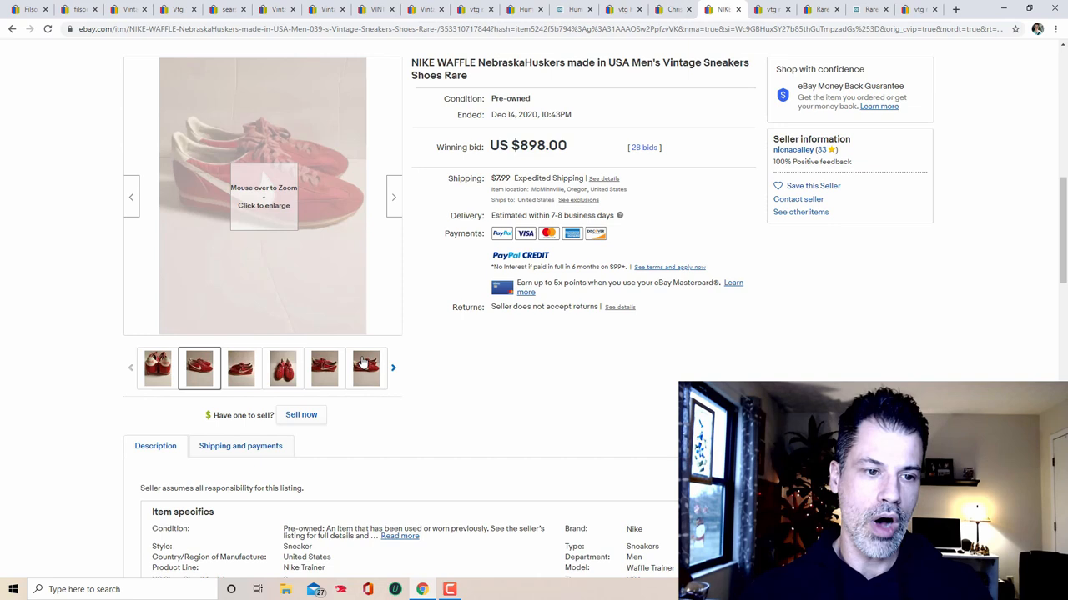
Step: Browse all the $898 Nike Waffle Nebraska Huskers sneakers photos full-size and close the viewer
left_click(264, 197)
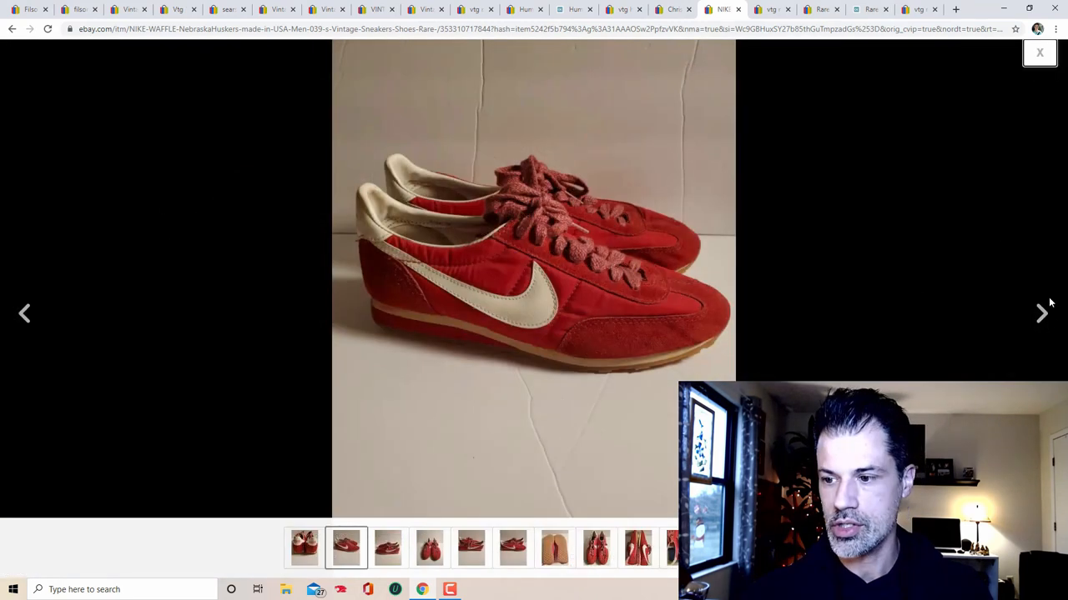
mouse_move(1041, 314)
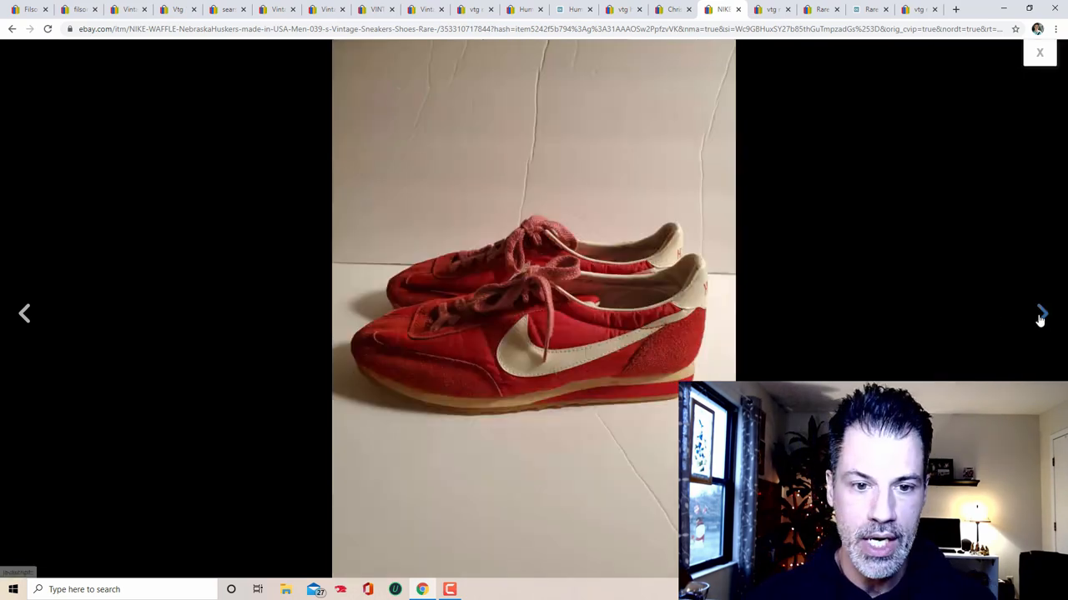
left_click(1041, 314)
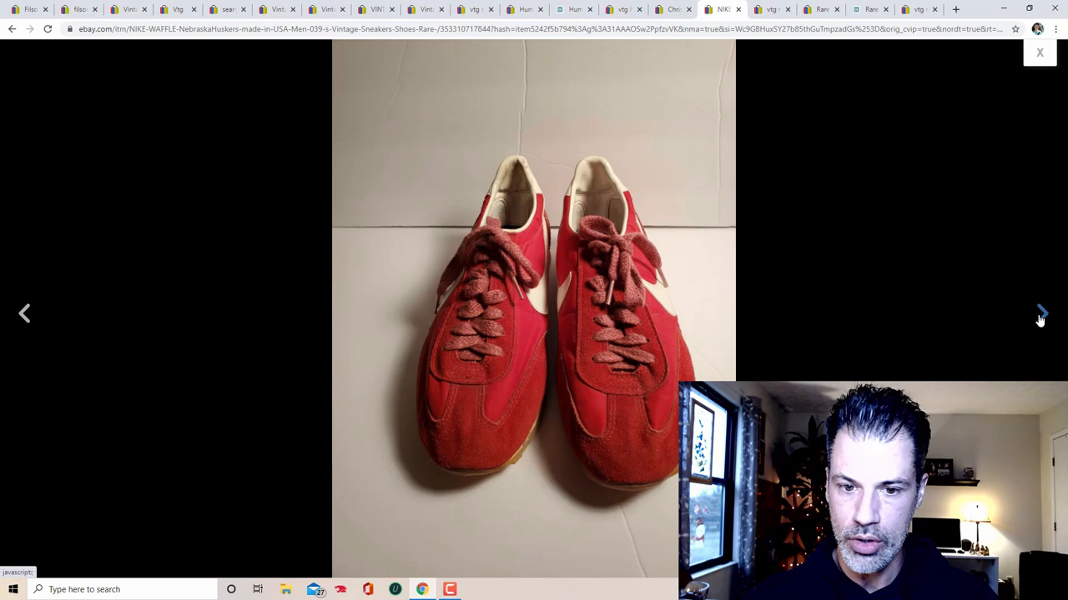
left_click(1041, 314)
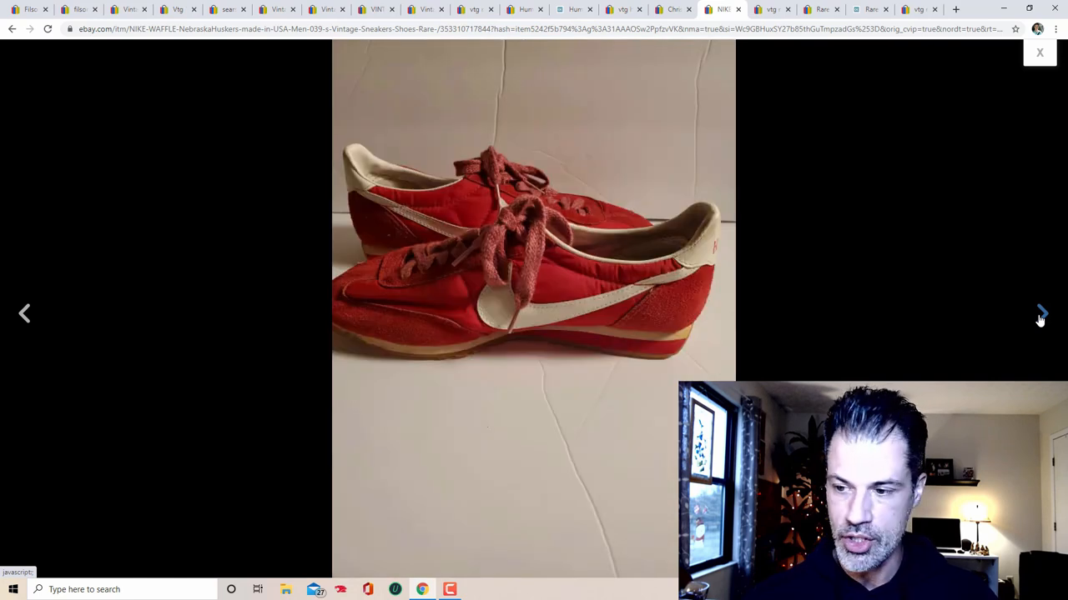
left_click(1041, 313)
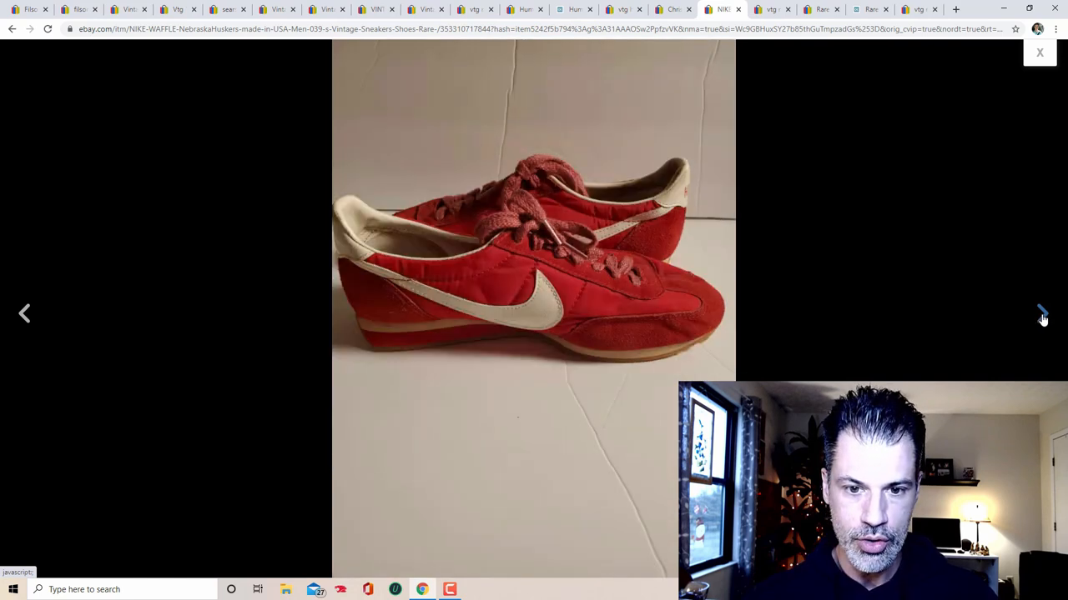
left_click(1041, 314)
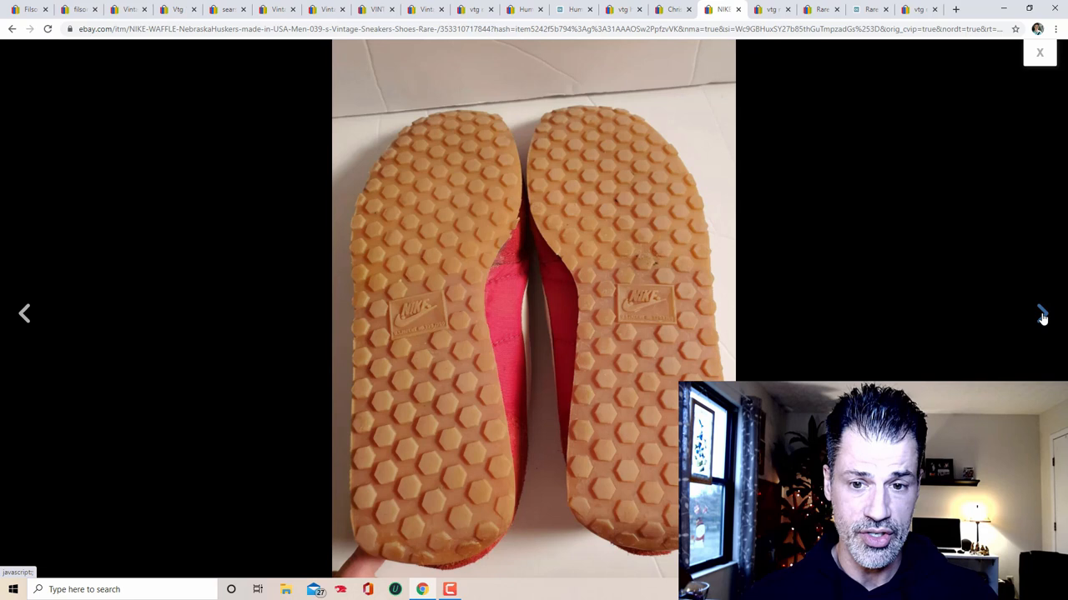
left_click(1041, 314)
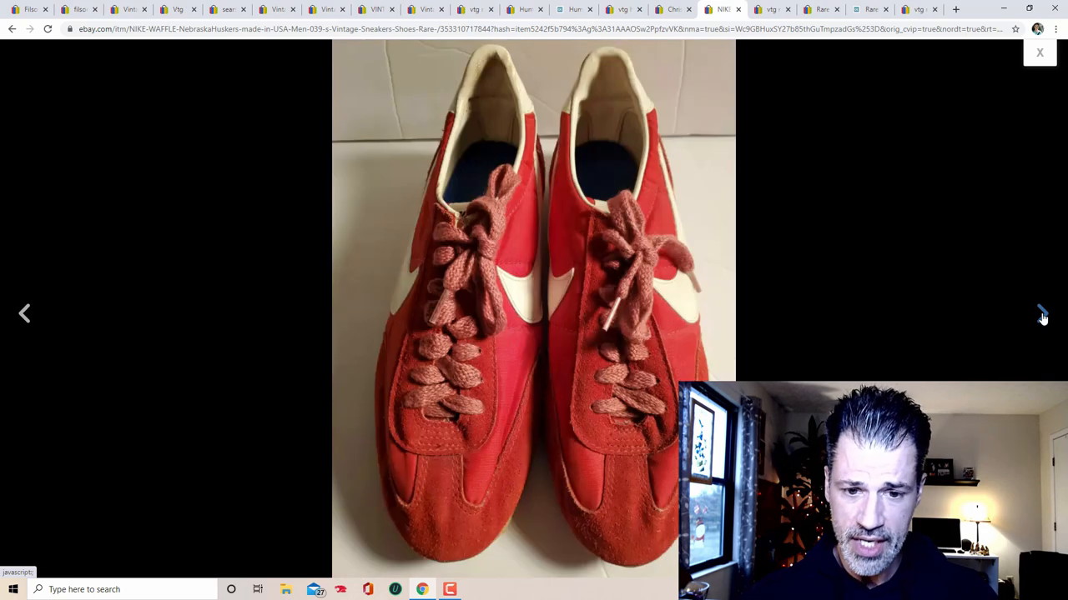
left_click(1041, 314)
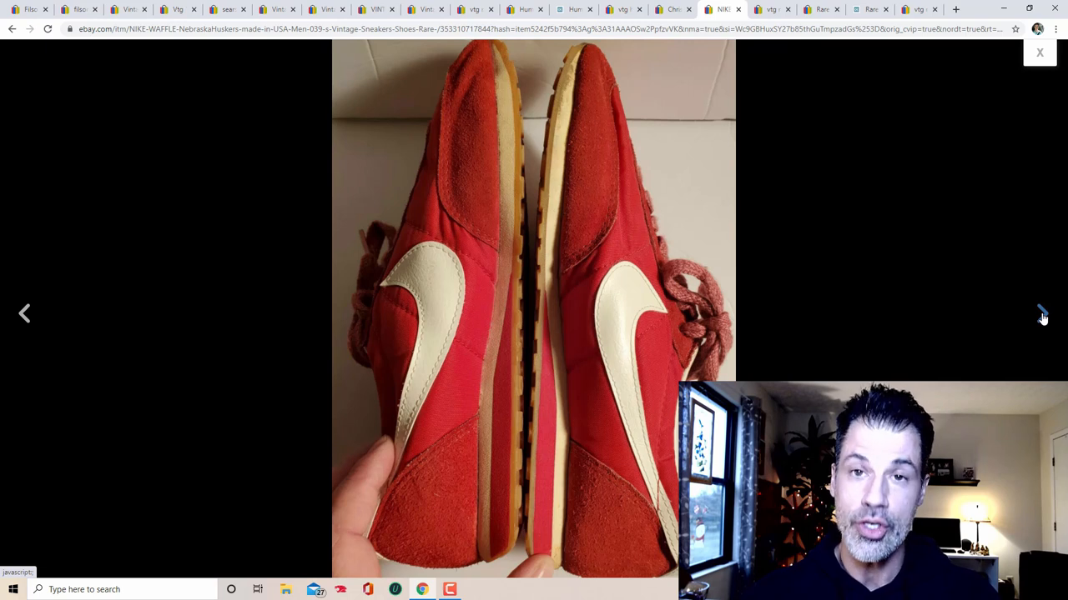
left_click(1041, 313)
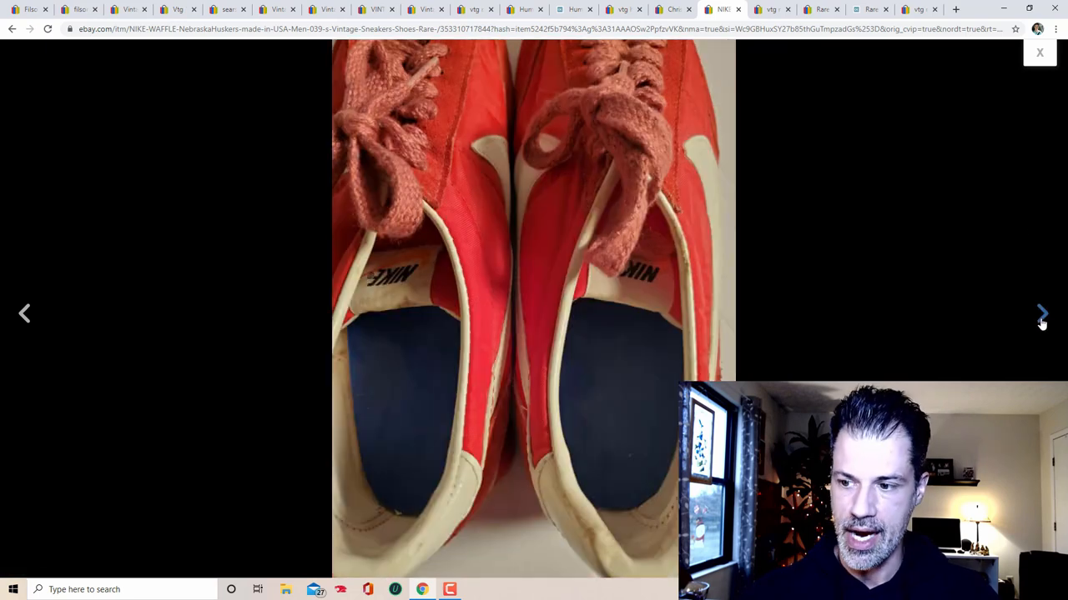
left_click(1041, 314)
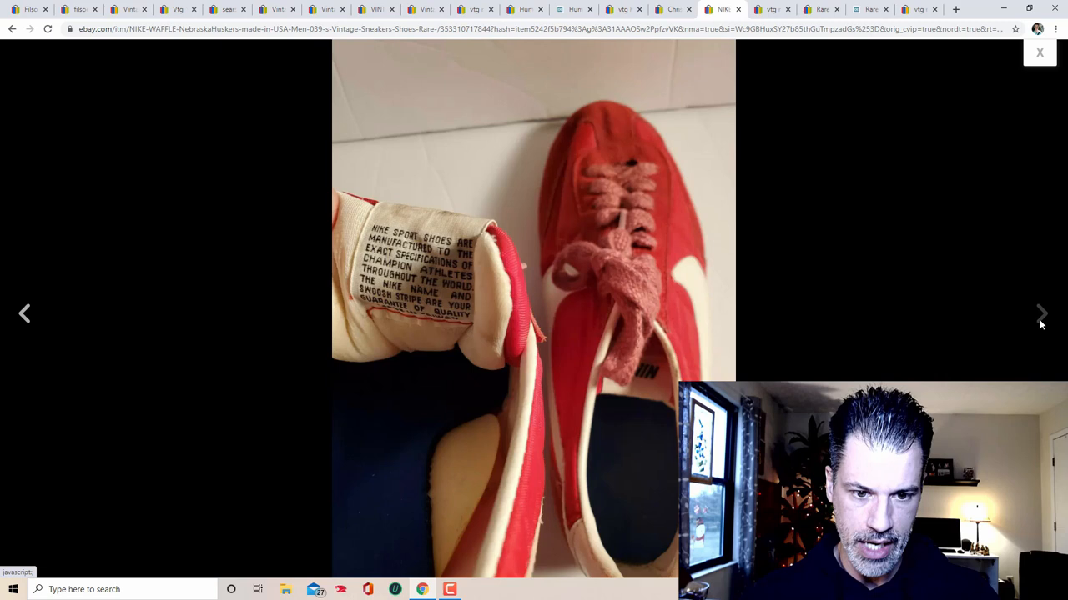
left_click(1039, 52)
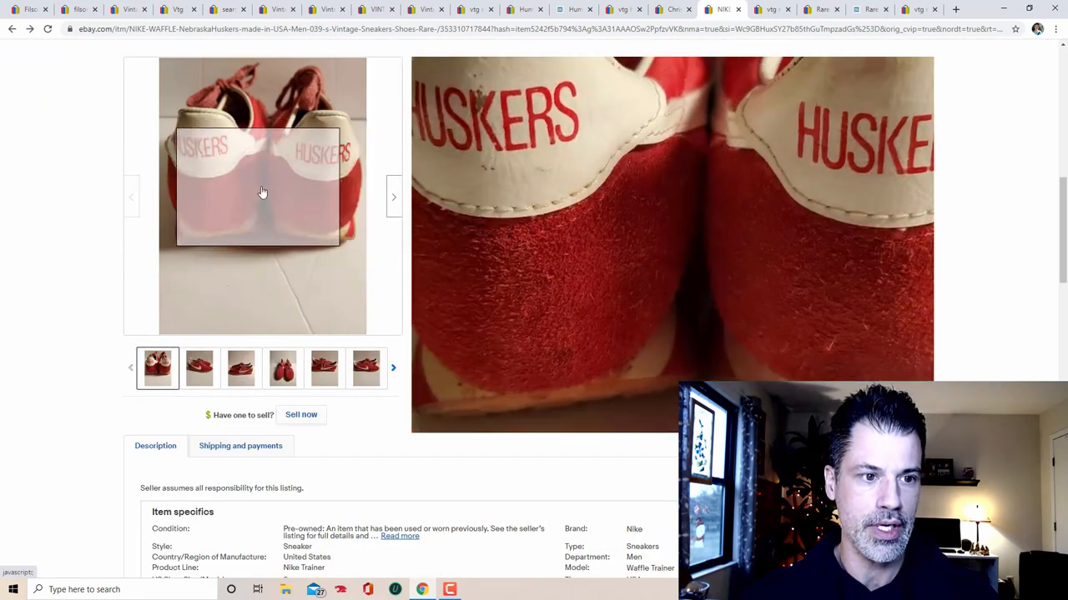
left_click(264, 192)
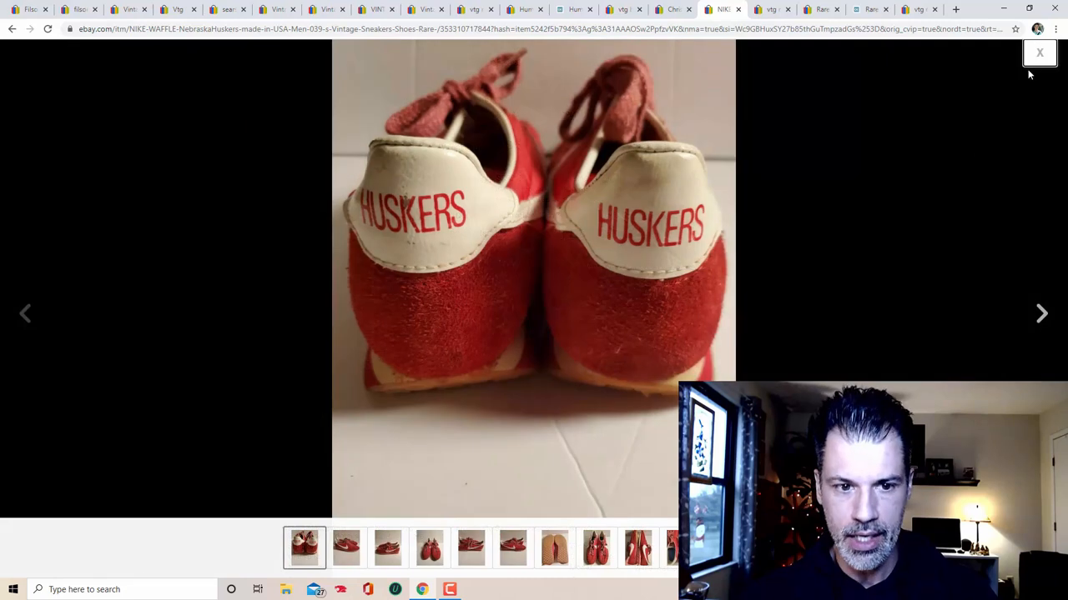
left_click(1039, 52)
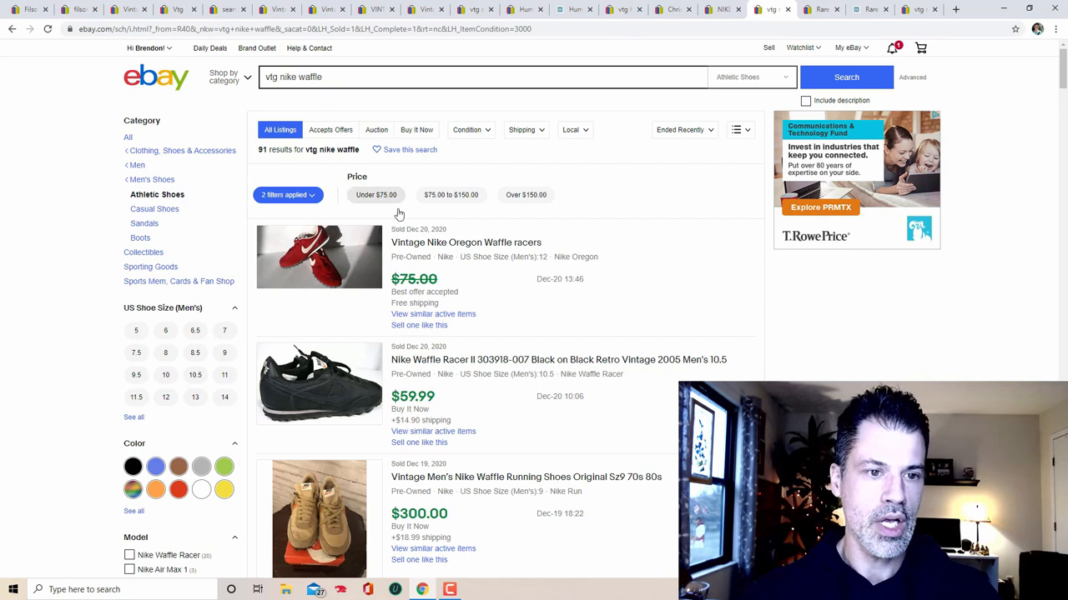
Step: Scroll the sold Nike Waffle results and open the $1,297.00 NIKE WAFFLE TRAINER Made in USA Size 9.5 listing
scroll("down", 3)
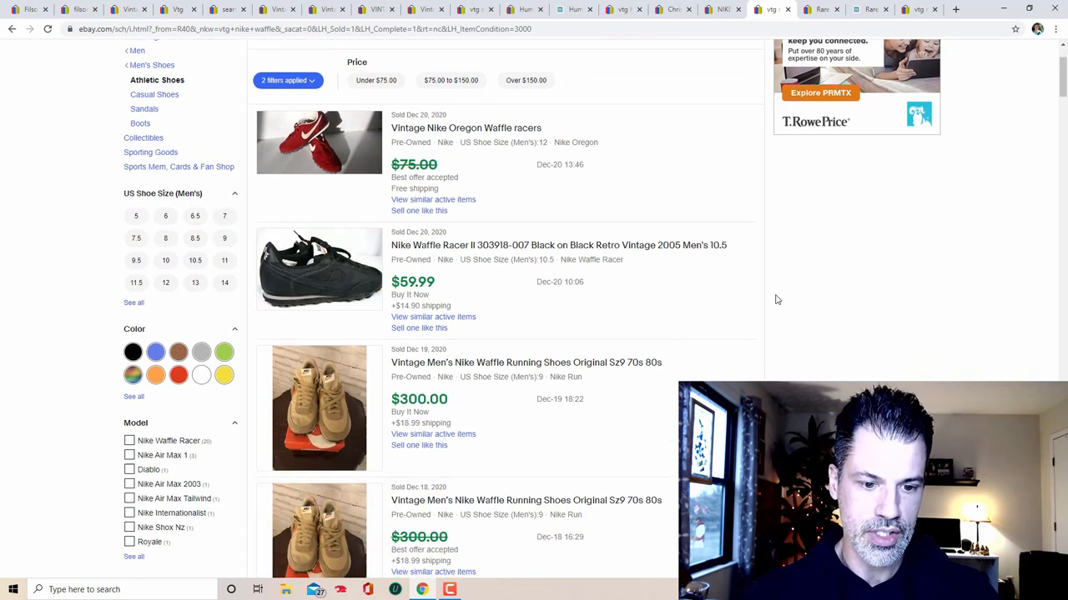
scroll("down", 3)
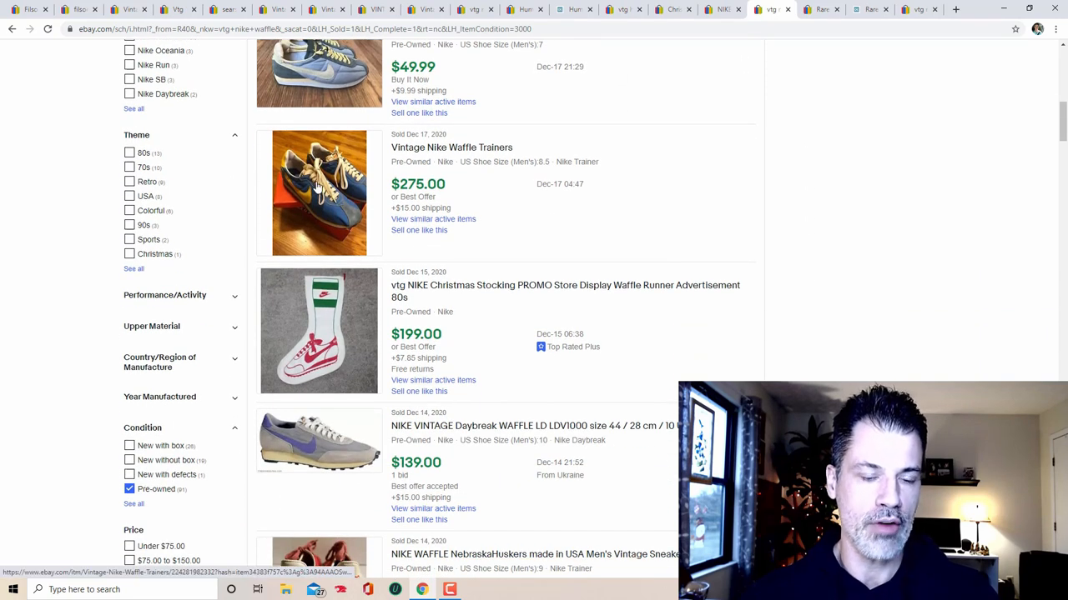
scroll("down", 3)
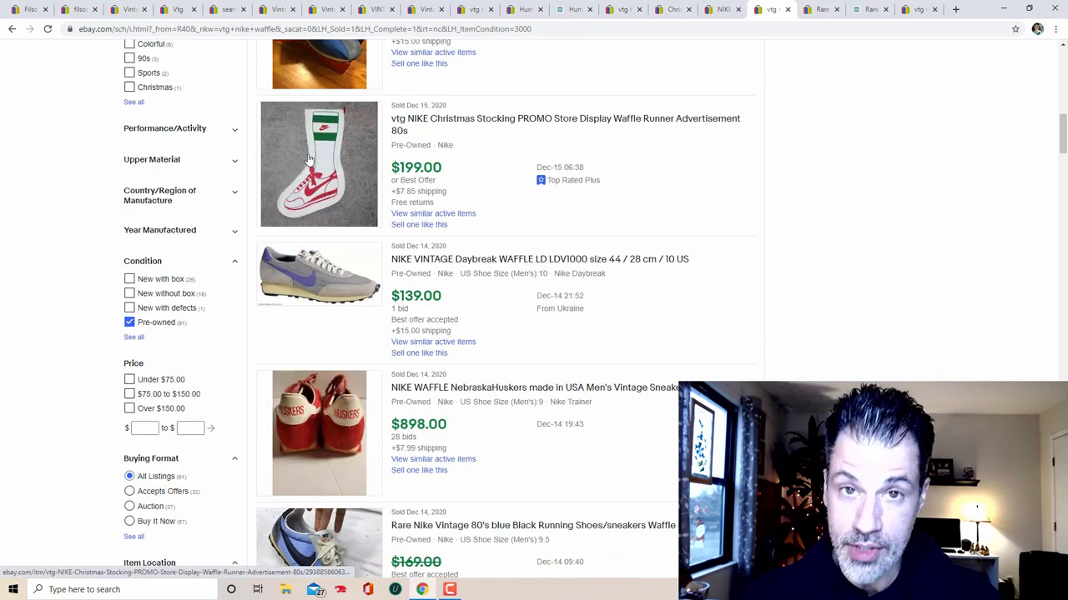
scroll("down", 3)
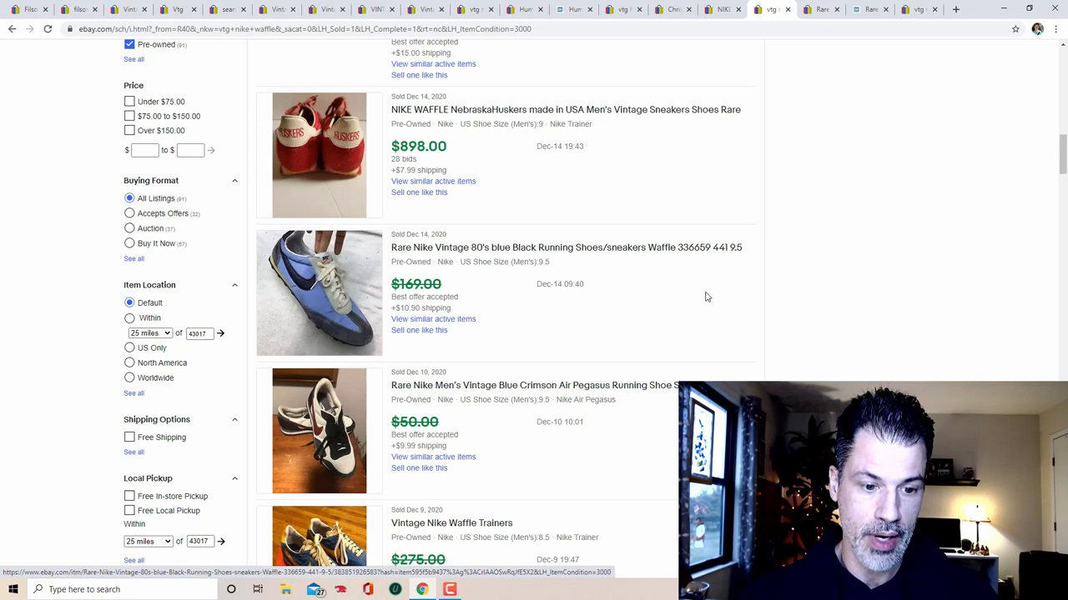
scroll("down", 3)
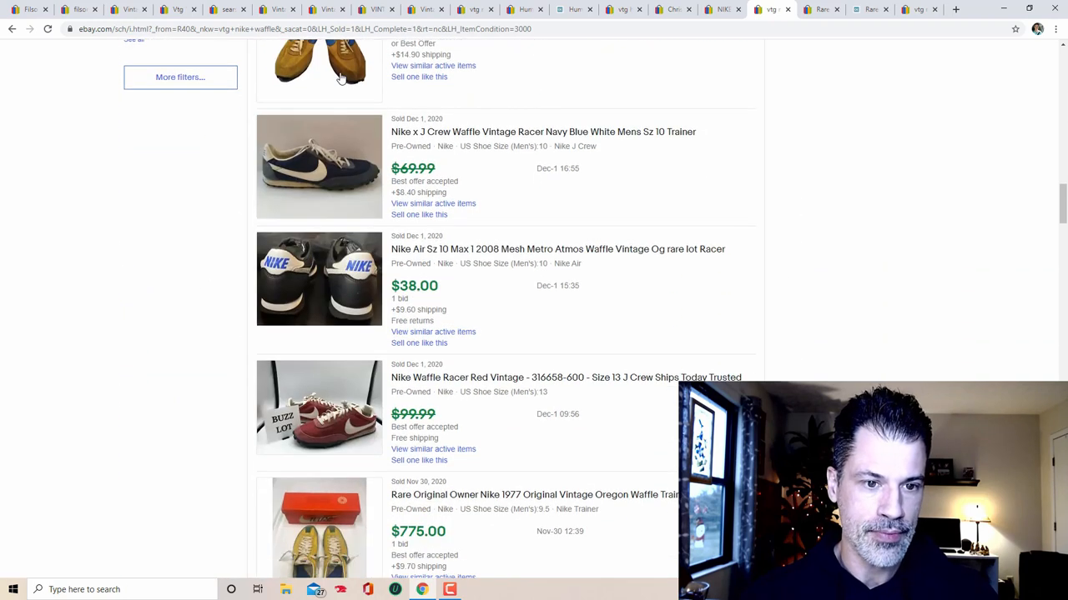
scroll("down", 3)
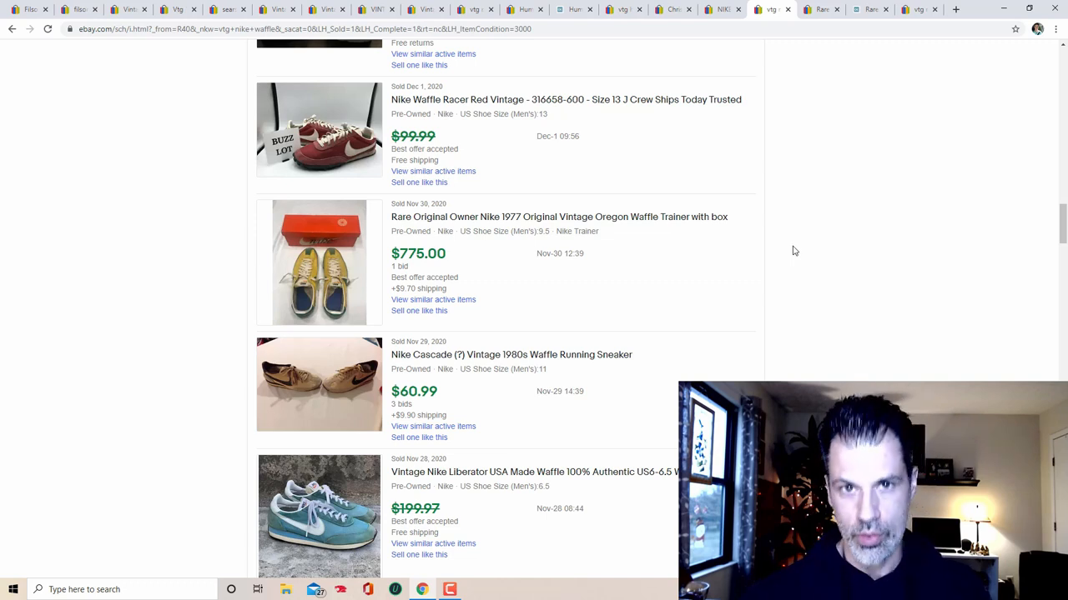
scroll("down", 3)
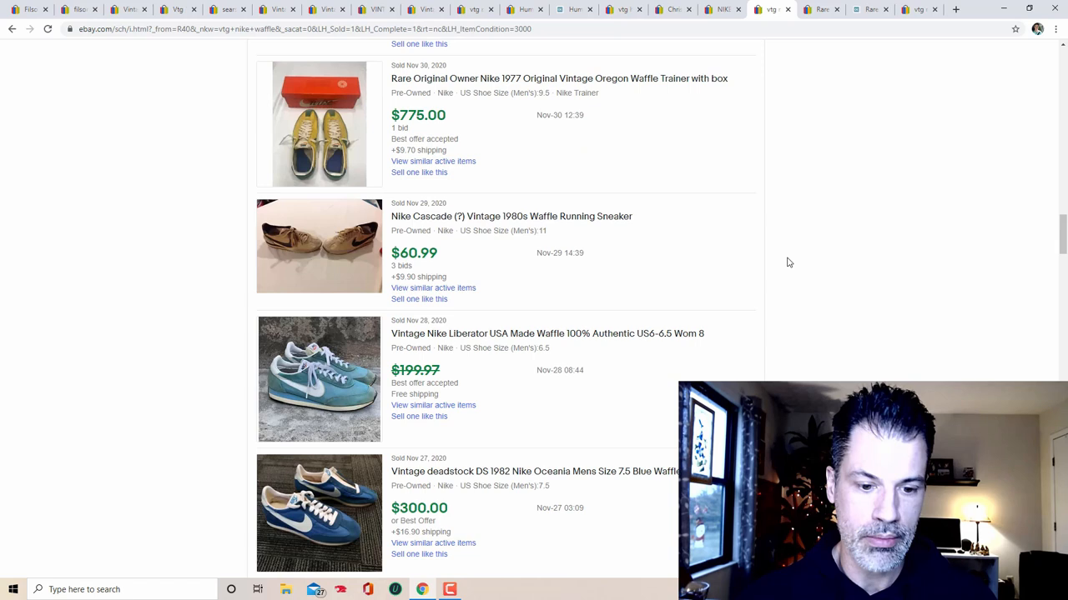
scroll("down", 3)
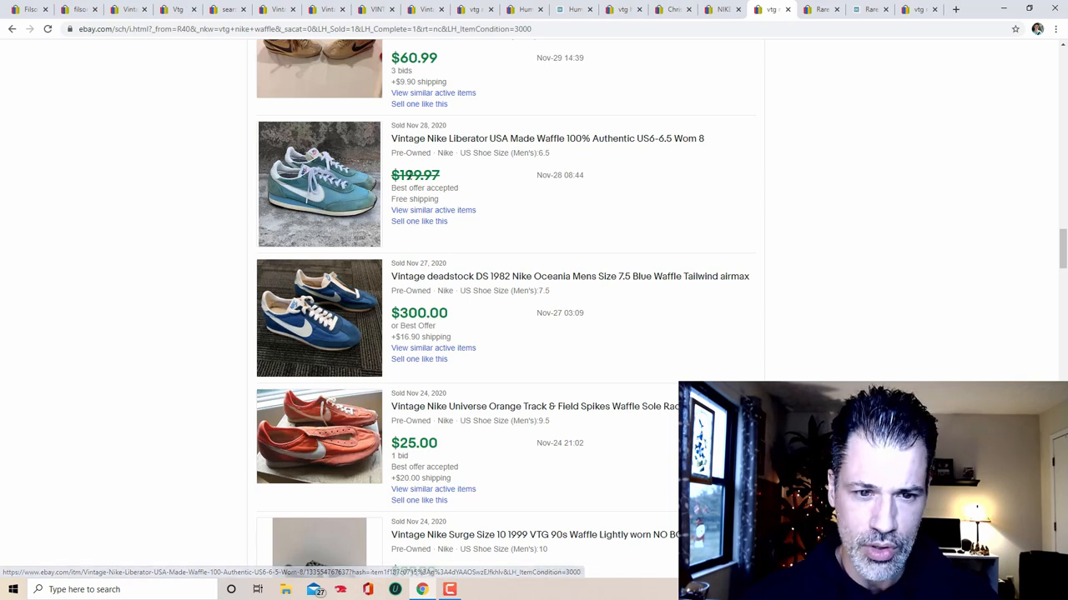
scroll("down", 3)
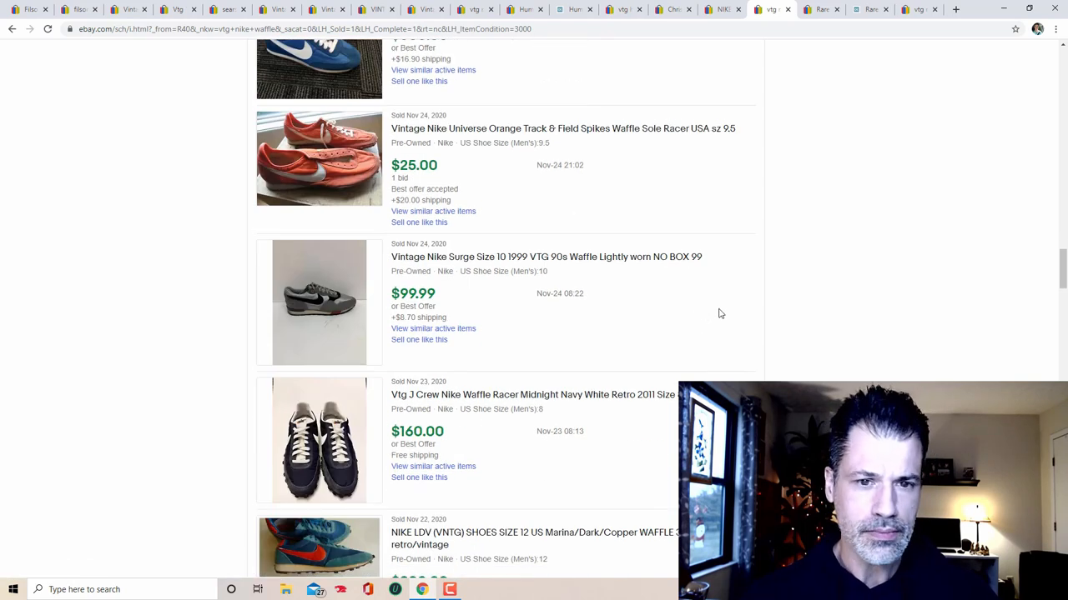
scroll("down", 3)
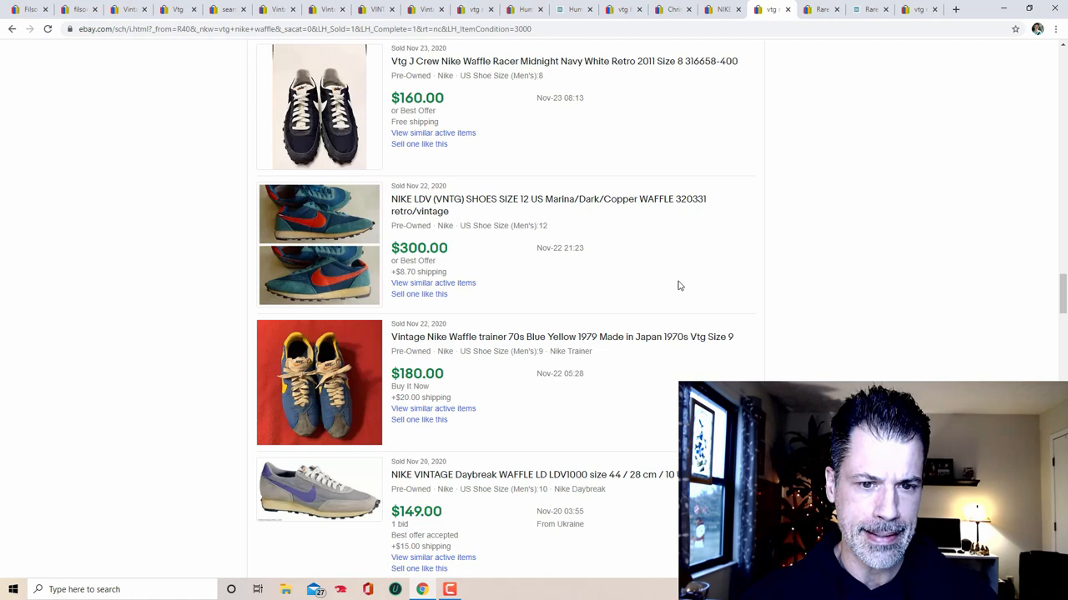
scroll("down", 3)
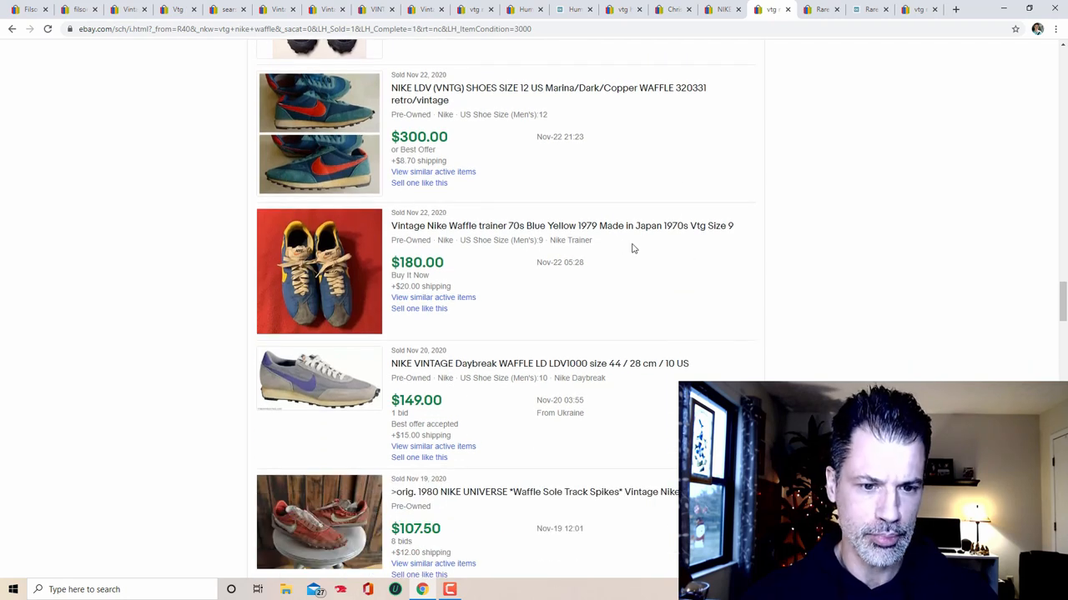
scroll("down", 3)
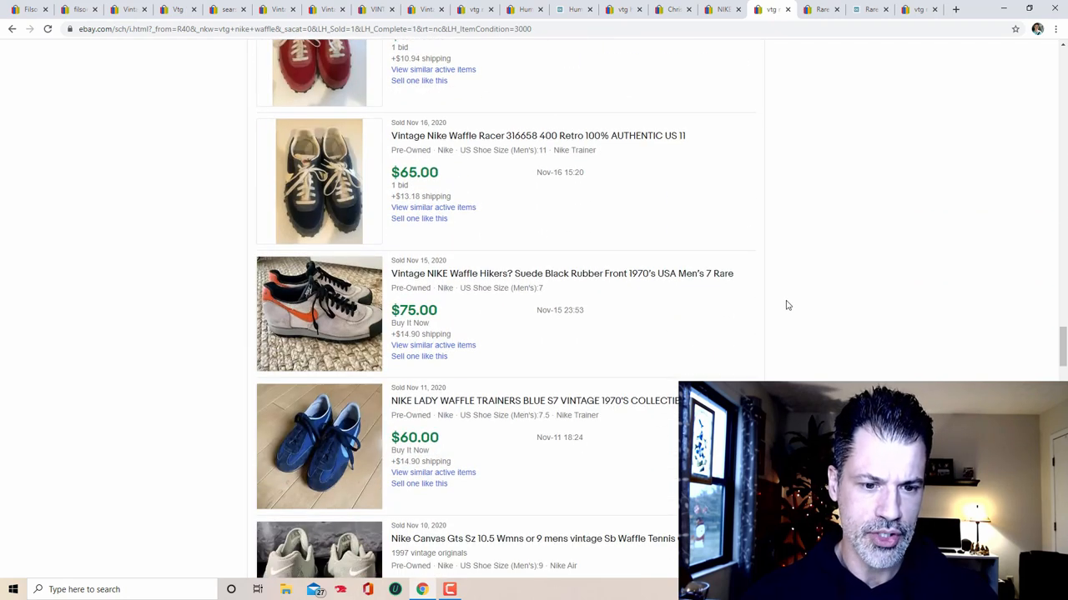
scroll("down", 3)
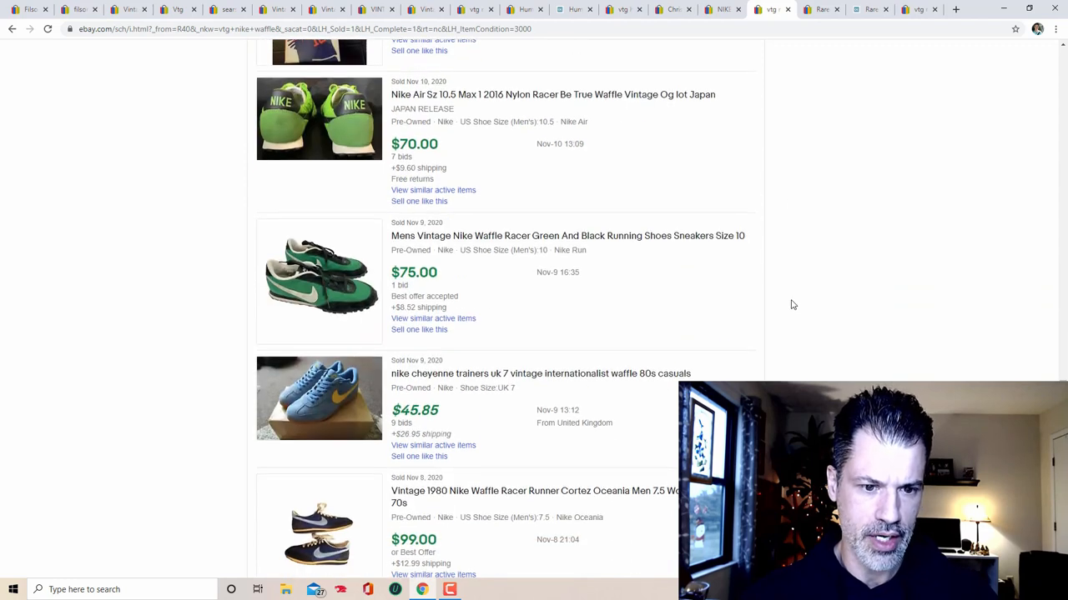
scroll("down", 3)
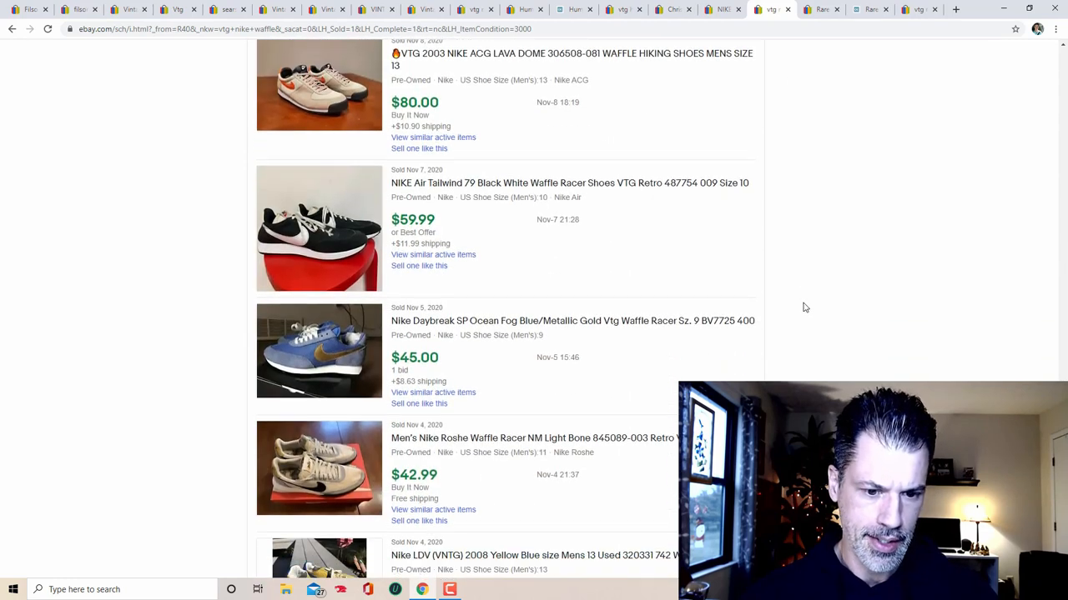
scroll("down", 3)
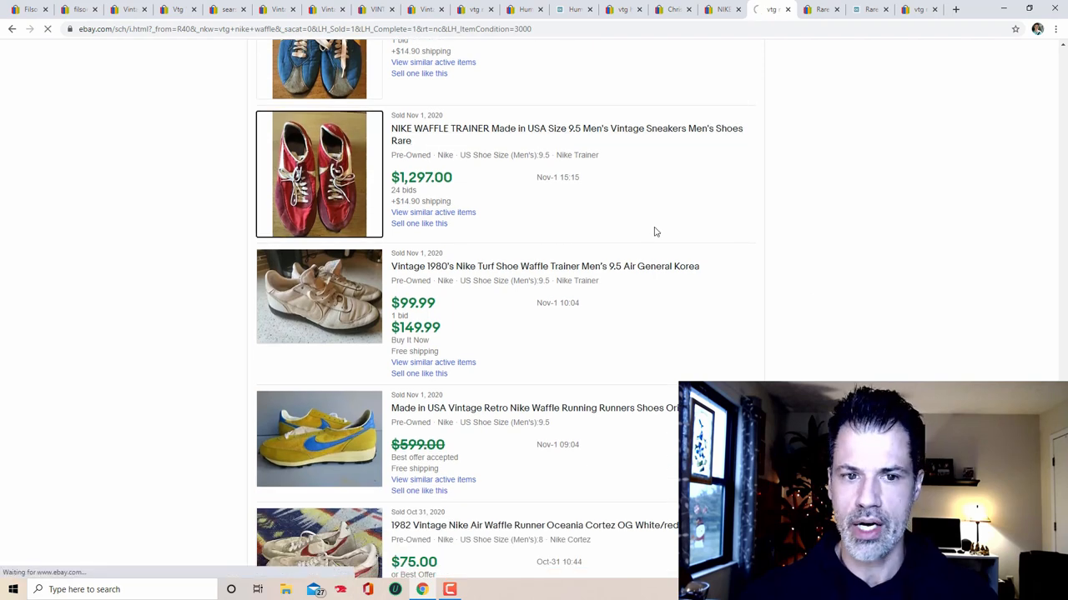
left_click(568, 134)
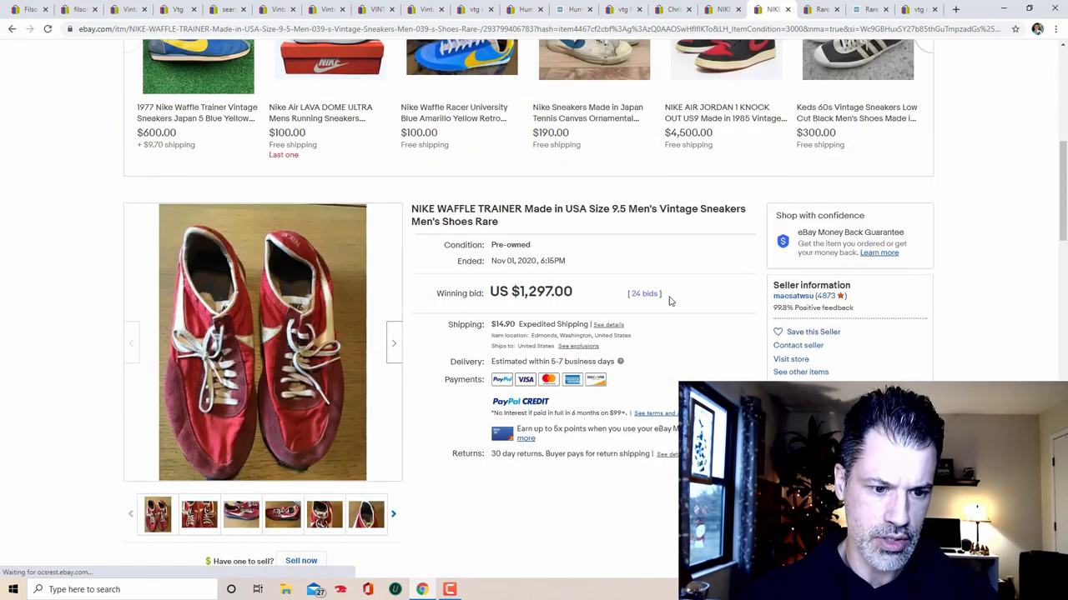
Step: Browse the $1,297 Nike Waffle Trainer photos full-size and return to the listing
scroll("down", 3)
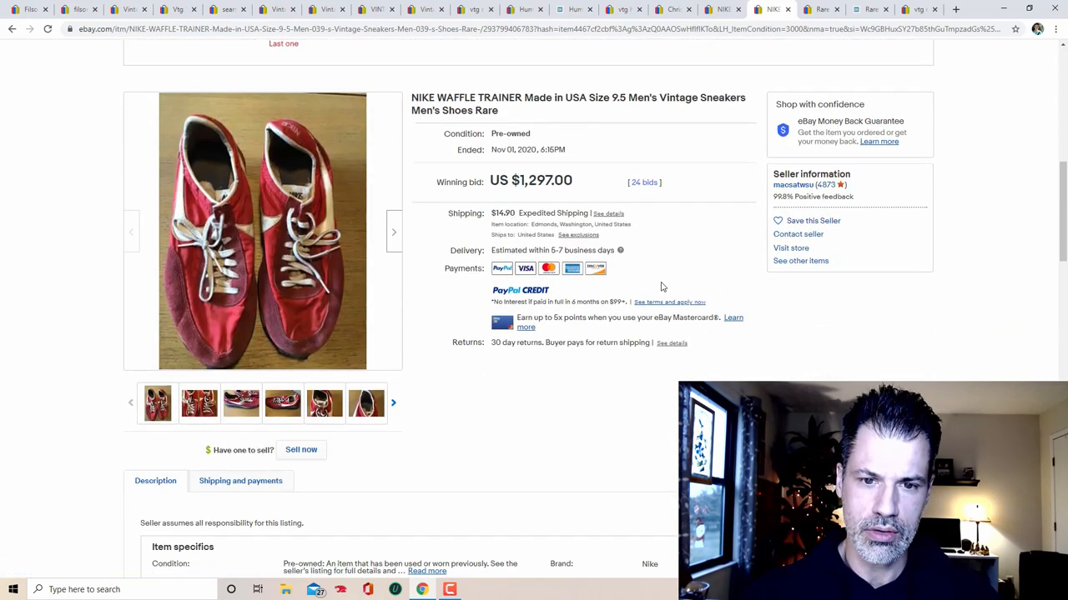
mouse_move(433, 277)
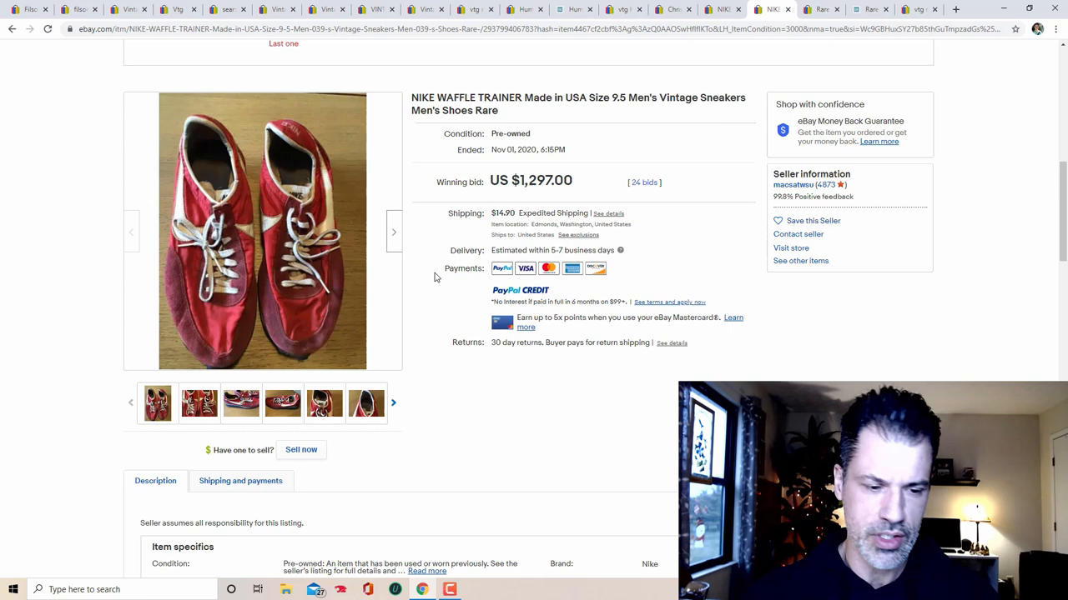
left_click(262, 232)
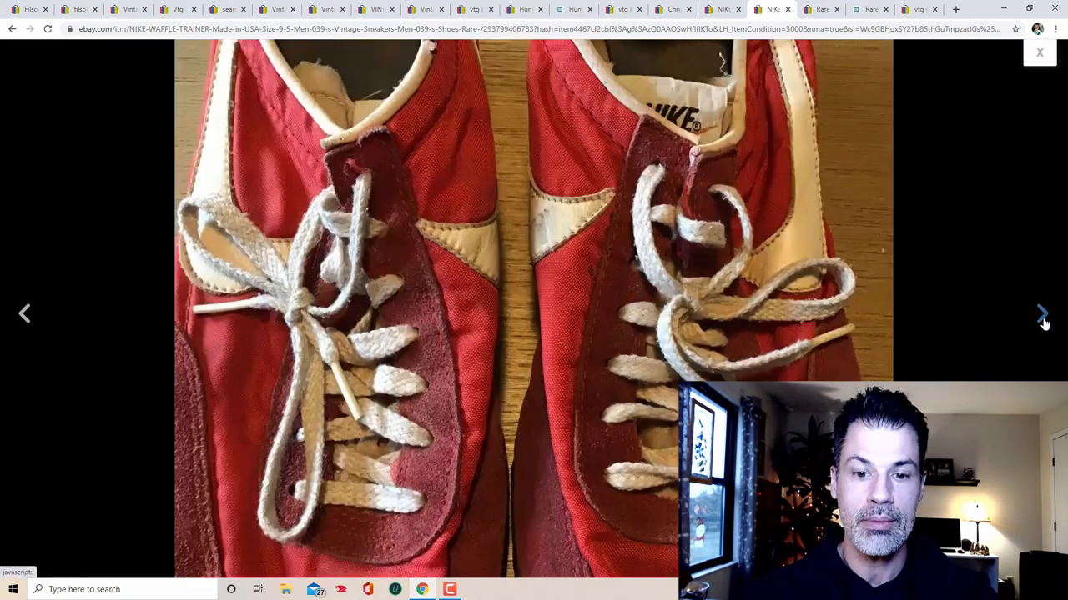
left_click(1041, 313)
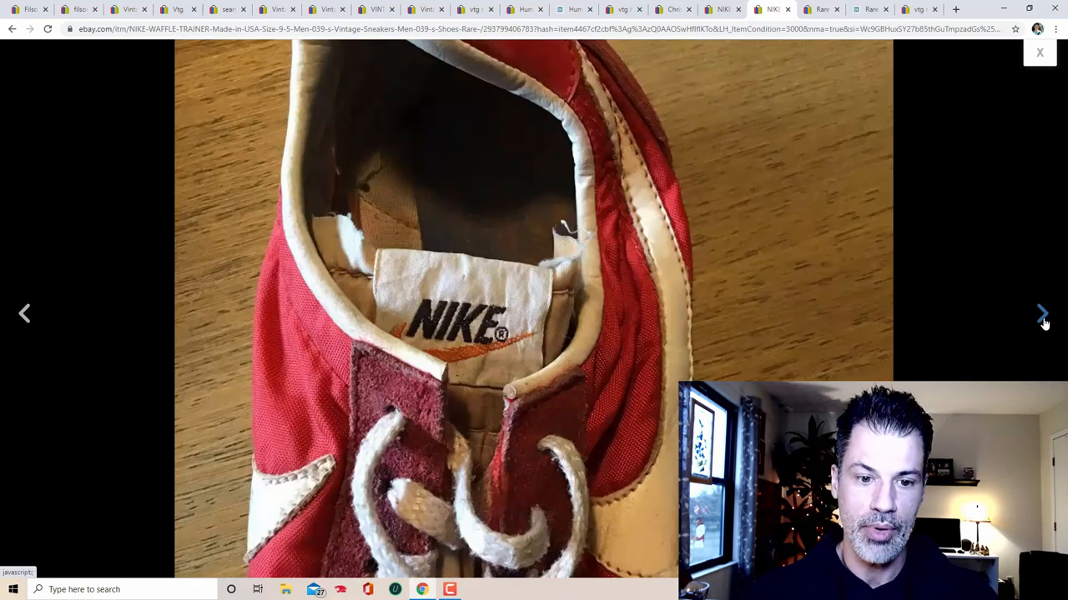
left_click(1040, 314)
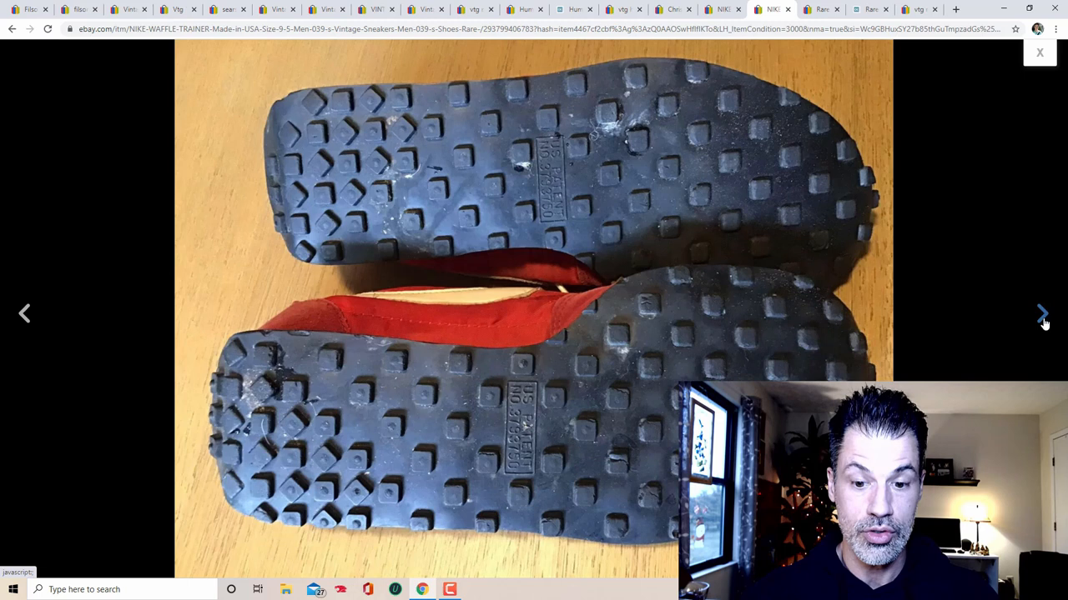
left_click(1042, 313)
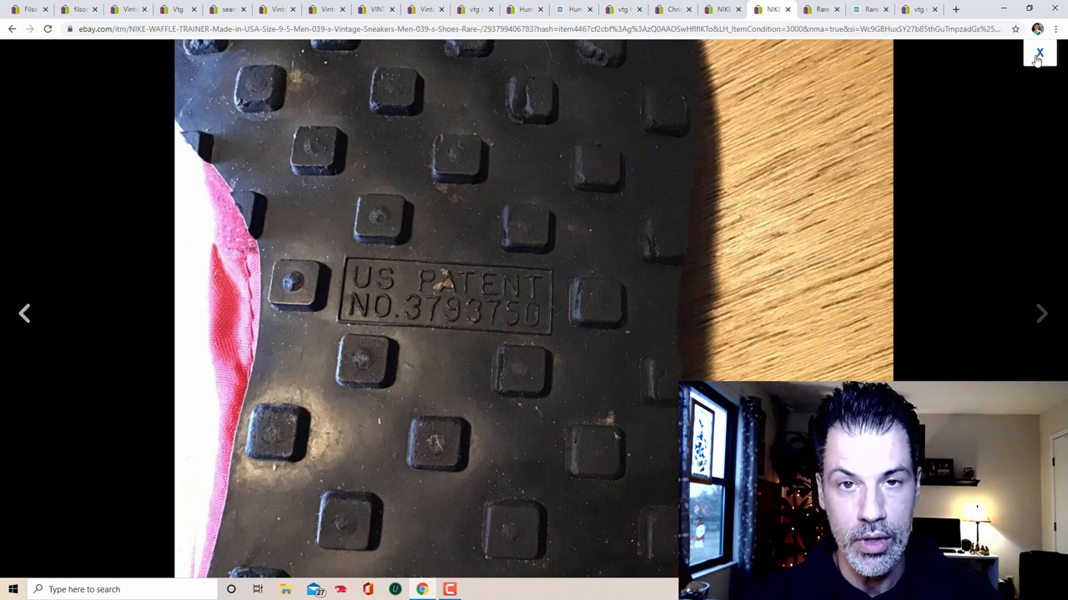
left_click(1039, 53)
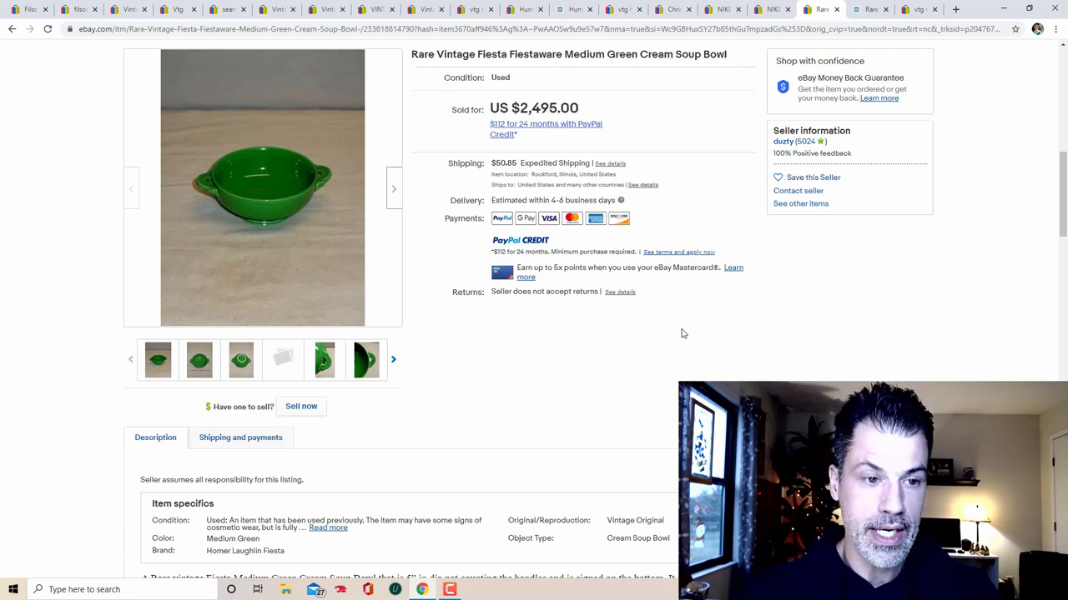
Step: View the $2,495 green Fiestaware cream soup bowl photos, including its underside marking
left_click(262, 187)
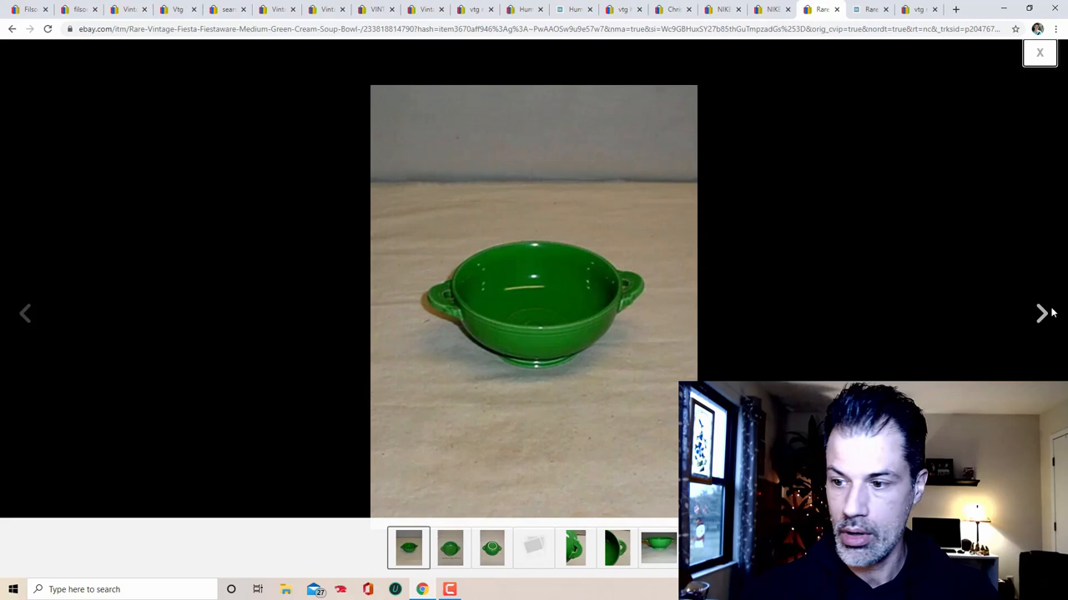
left_click(1041, 314)
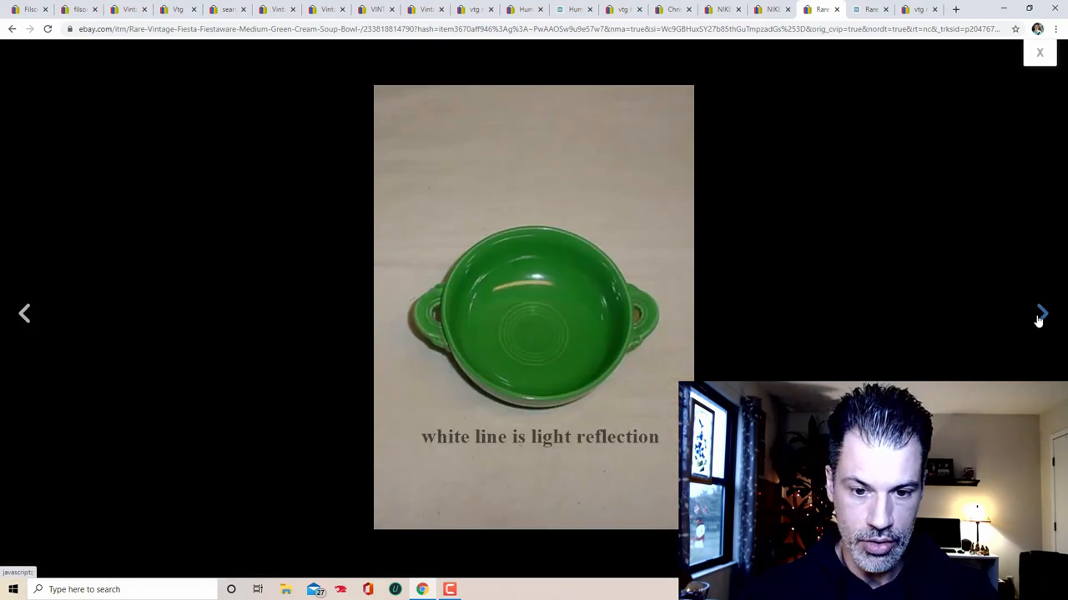
left_click(1041, 313)
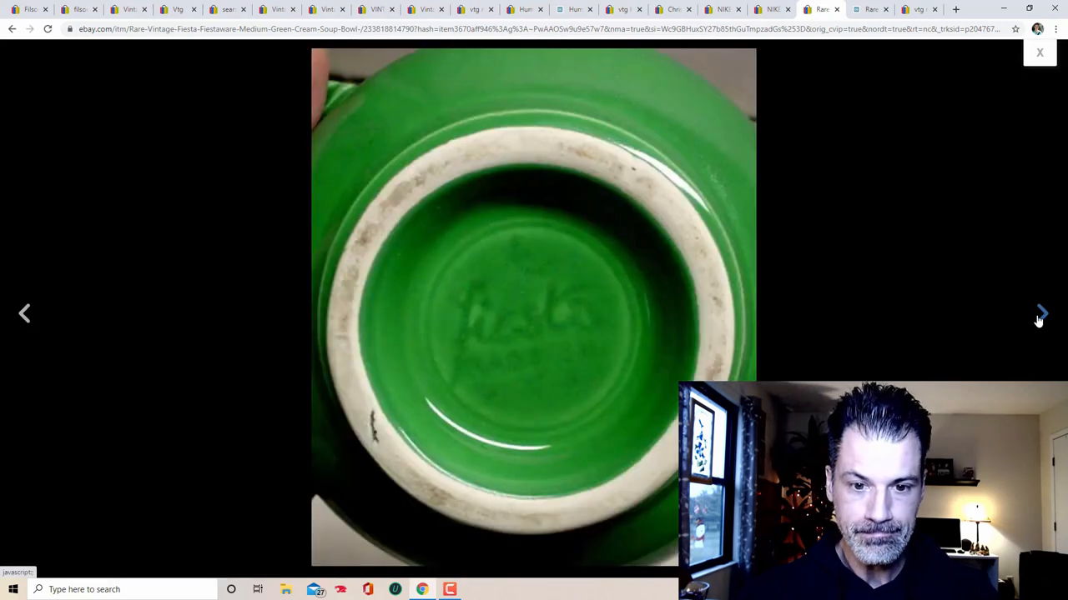
left_click(1041, 313)
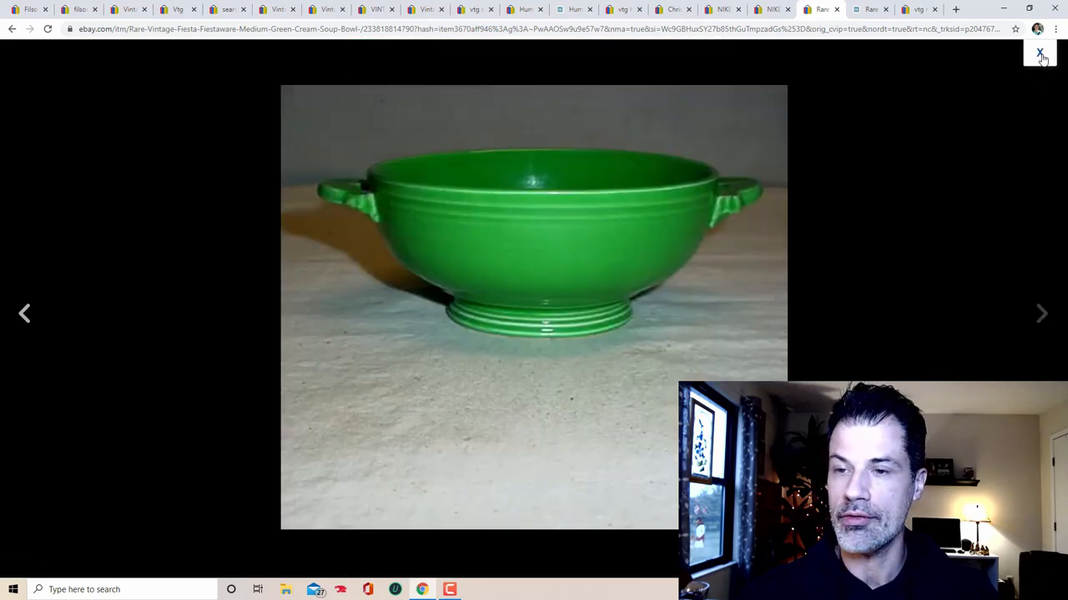
left_click(1039, 53)
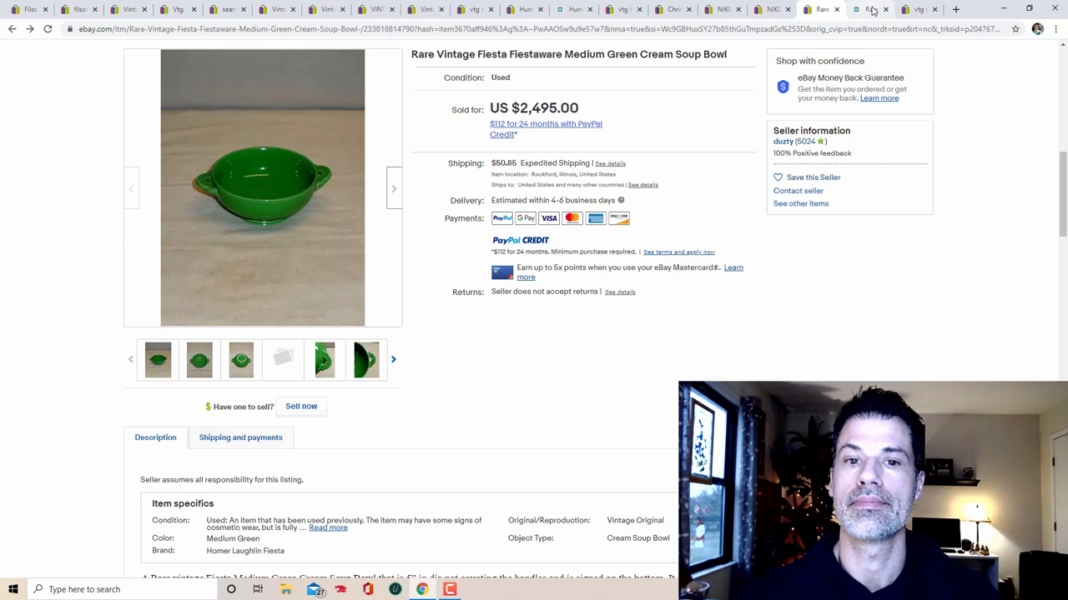
Step: Check the bowl's $1,650 actual price on Slabwatch, then return to the sold Fiestaware results
left_click(867, 10)
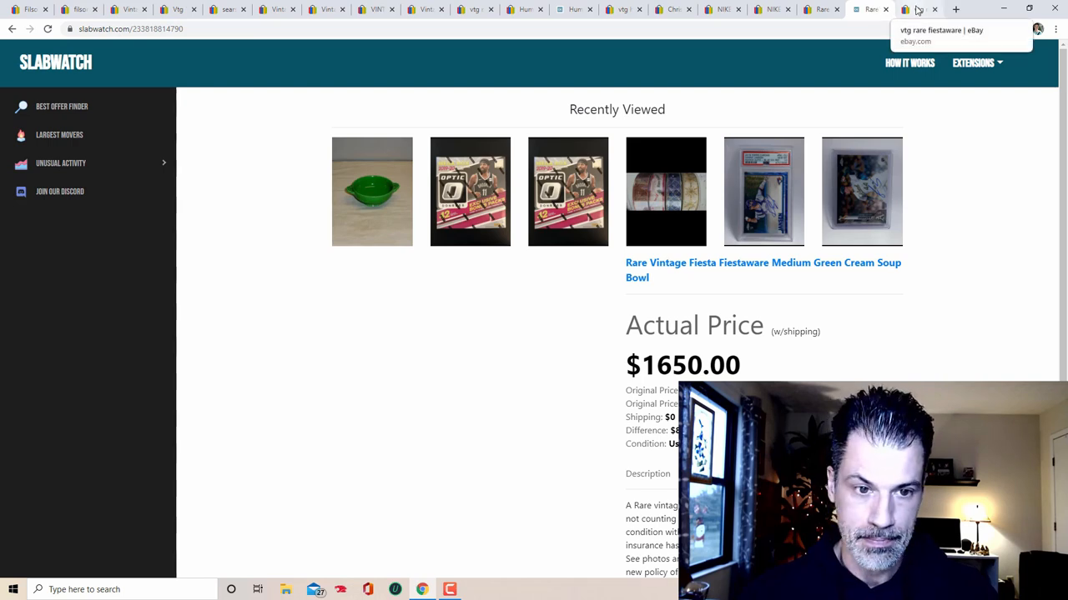
left_click(918, 10)
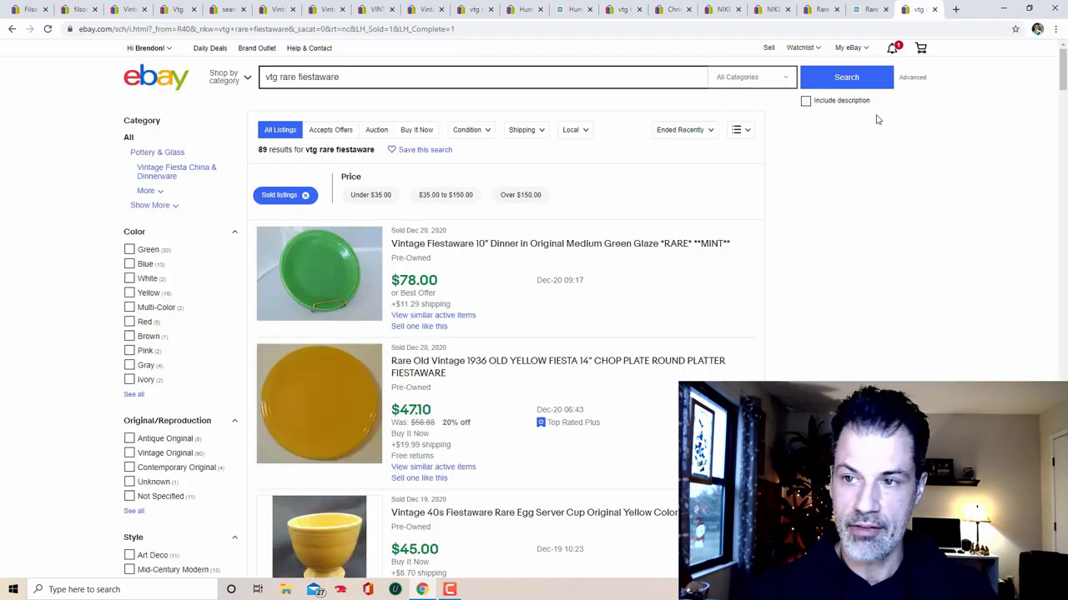
scroll("down", 3)
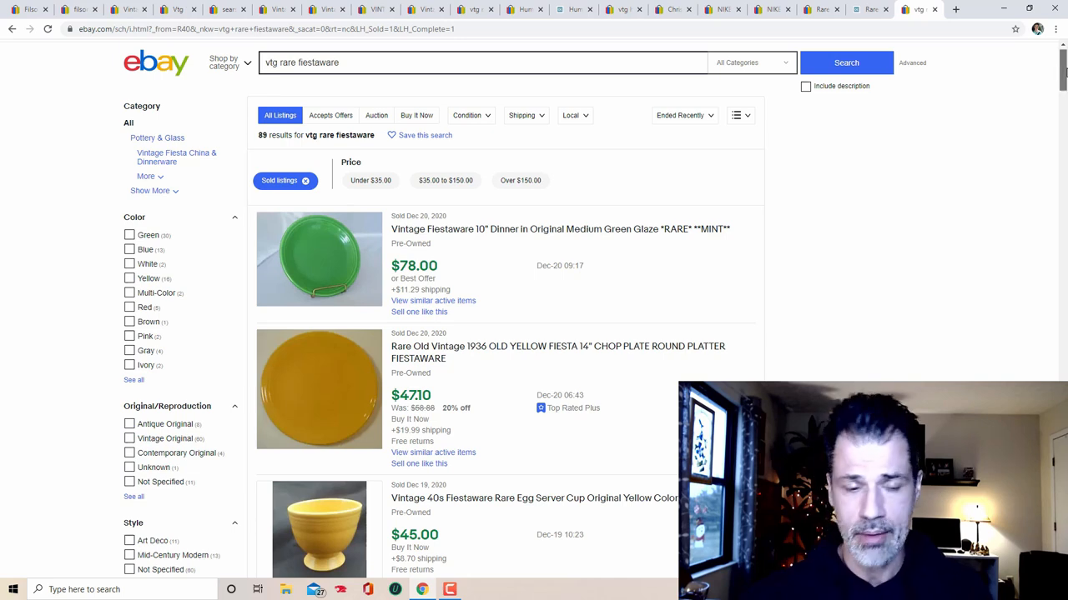
scroll("down", 3)
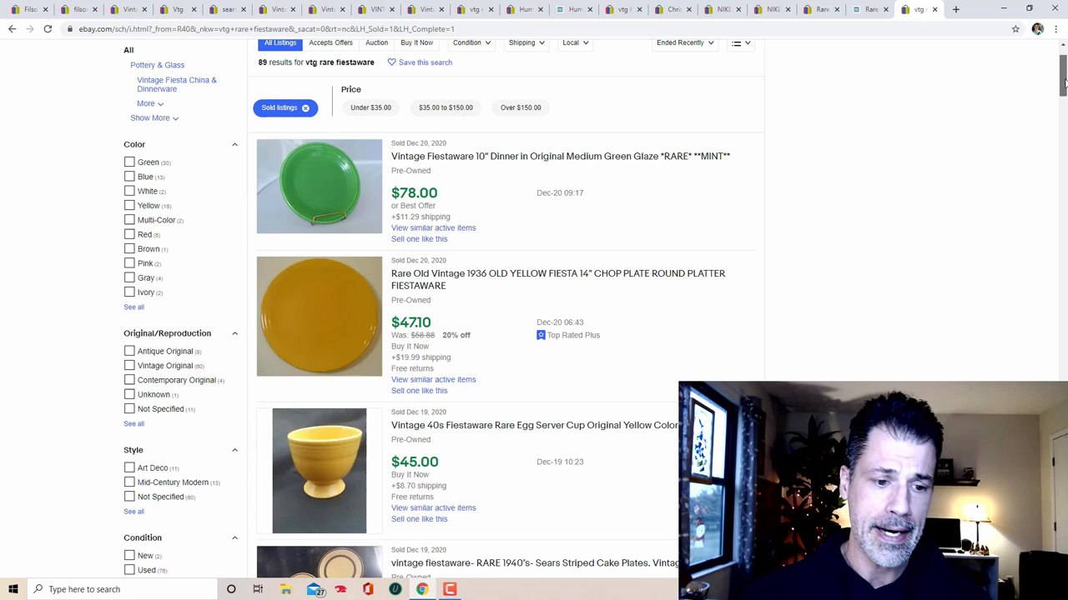
scroll("down", 3)
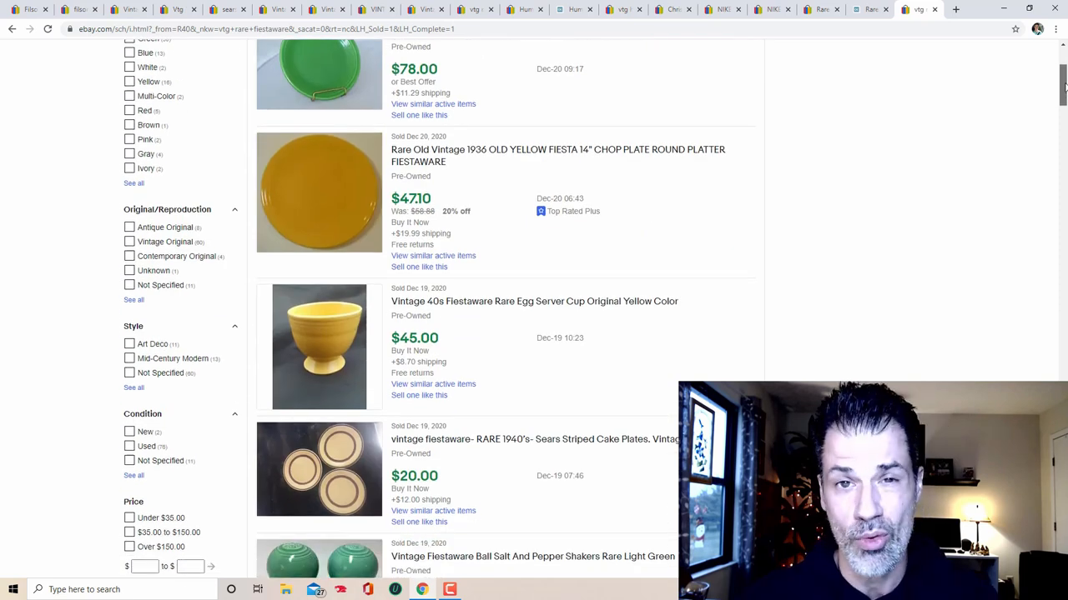
scroll("down", 3)
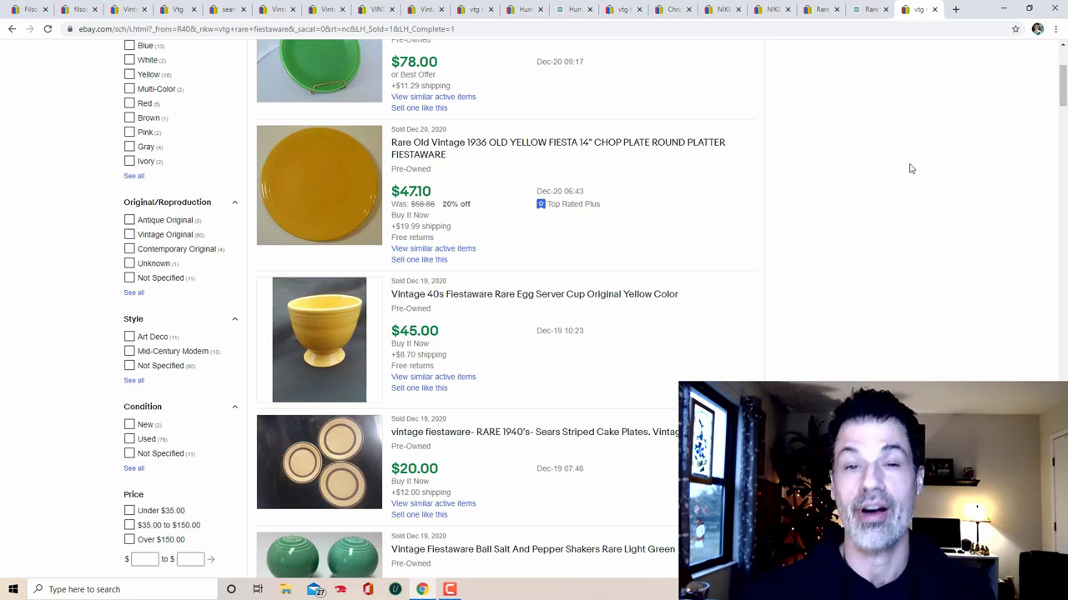
scroll("down", 3)
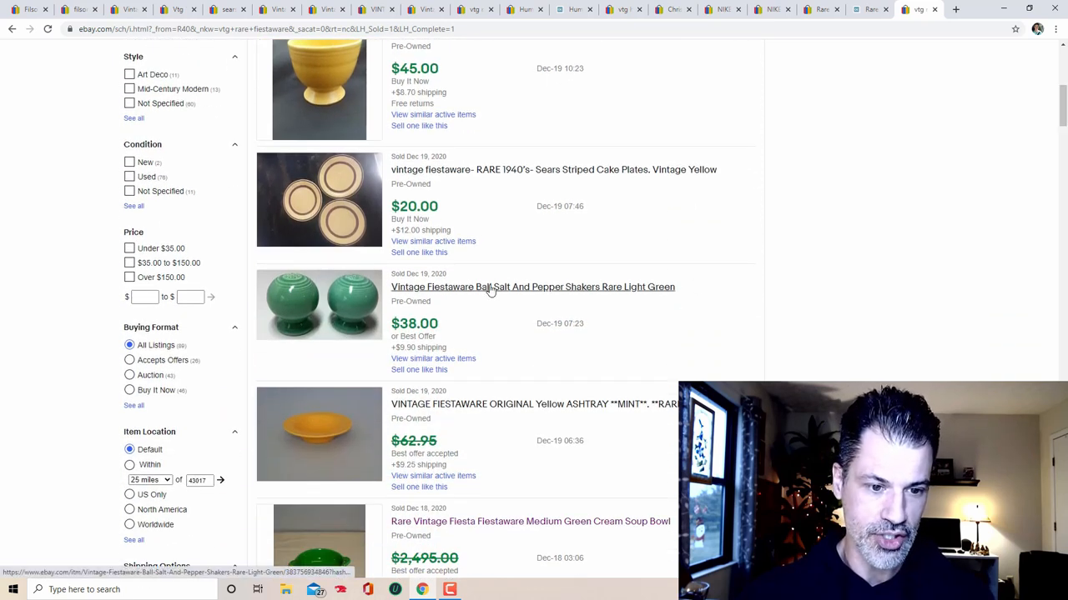
scroll("down", 3)
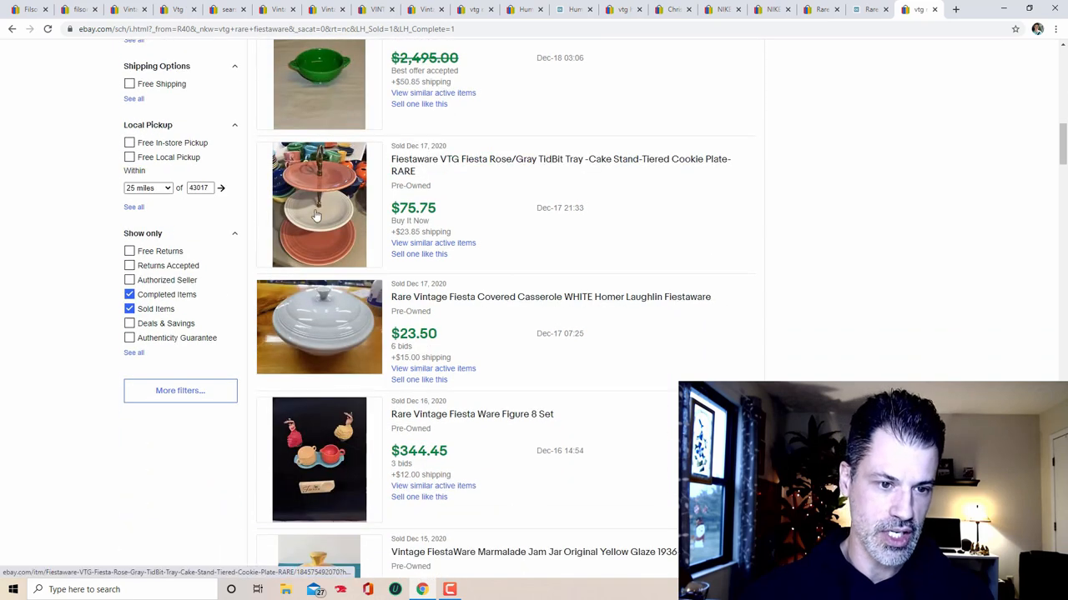
scroll("down", 3)
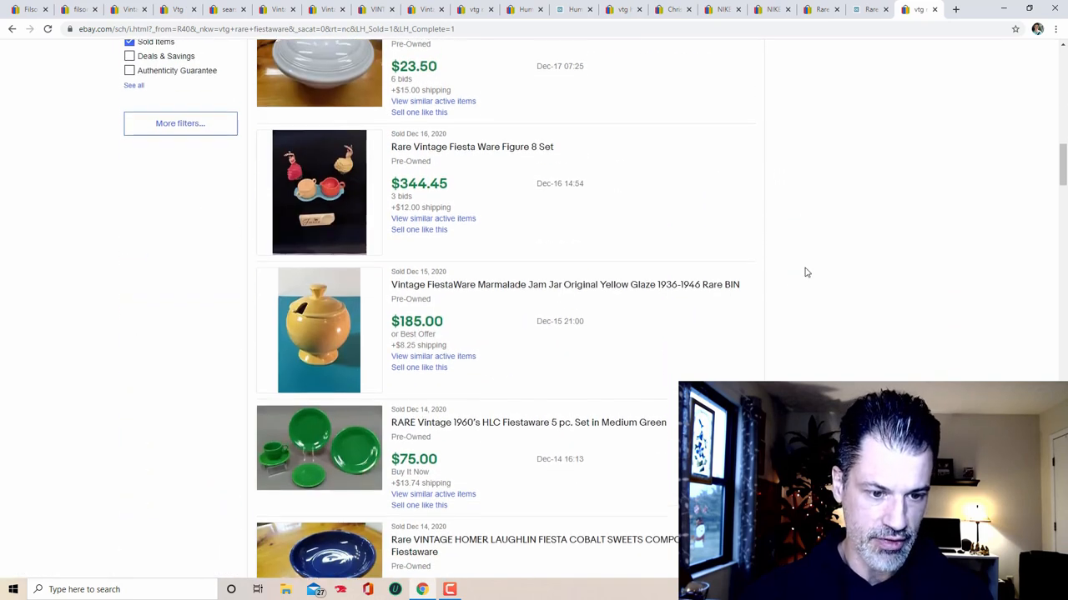
scroll("down", 3)
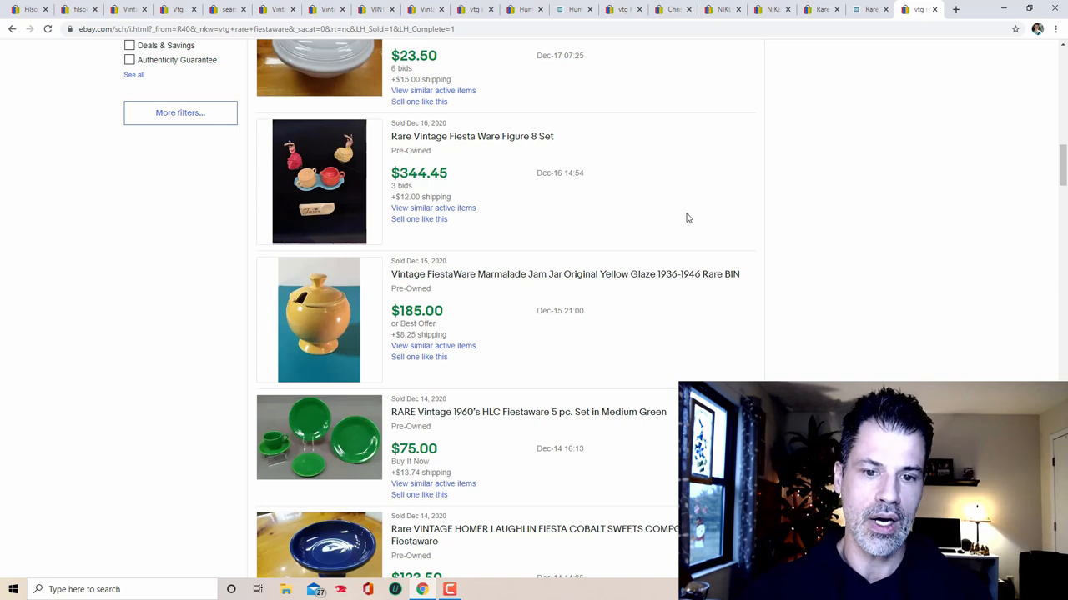
mouse_move(325, 307)
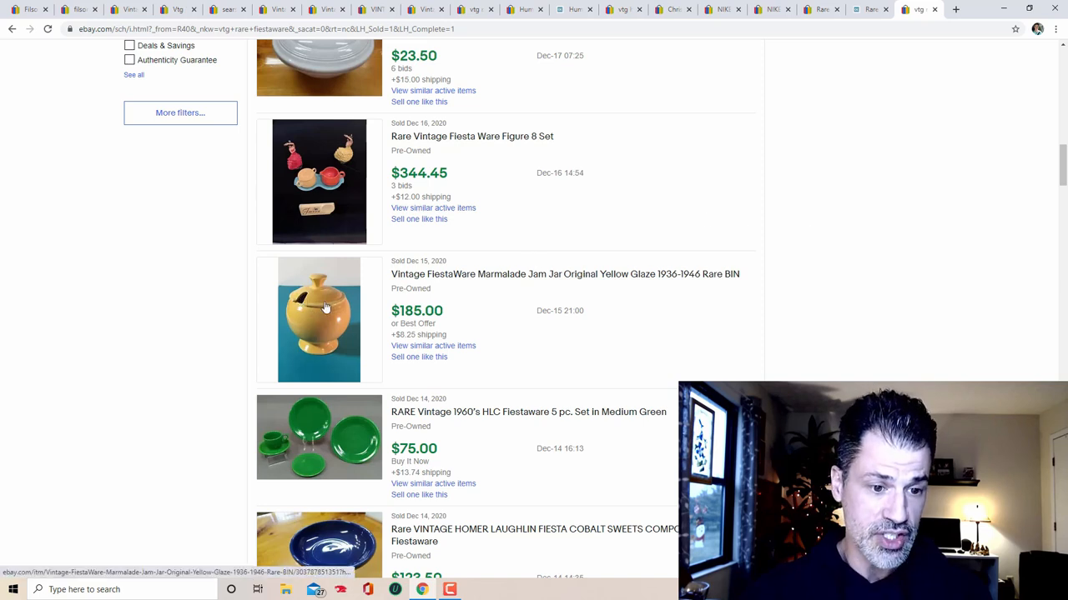
scroll("down", 3)
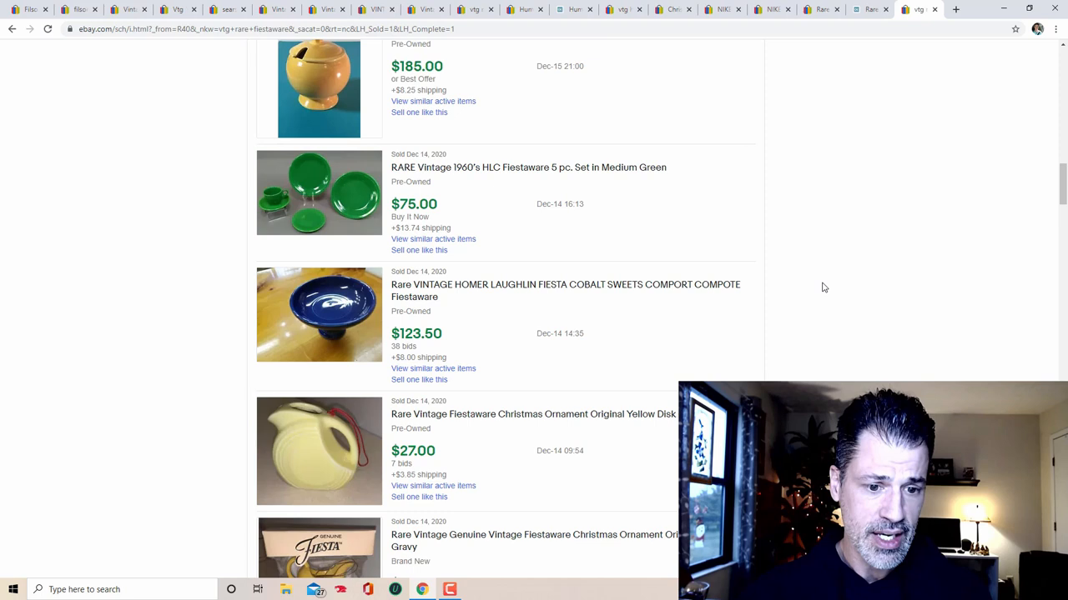
scroll("down", 3)
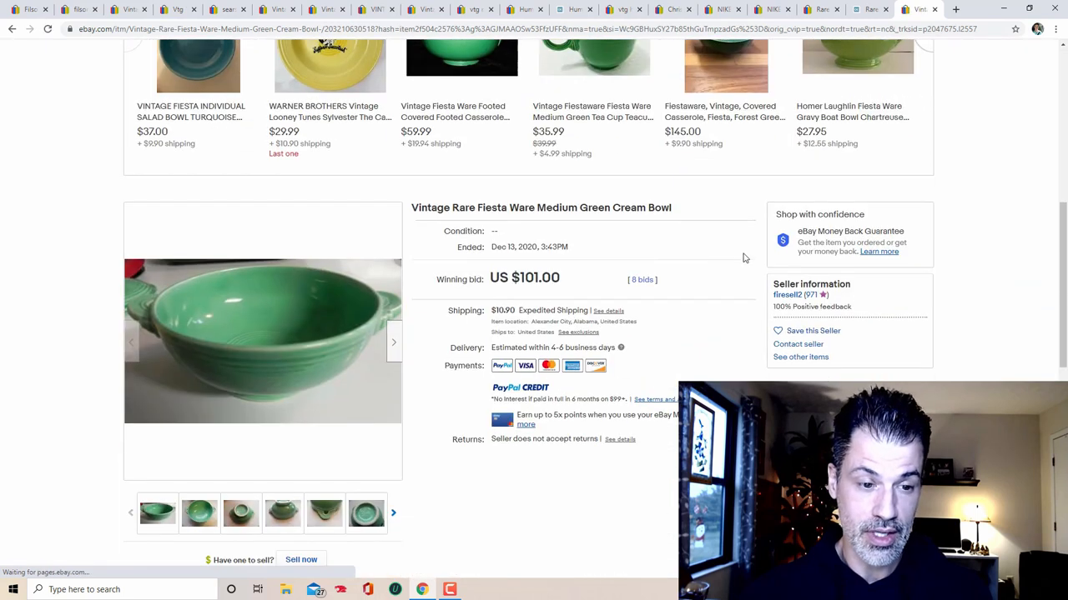
Step: Scroll the $101 medium green cream bowl listing to its shipping and item specifics
scroll("down", 3)
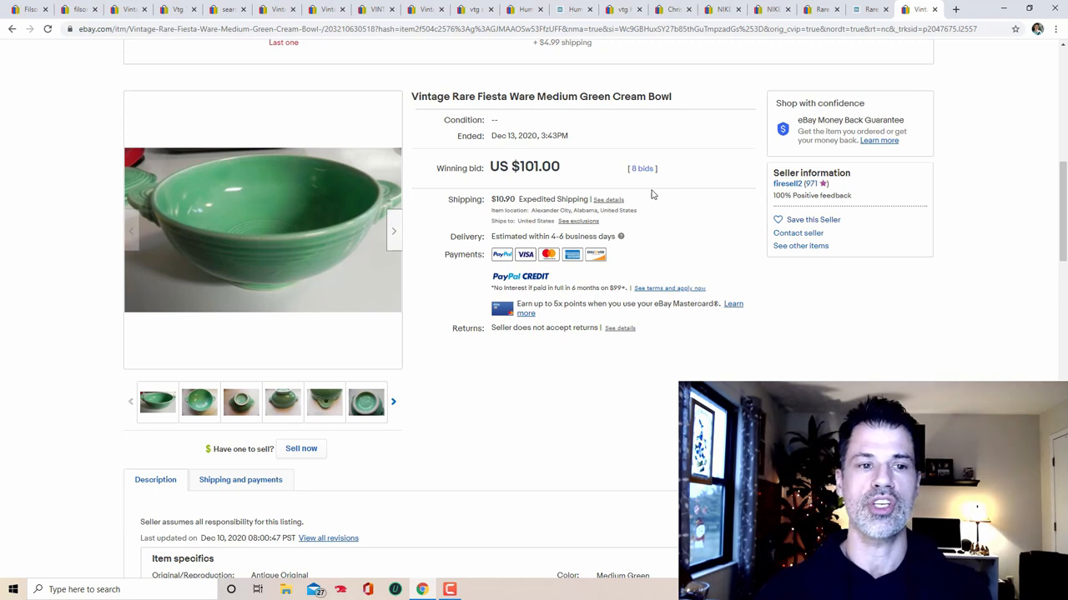
mouse_move(677, 250)
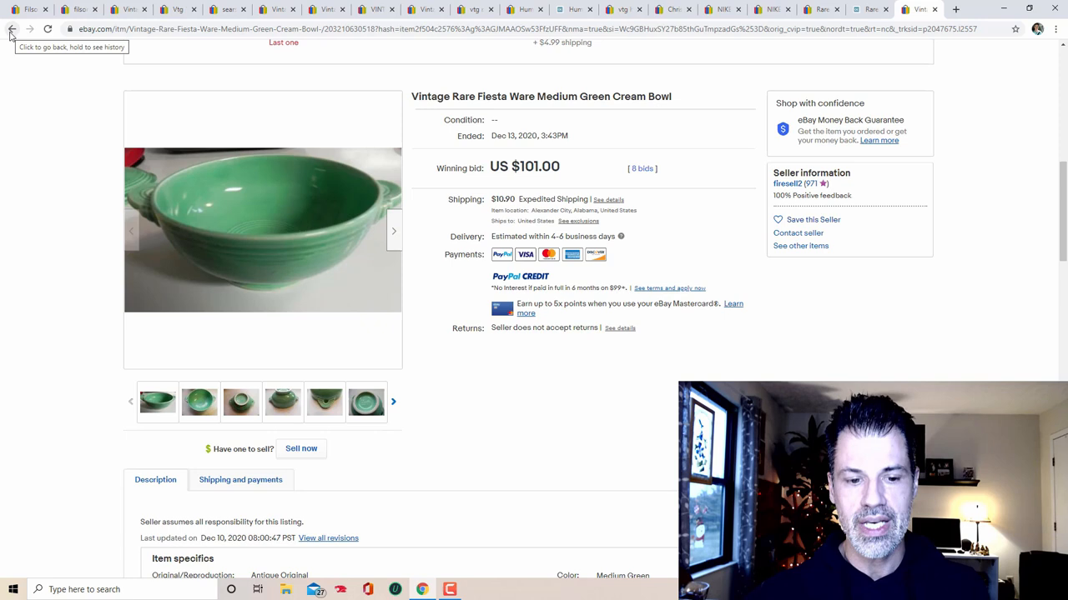
Step: Return to the sold Fiestaware results and scroll down to the $11.99 green syrup pitcher
left_click(11, 30)
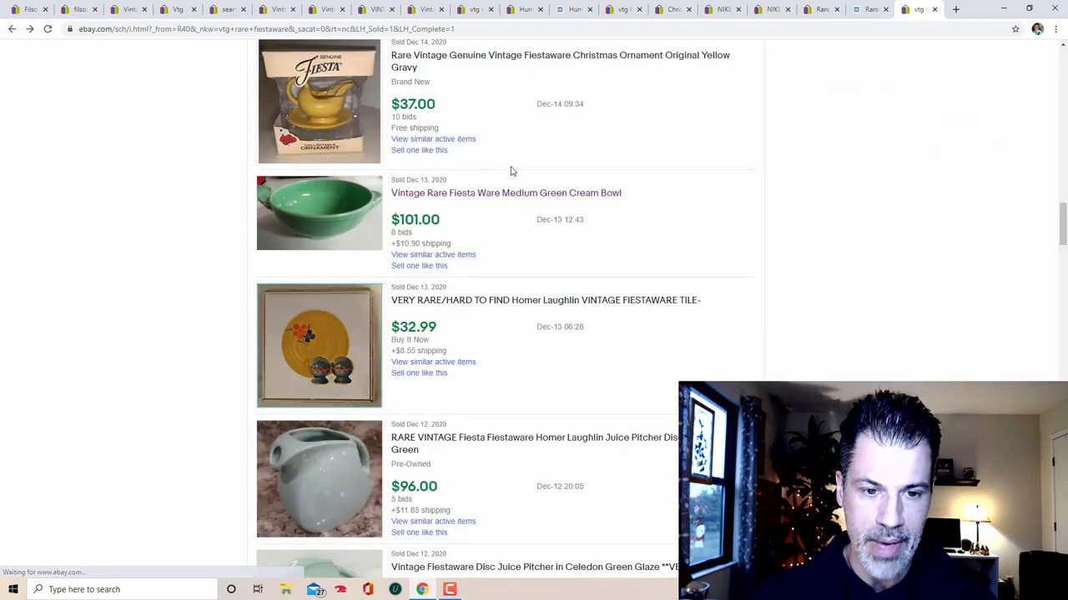
mouse_move(797, 242)
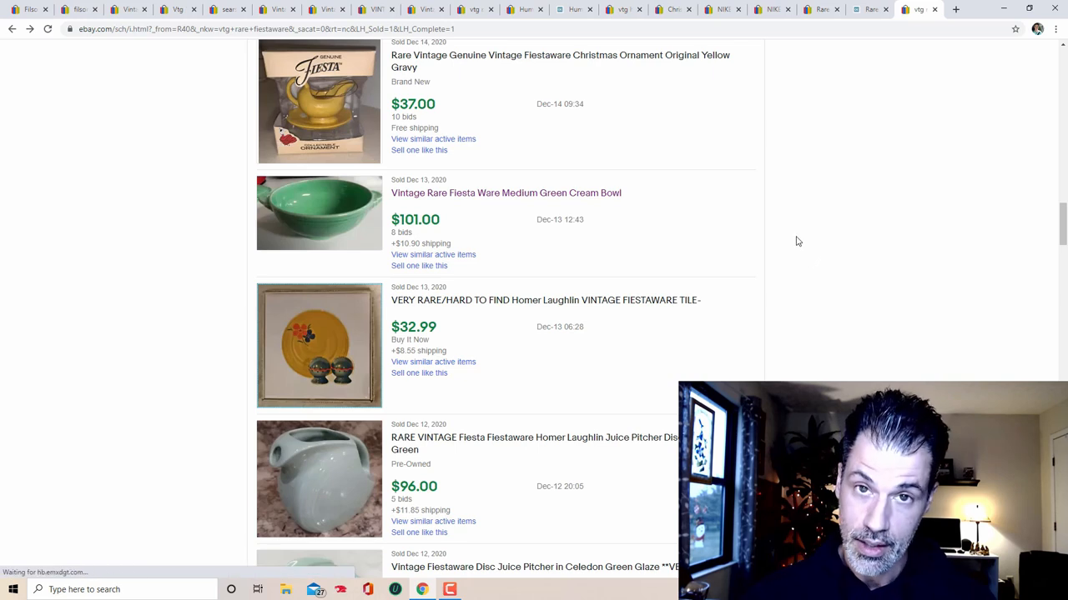
scroll("down", 3)
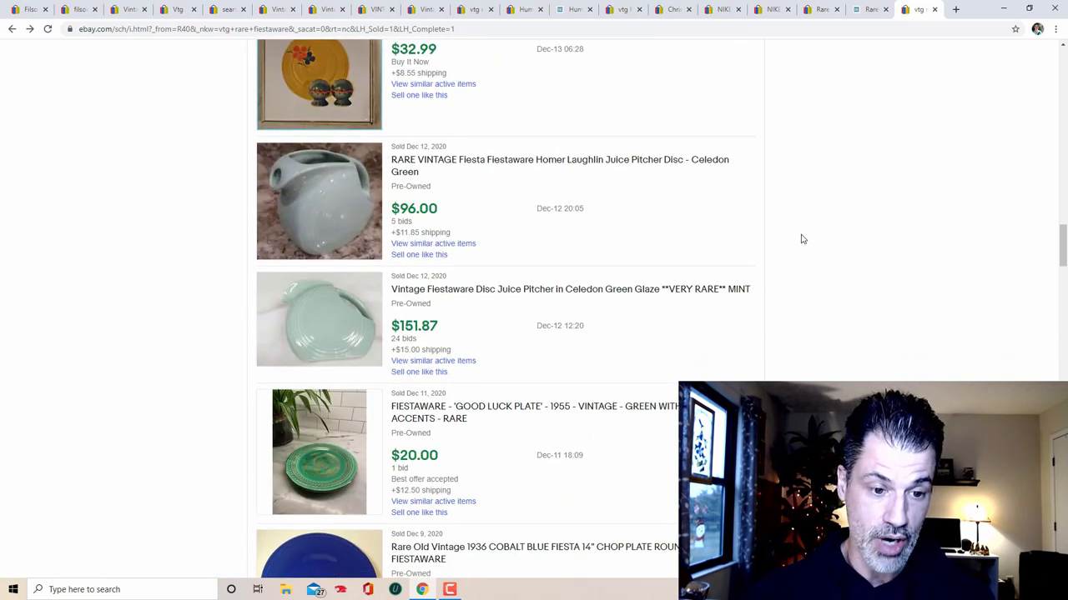
scroll("down", 3)
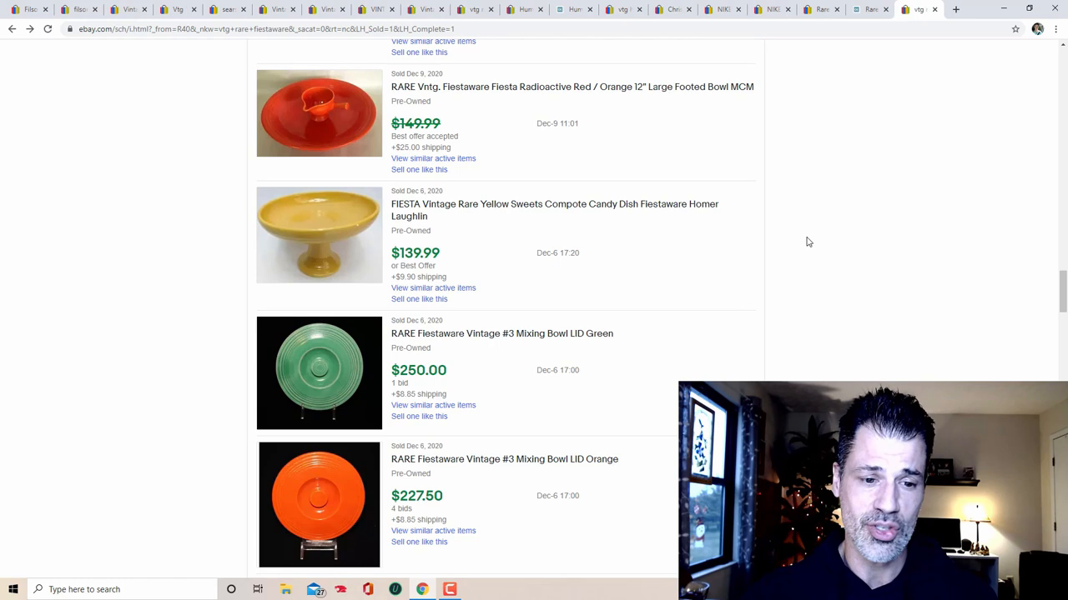
scroll("down", 3)
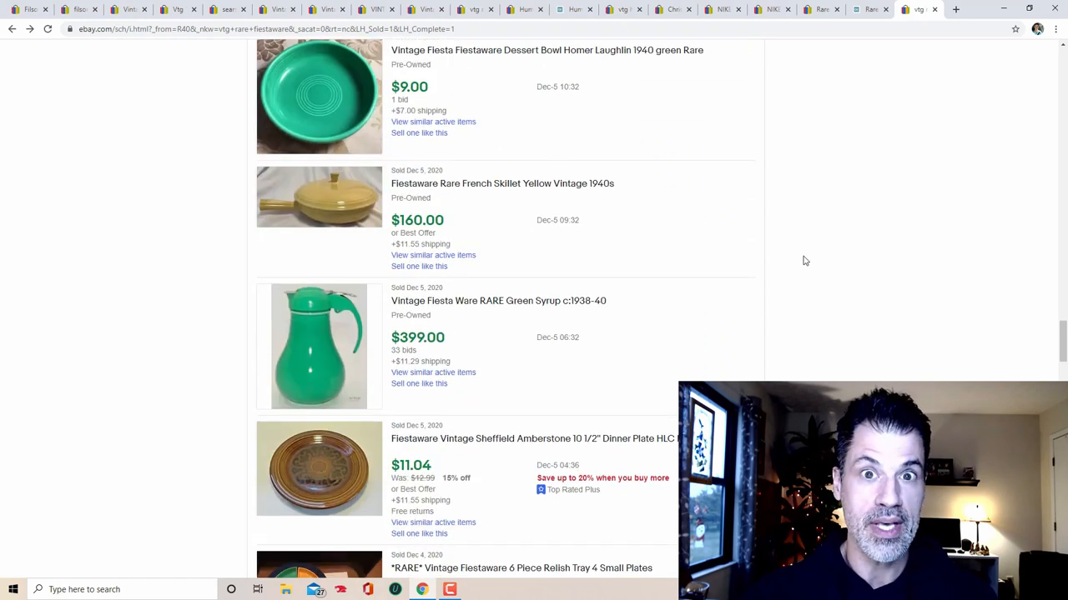